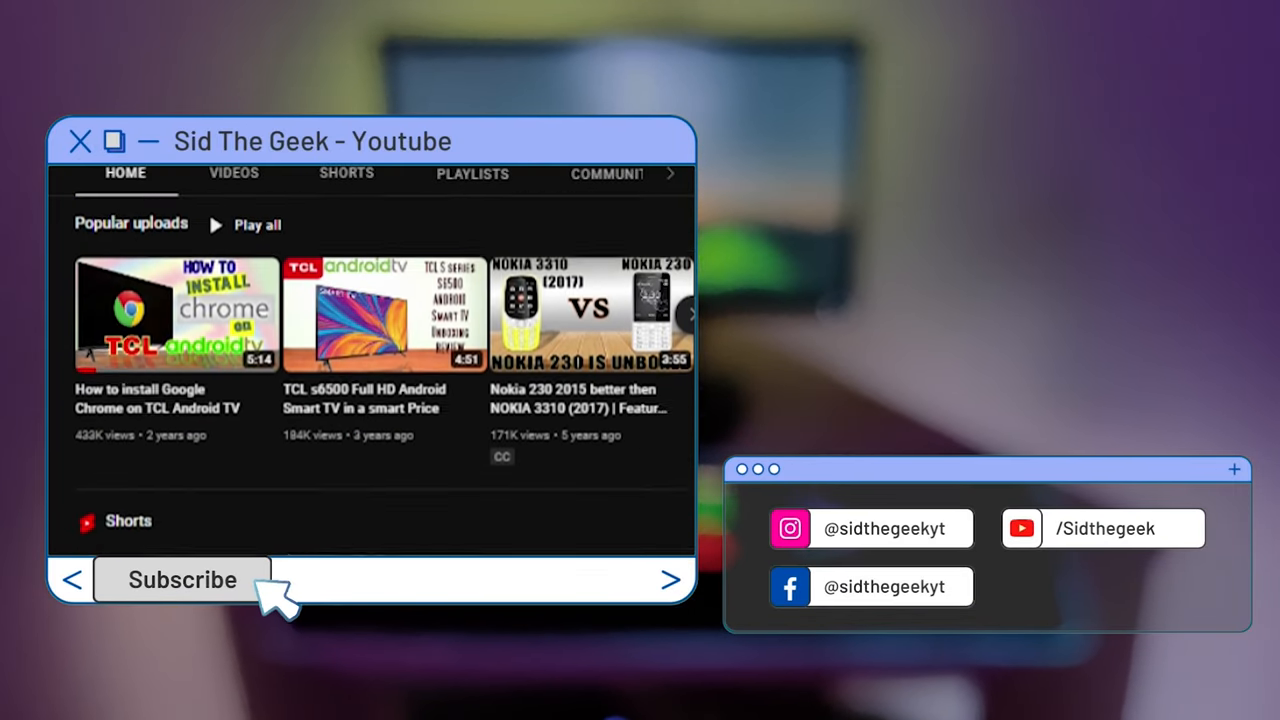
Find Microsoft PowerToys among the Microsoft Store's powertoys search results, showing its Install button.
scroll("down", 3)
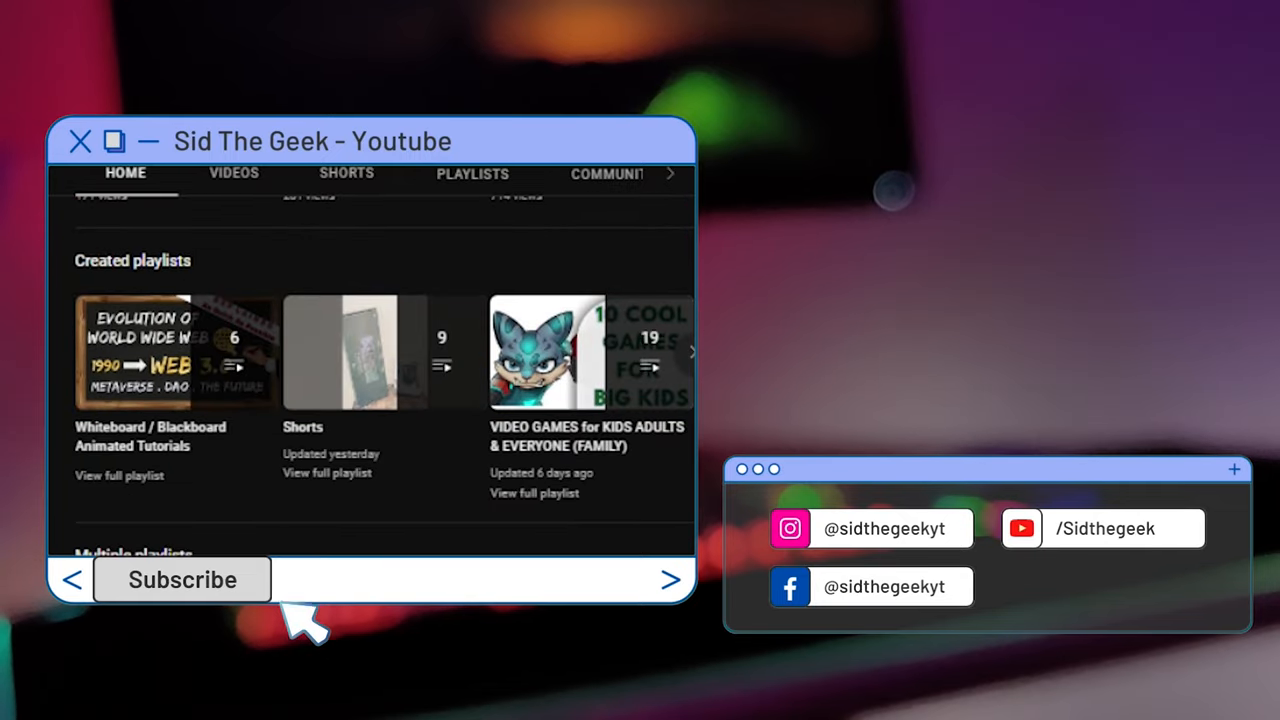
left_click(80, 141)
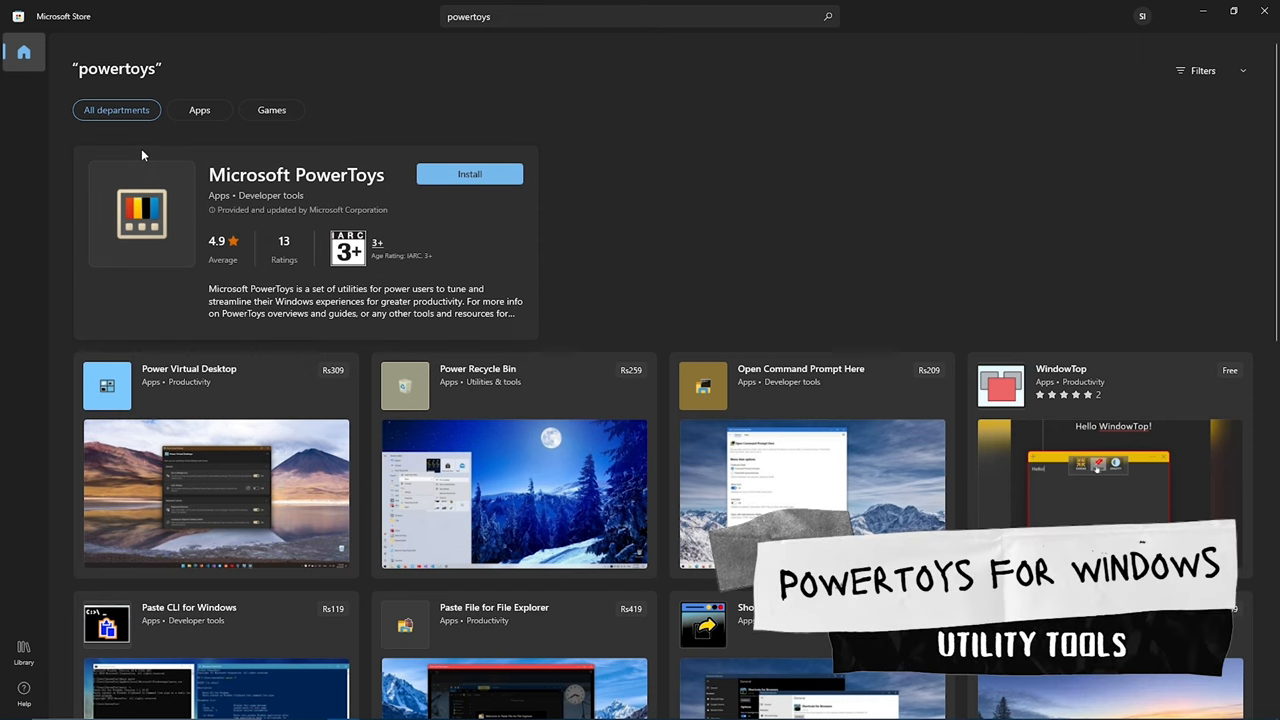
left_click(296, 174)
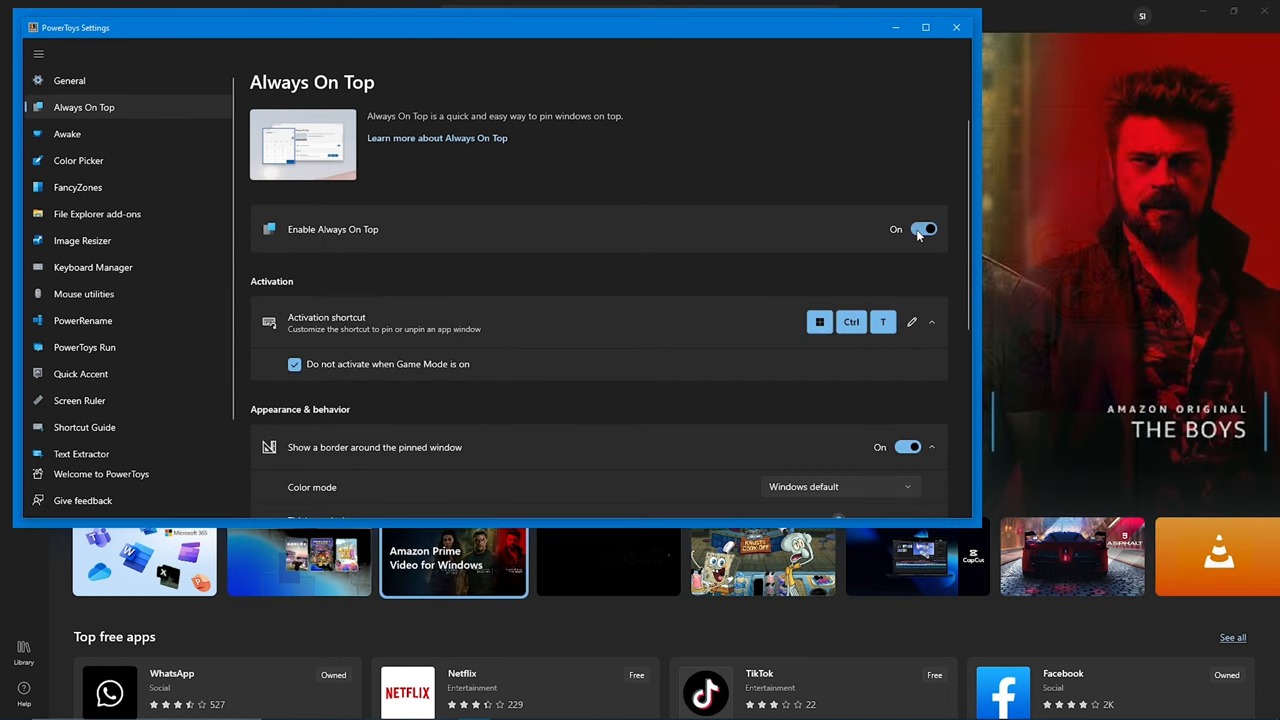
Enable Always On Top, resize a picture with Image Resizer, and bring up Keyboard Manager settings.
left_click(78, 160)
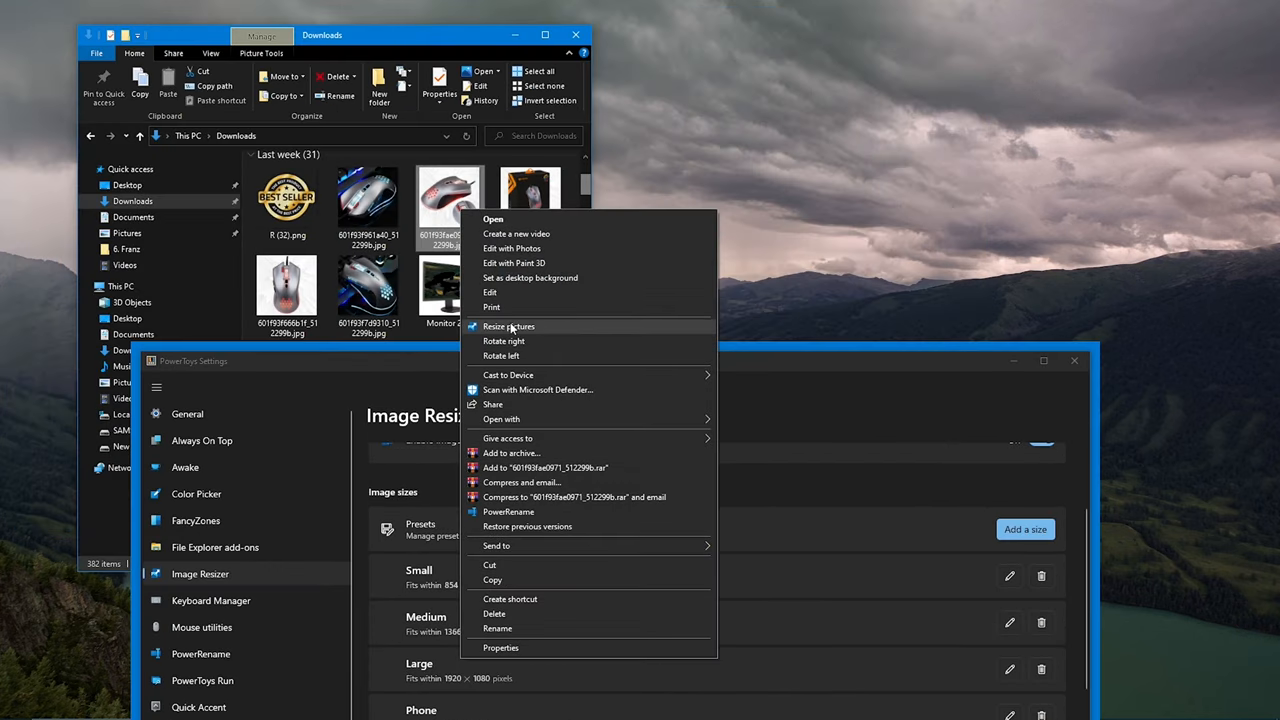
left_click(509, 326)
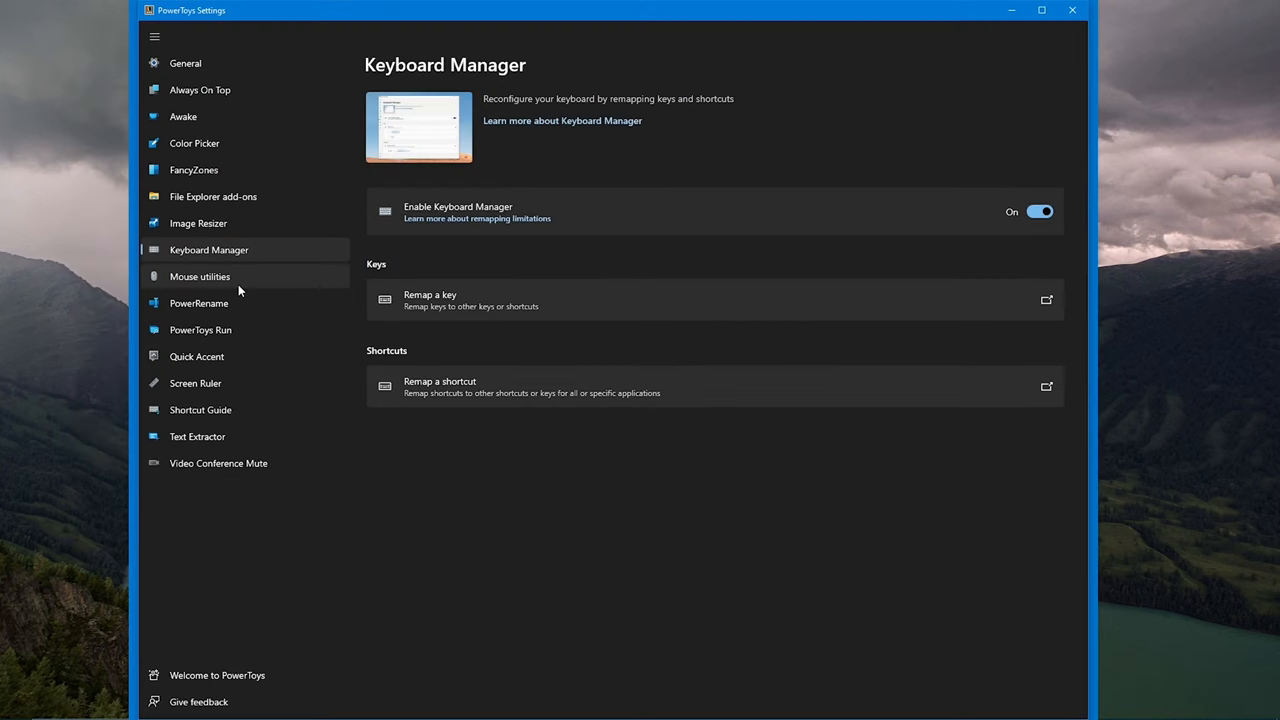
left_click(199, 276)
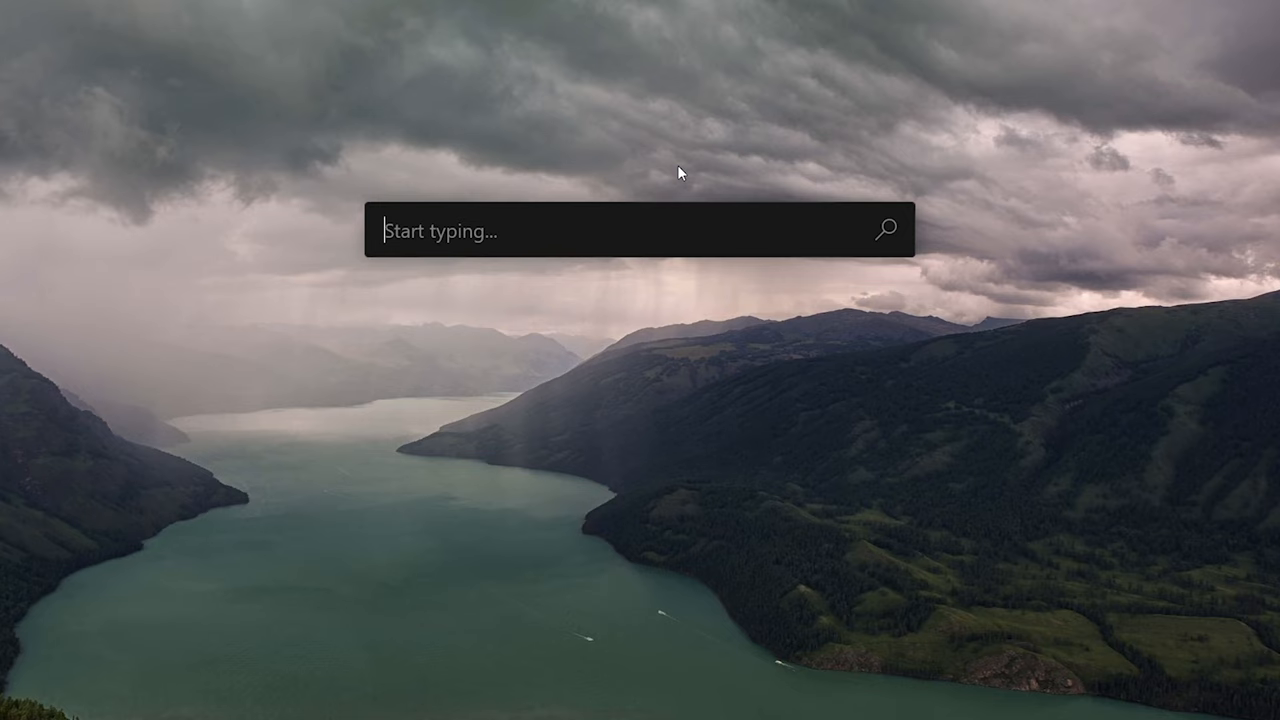
Query 'exp' in PowerToys Run, then measure the settings window (~1461 × 788) with Screen Ruler Bounds.
type("exp")
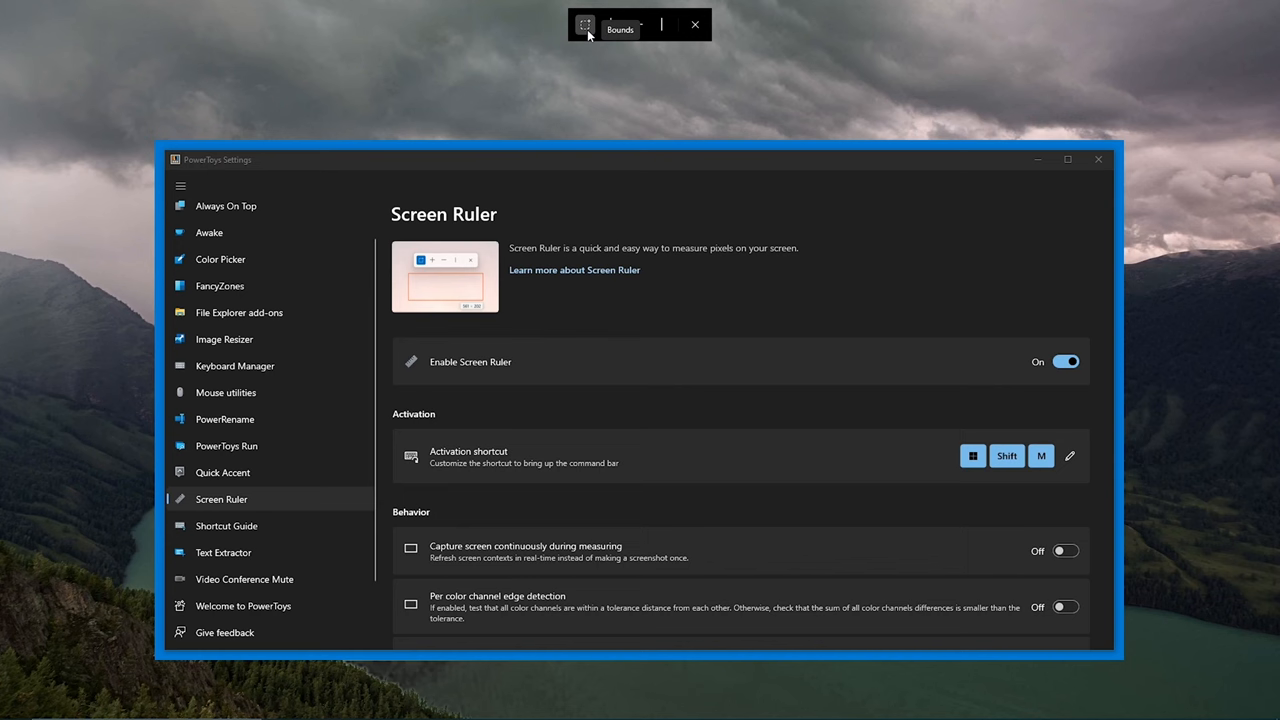
left_click(584, 24)
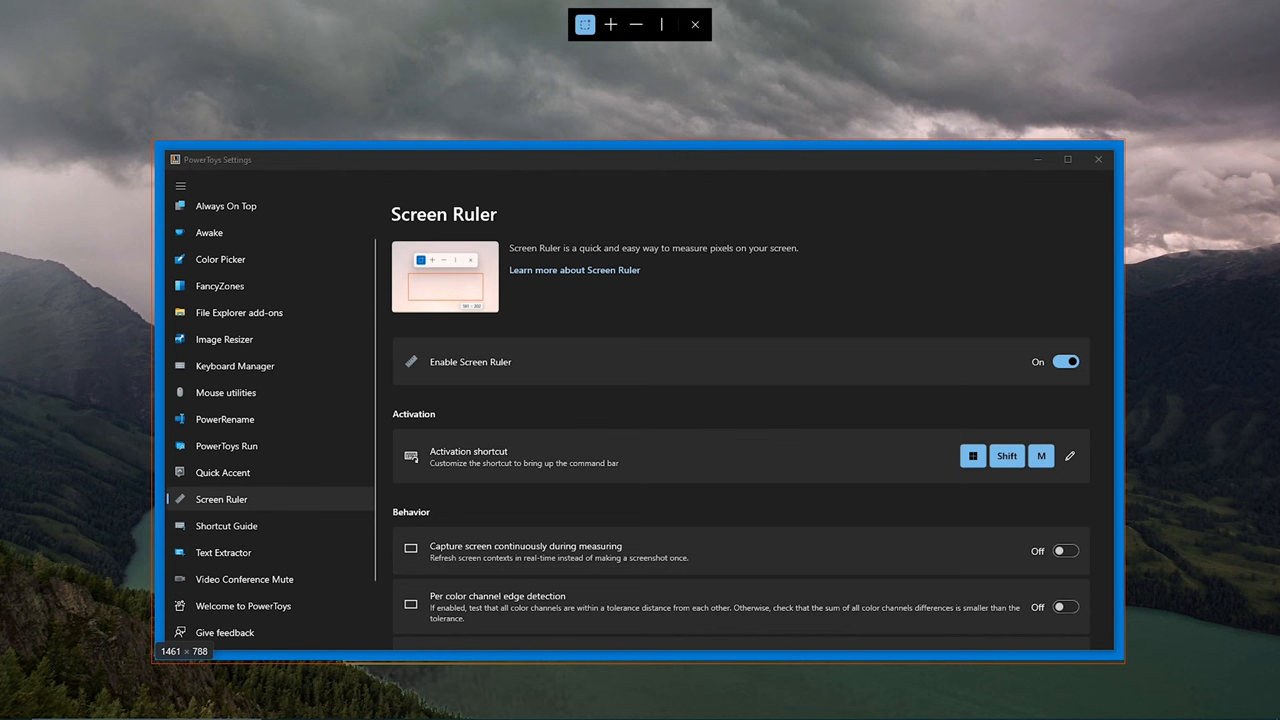
left_click(223, 552)
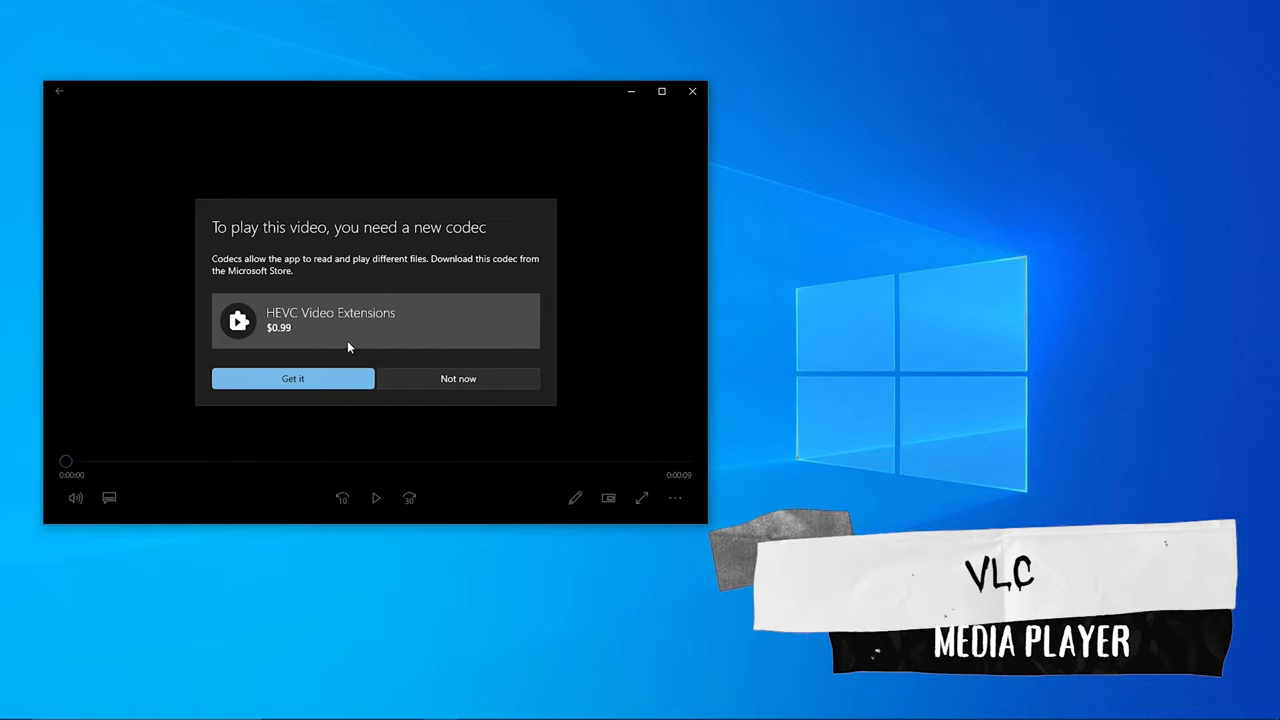
Decline the paid HEVC codec with Not now and close the Missing codec error.
left_click(458, 378)
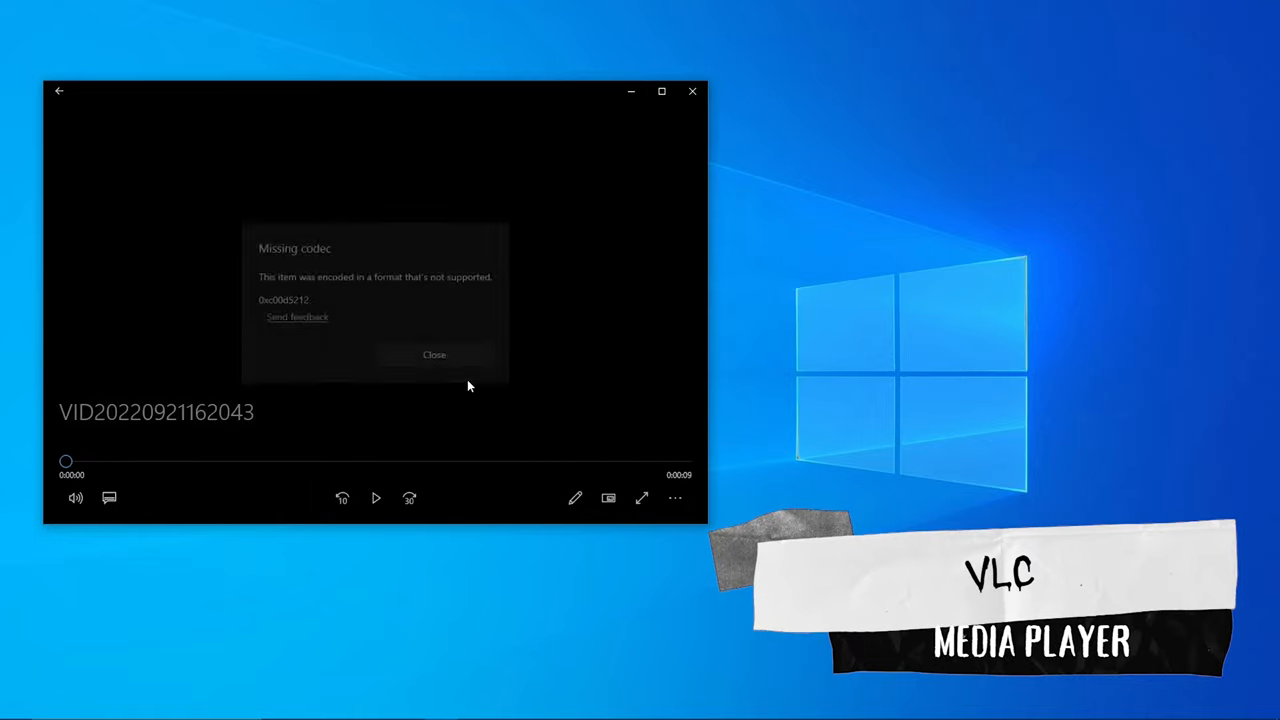
left_click(434, 354)
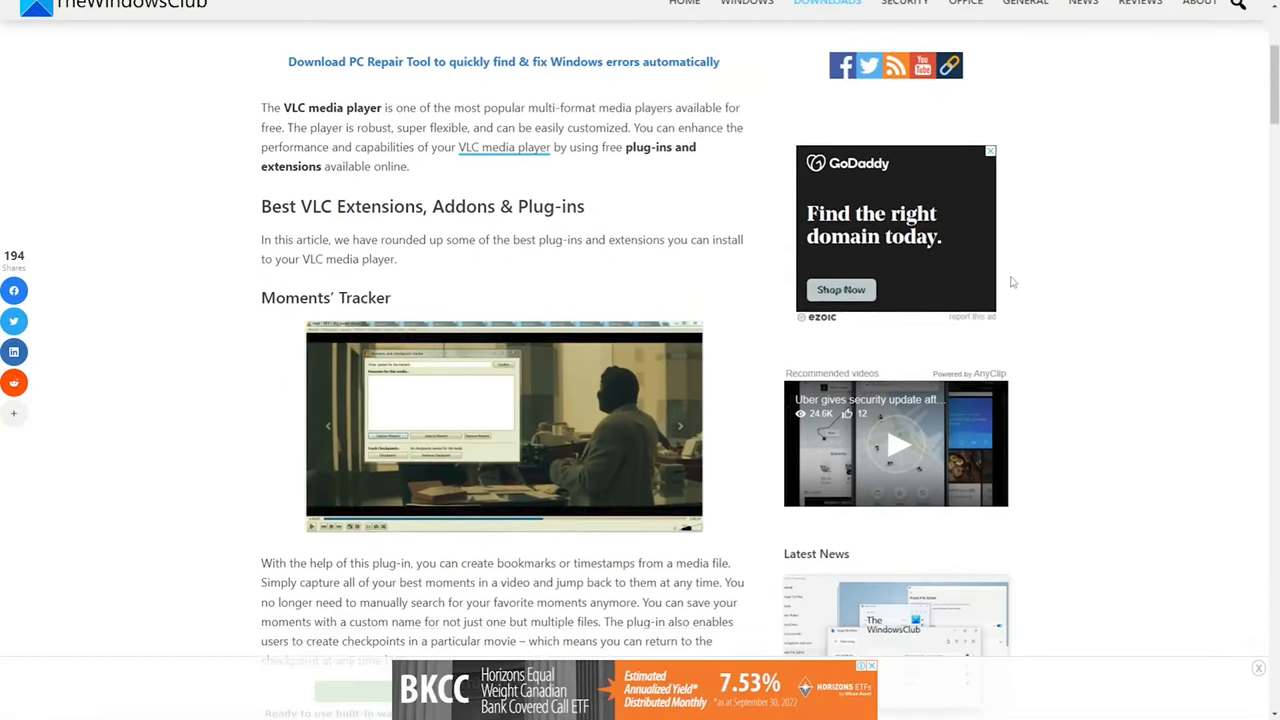
Scroll TheWindowsClub's VLC extensions article down to the Moments' Tracker plug-in section.
scroll("down", 3)
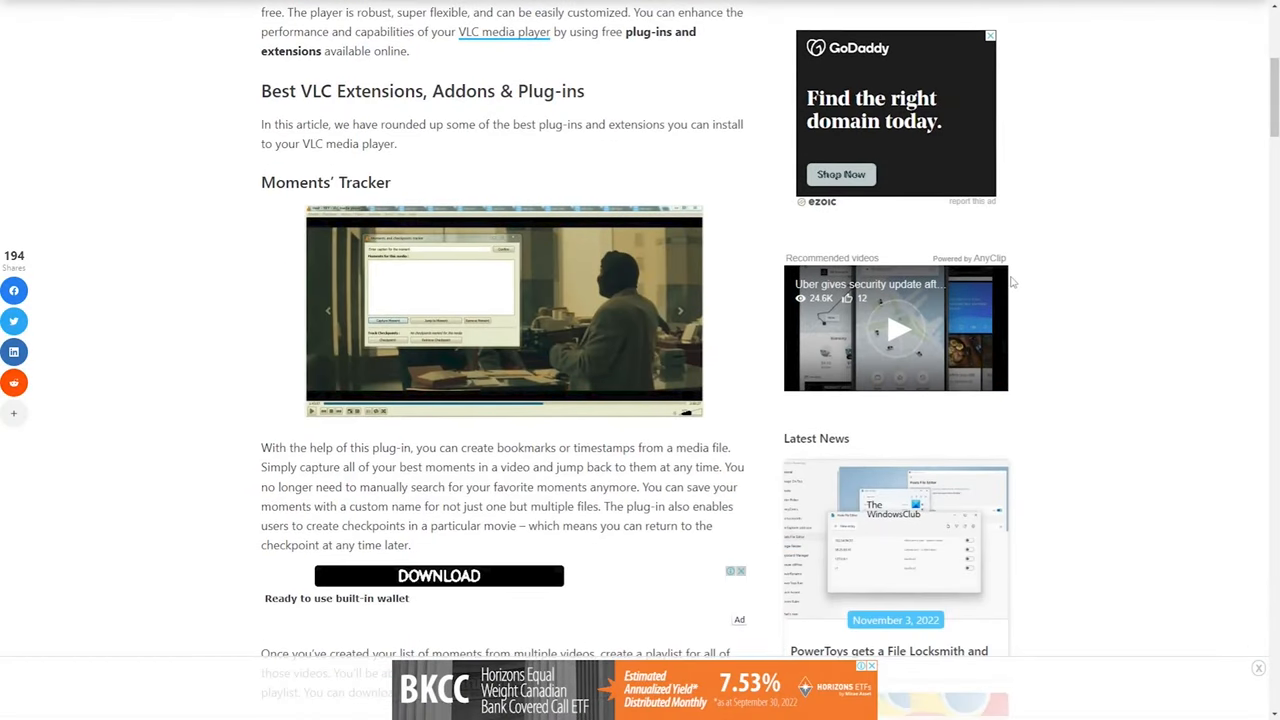
scroll("down", 3)
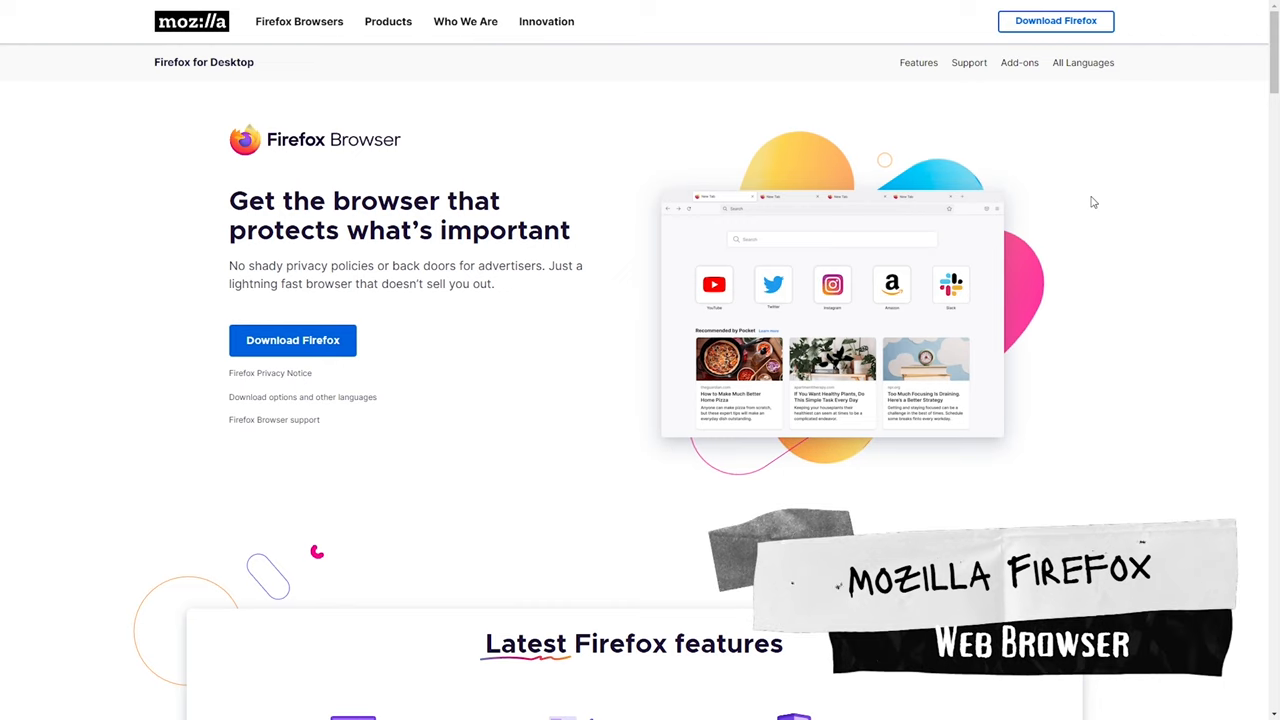
Scroll through mozilla.org's Firefox for Desktop download page.
scroll("down", 3)
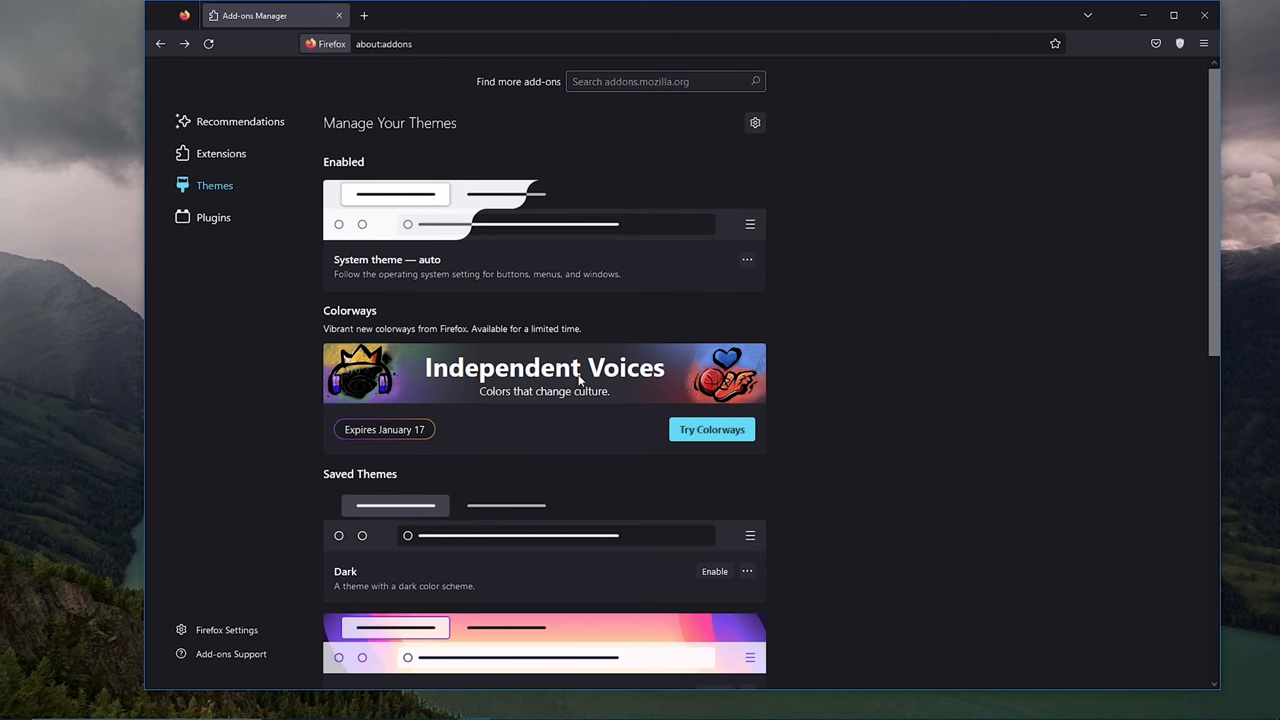
Go from Find more add-ons to the Dictionaries and Language Packs listing on addons.mozilla.org.
left_click(711, 429)
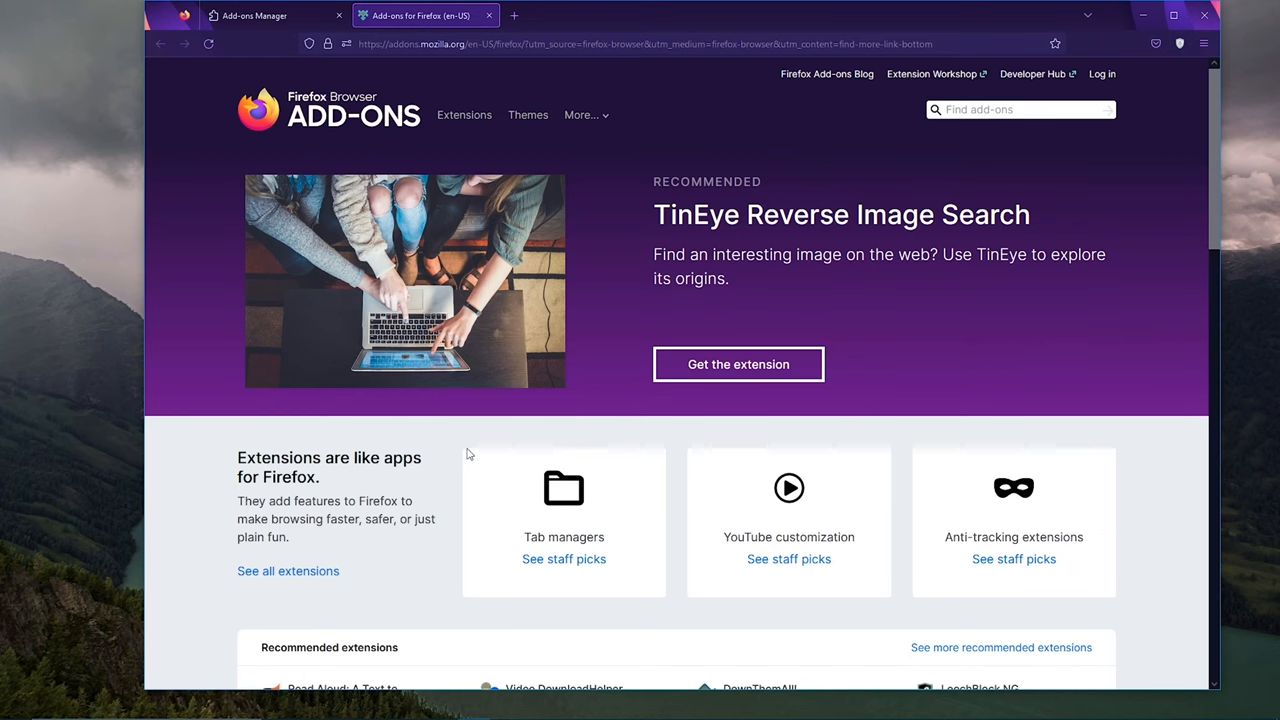
left_click(738, 364)
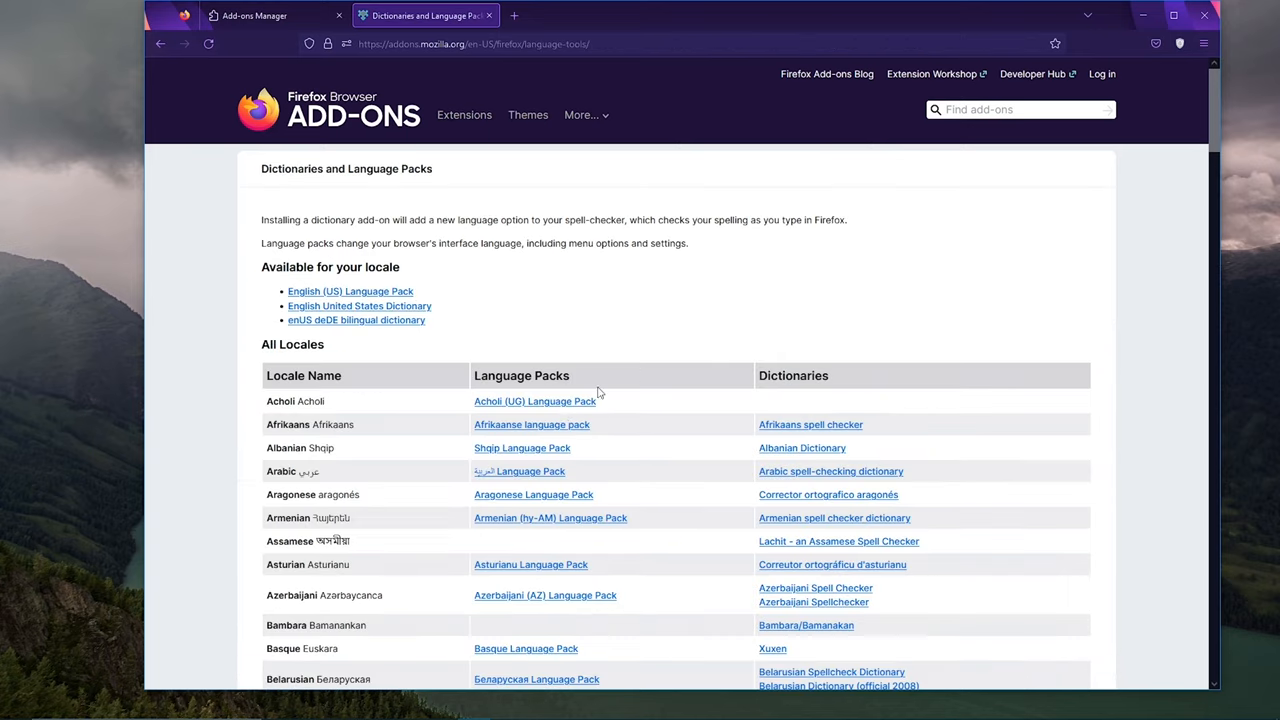
scroll("down", 3)
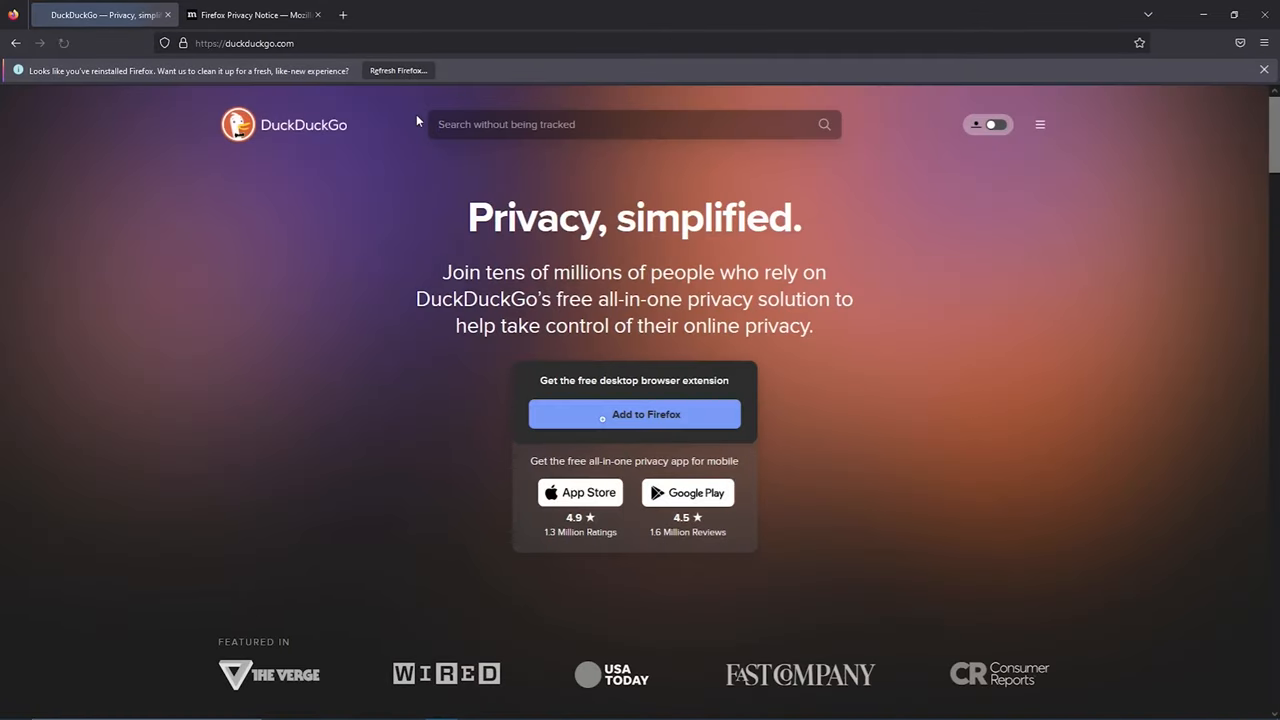
Use Add to Firefox on duckduckgo.com to begin installing the DuckDuckGo privacy extension.
left_click(634, 414)
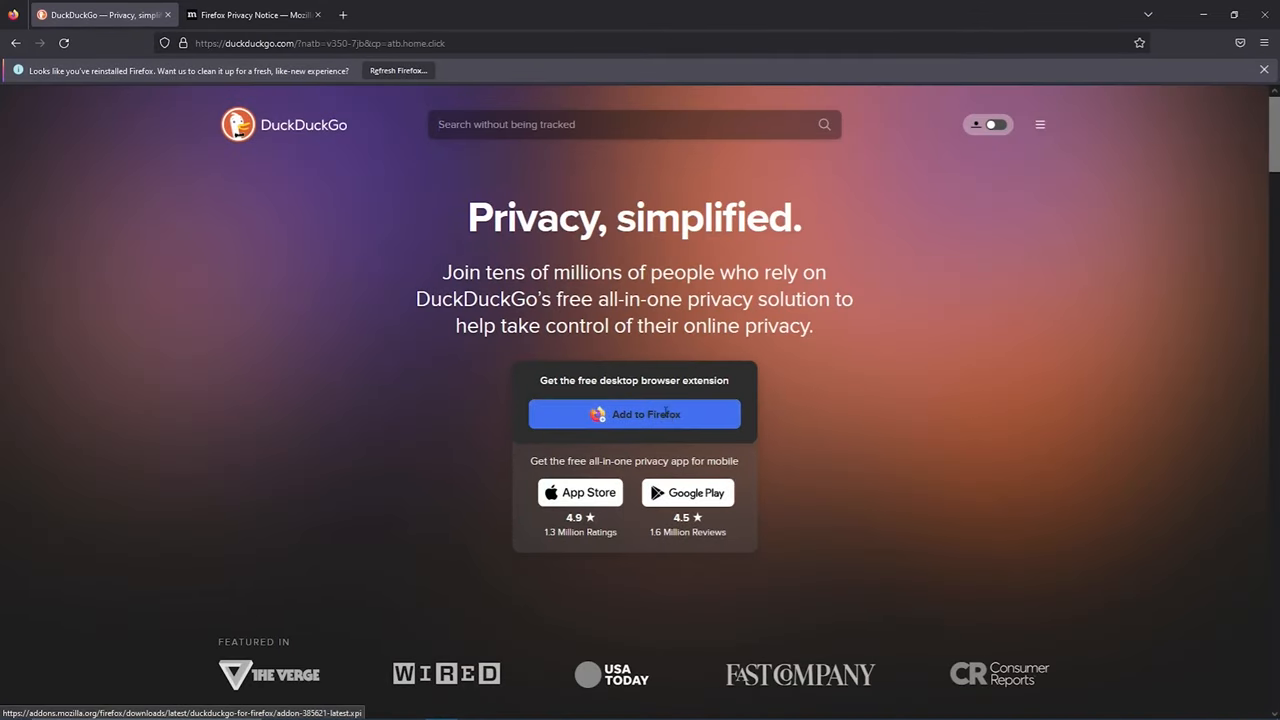
left_click(634, 414)
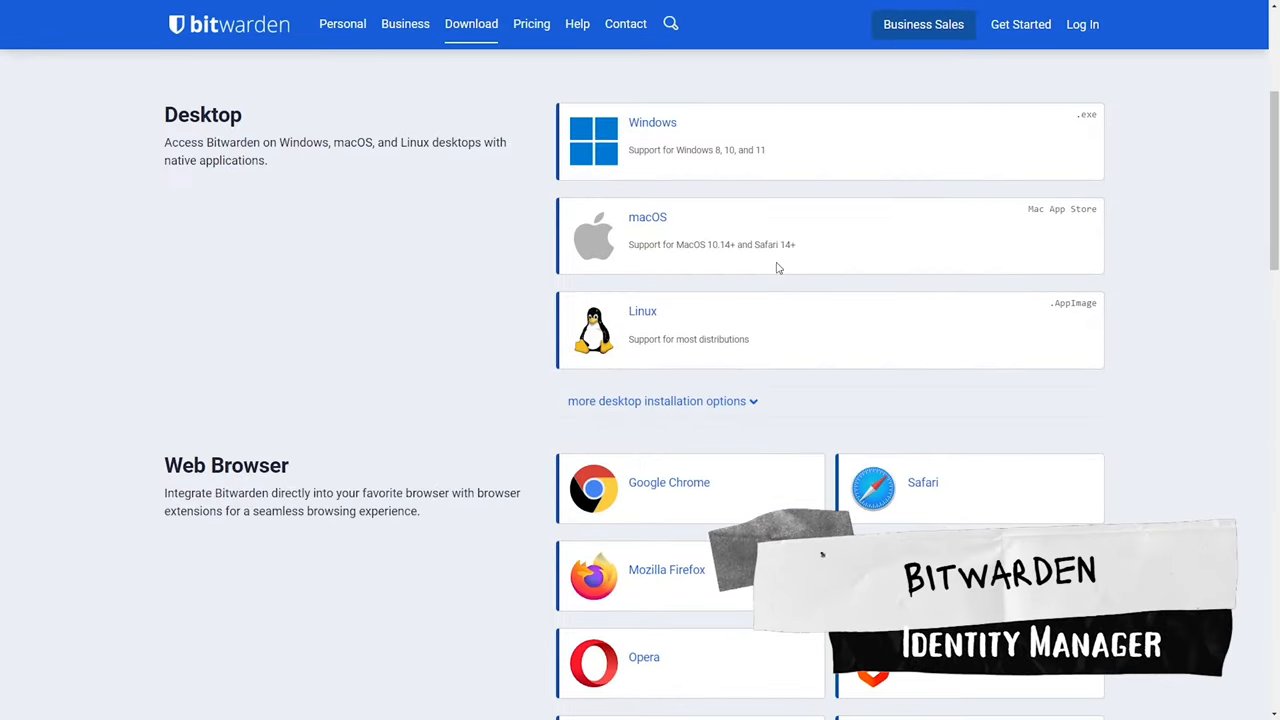
Scroll Bitwarden's download options, then view the Free, Premium and Families pricing plans.
scroll("down", 3)
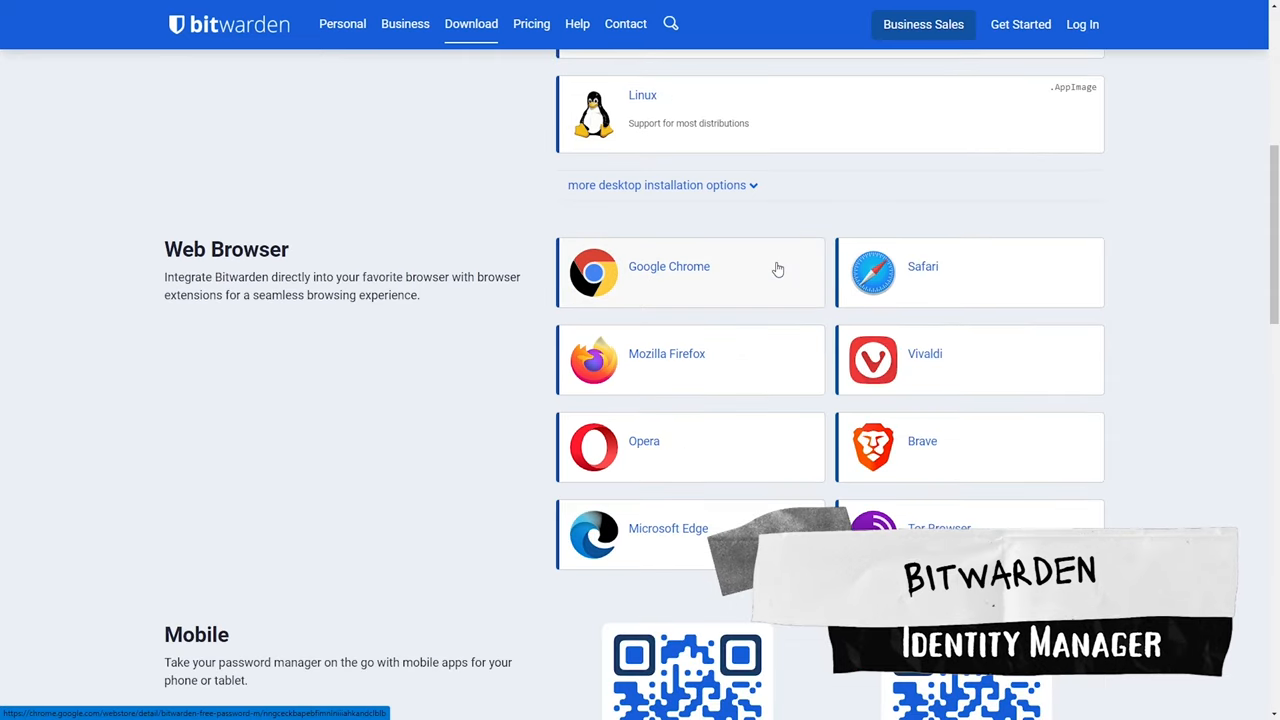
scroll("down", 3)
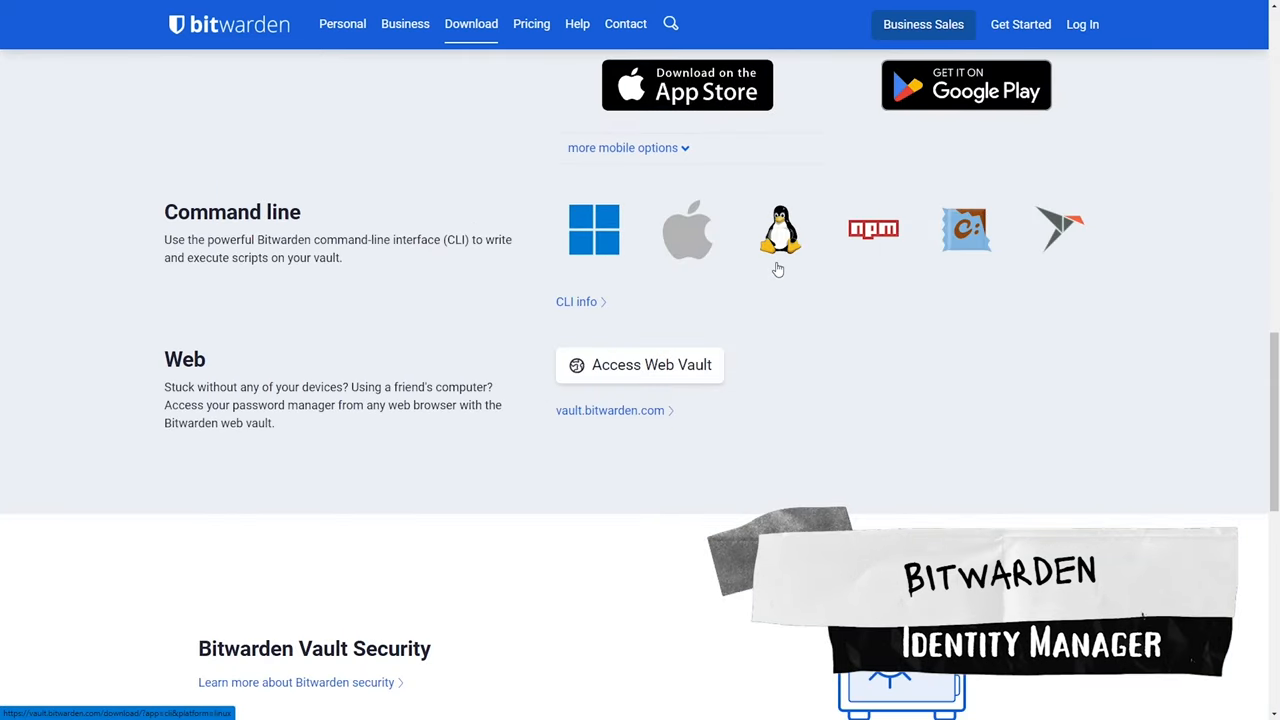
left_click(531, 23)
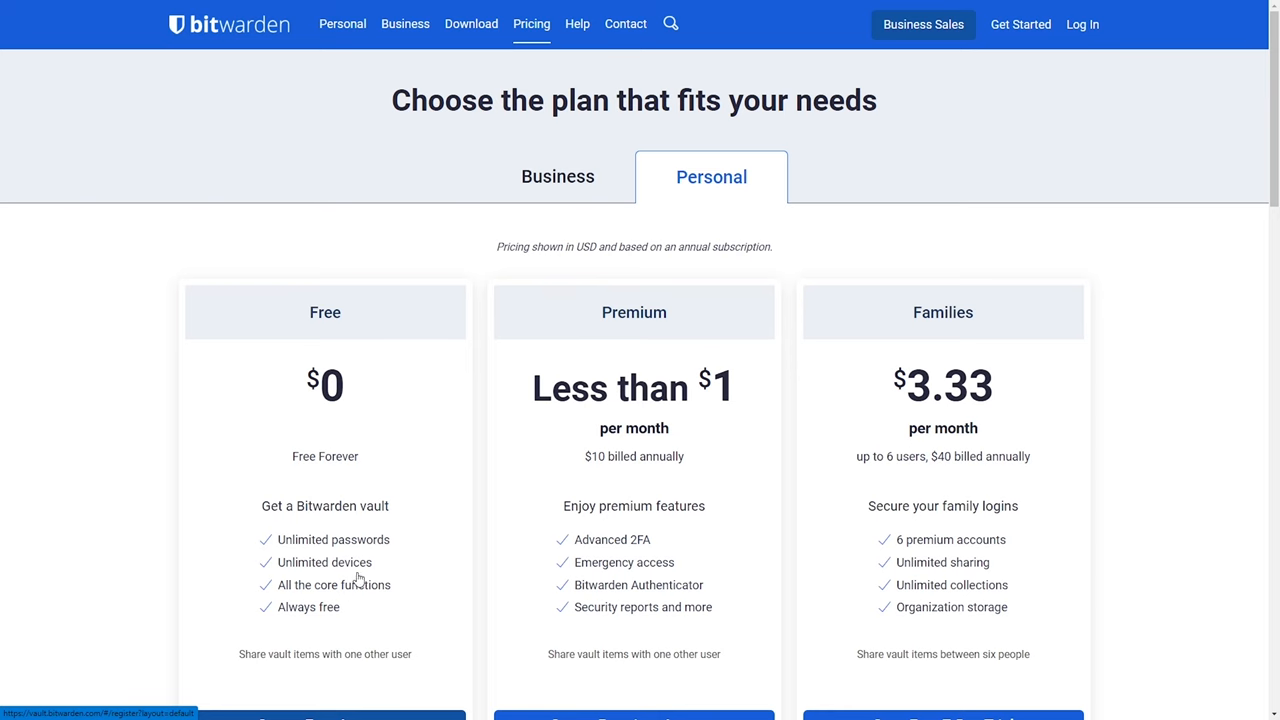
scroll("down", 3)
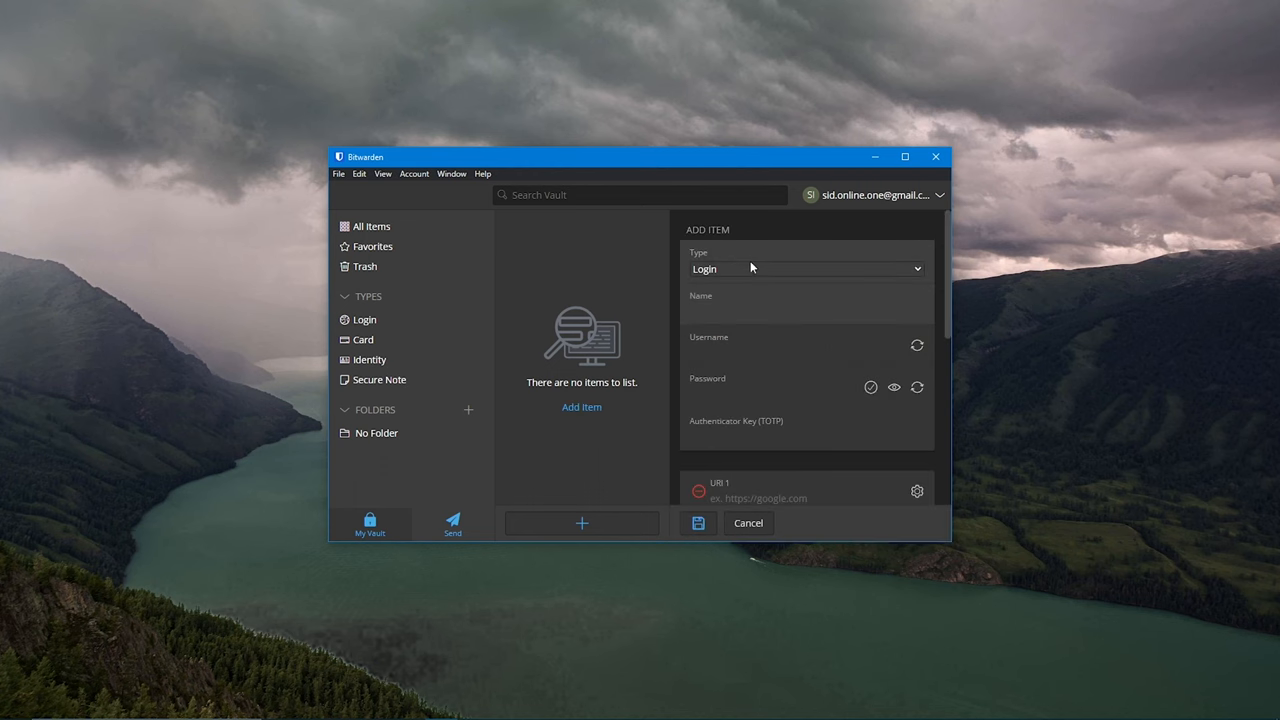
Create a Login-type item in Add Item with name, username and password entered.
left_click(805, 268)
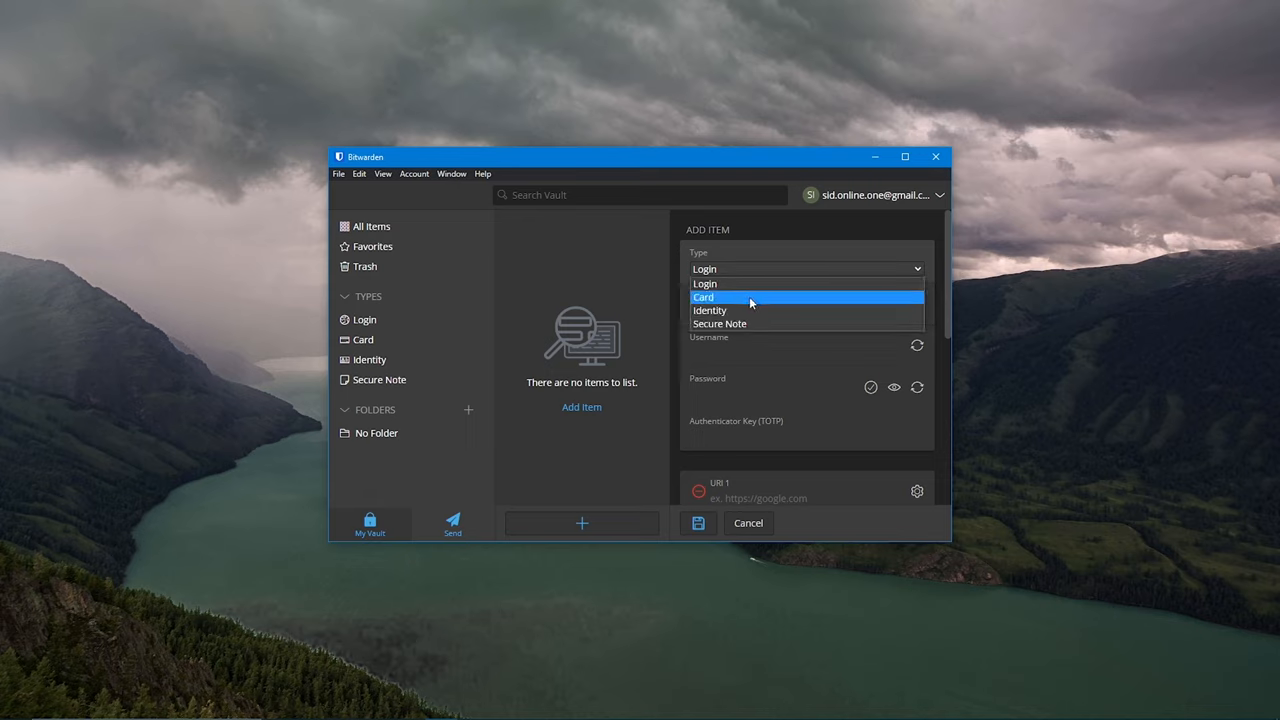
mouse_move(740, 310)
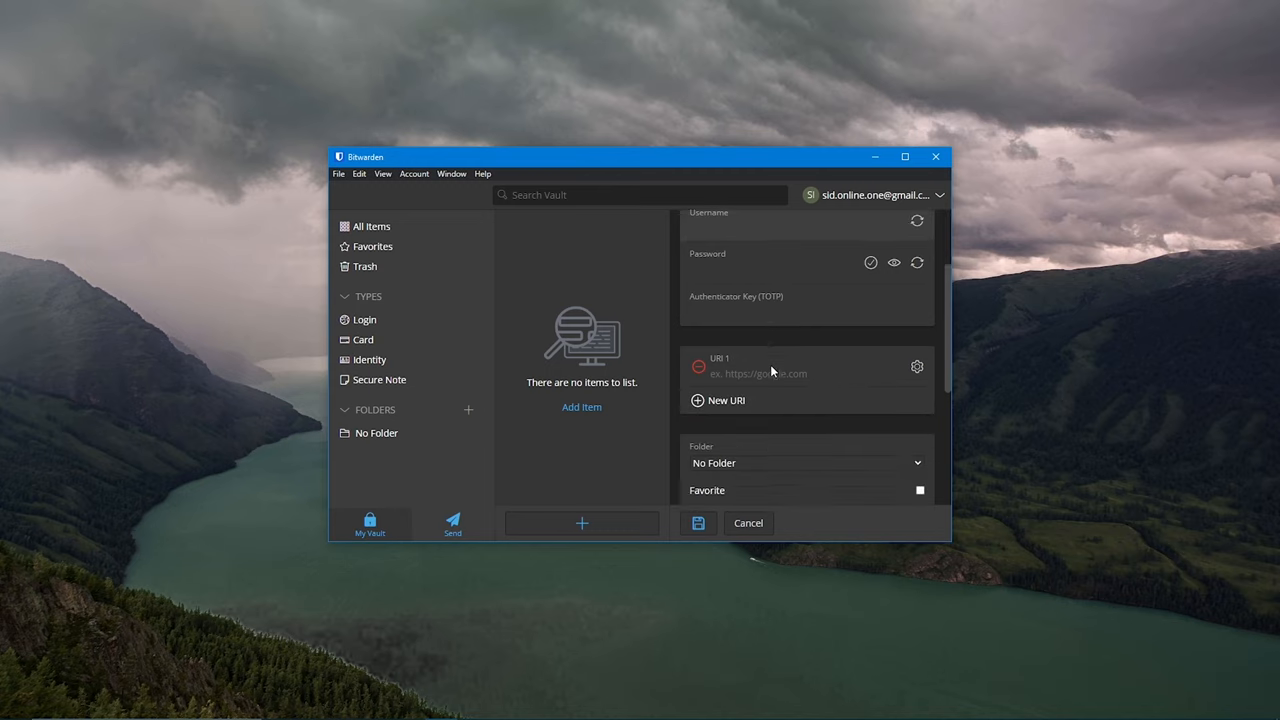
scroll("down", 3)
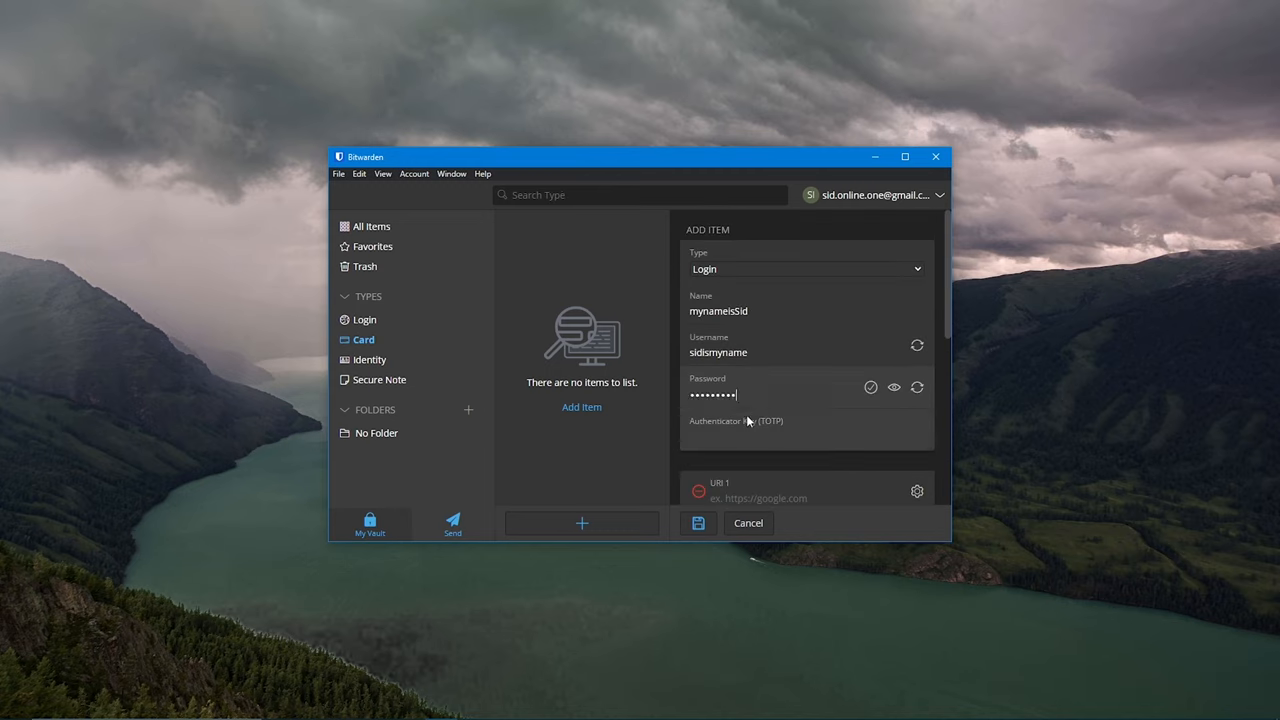
left_click(383, 173)
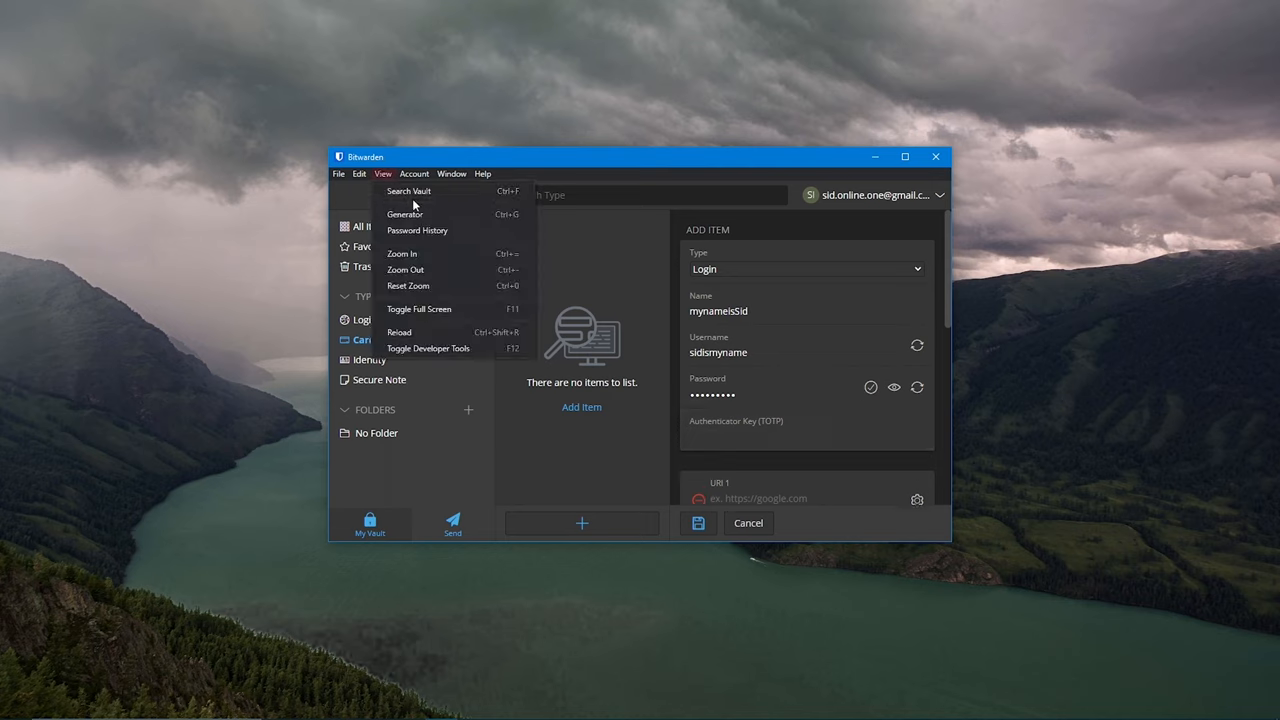
In Bitwarden's generator, try a passphrase, then generate a 7-character password with A-Z, a-z, 0-9.
left_click(405, 214)
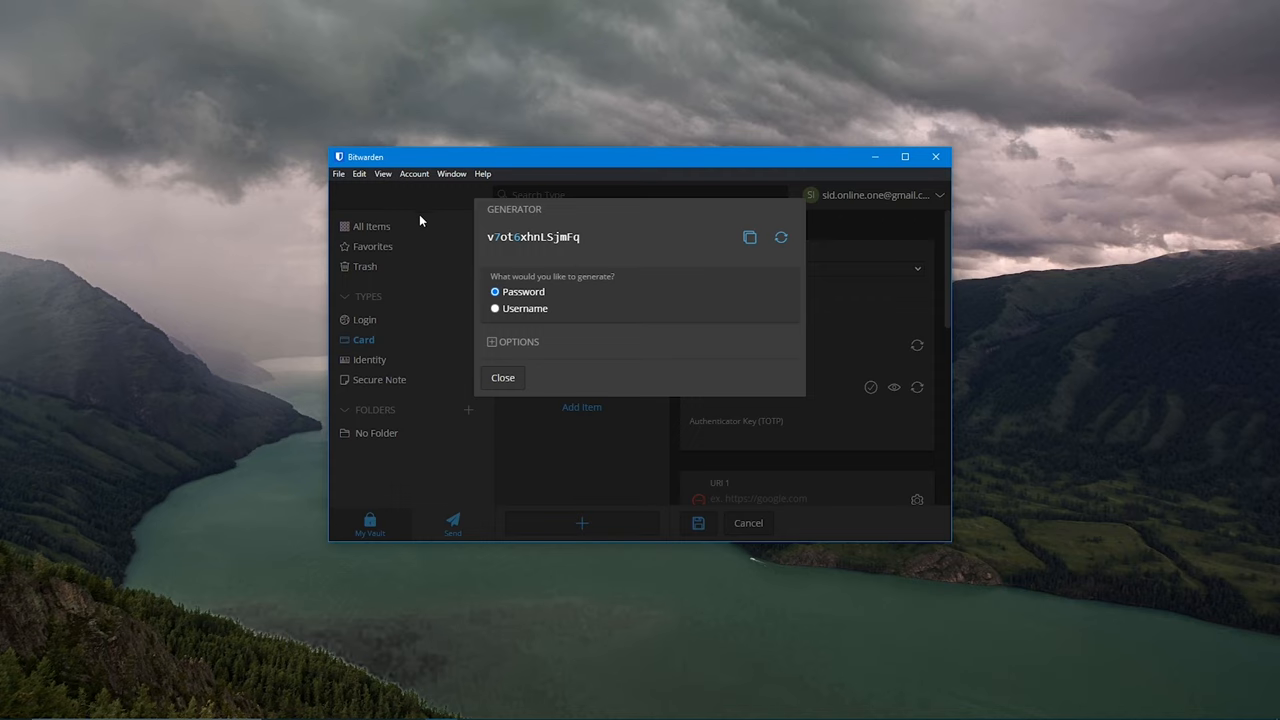
left_click(513, 341)
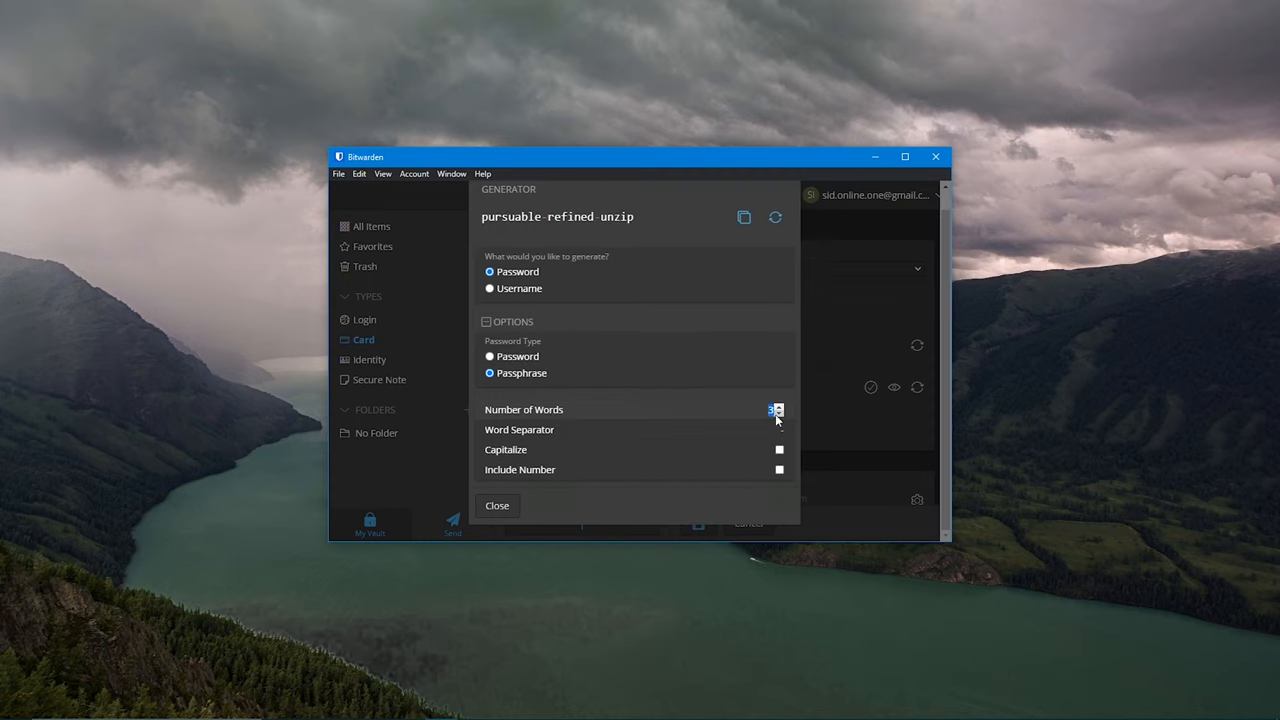
left_click(489, 356)
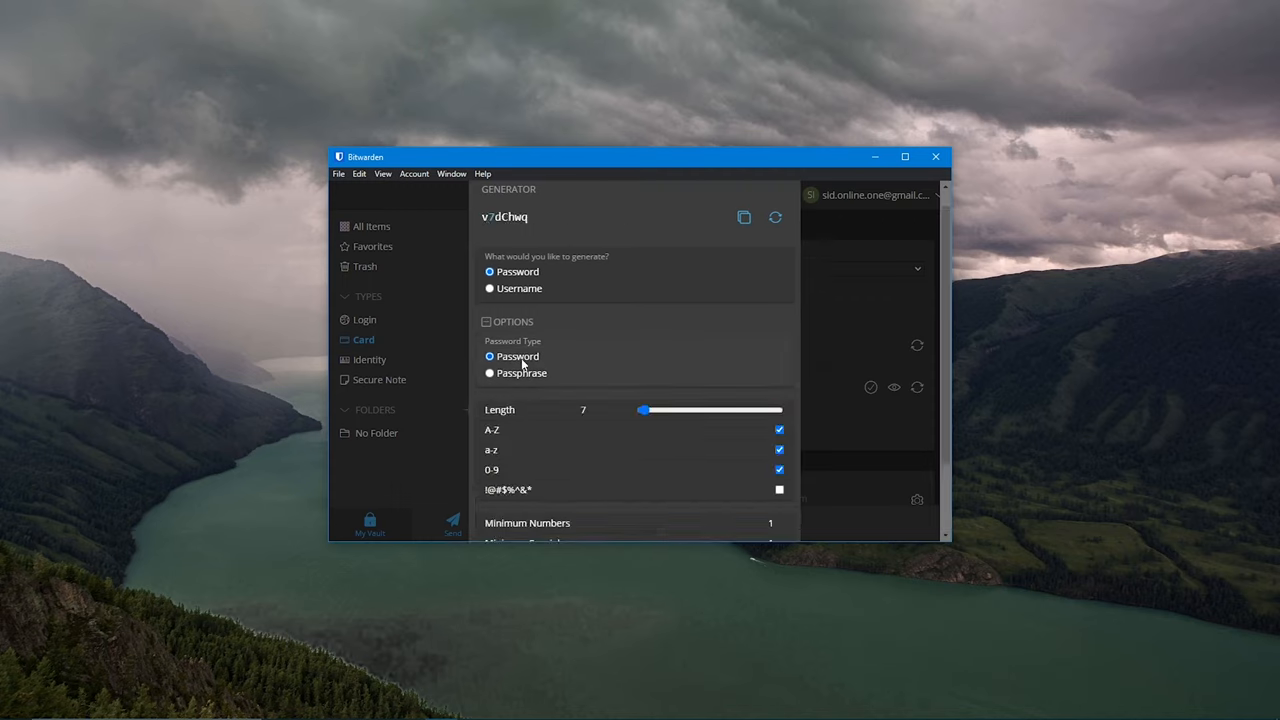
left_click(338, 173)
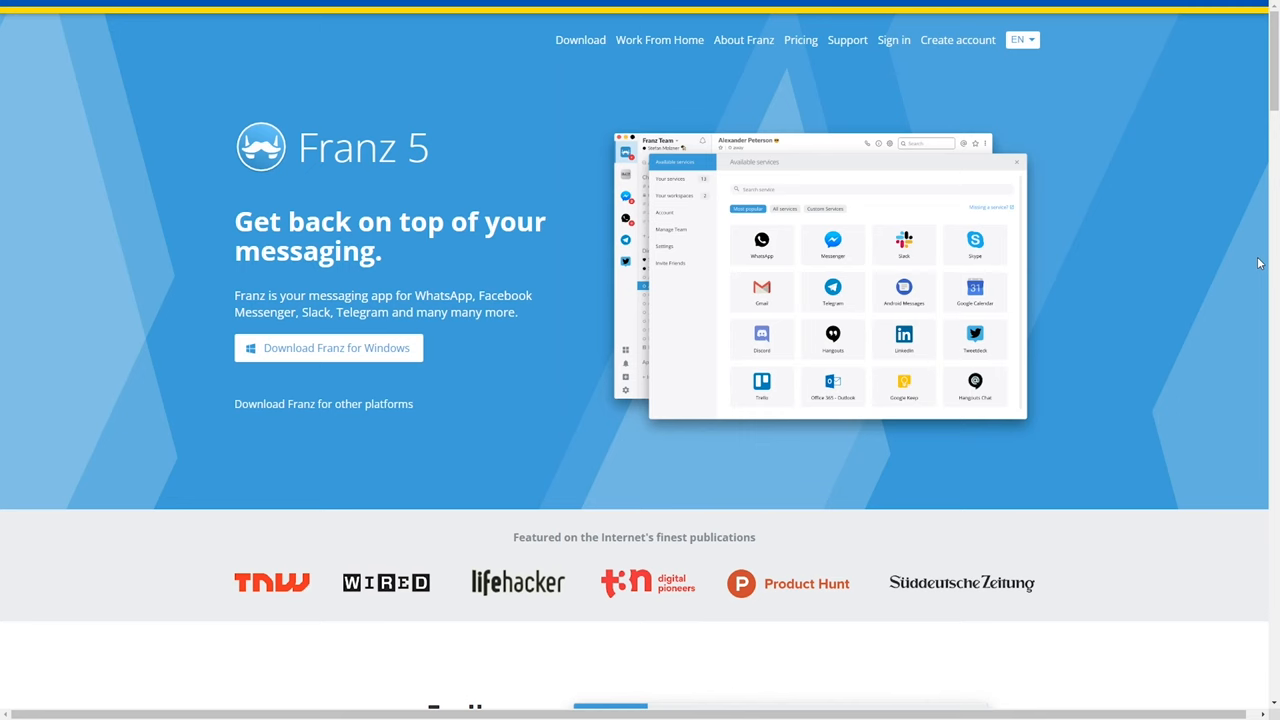
Scroll the Franz homepage past Endless possibilities down to Franz for Teams.
scroll("down", 3)
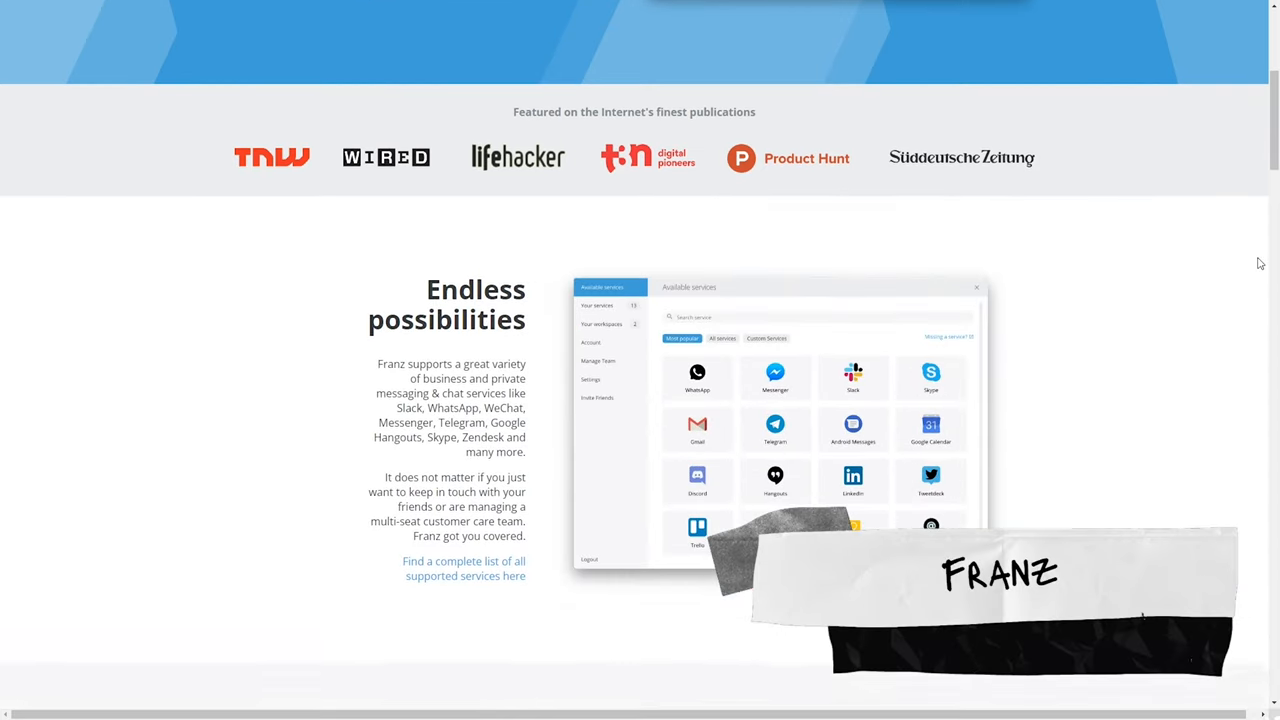
scroll("down", 3)
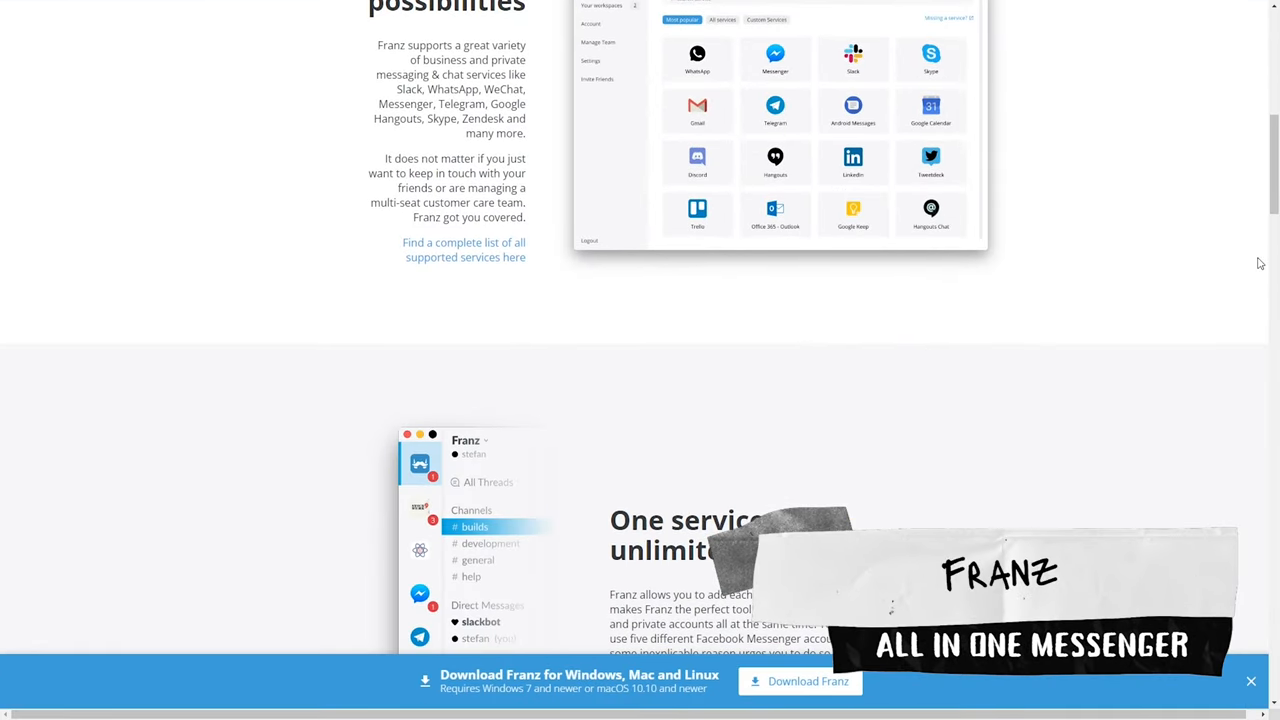
scroll("down", 3)
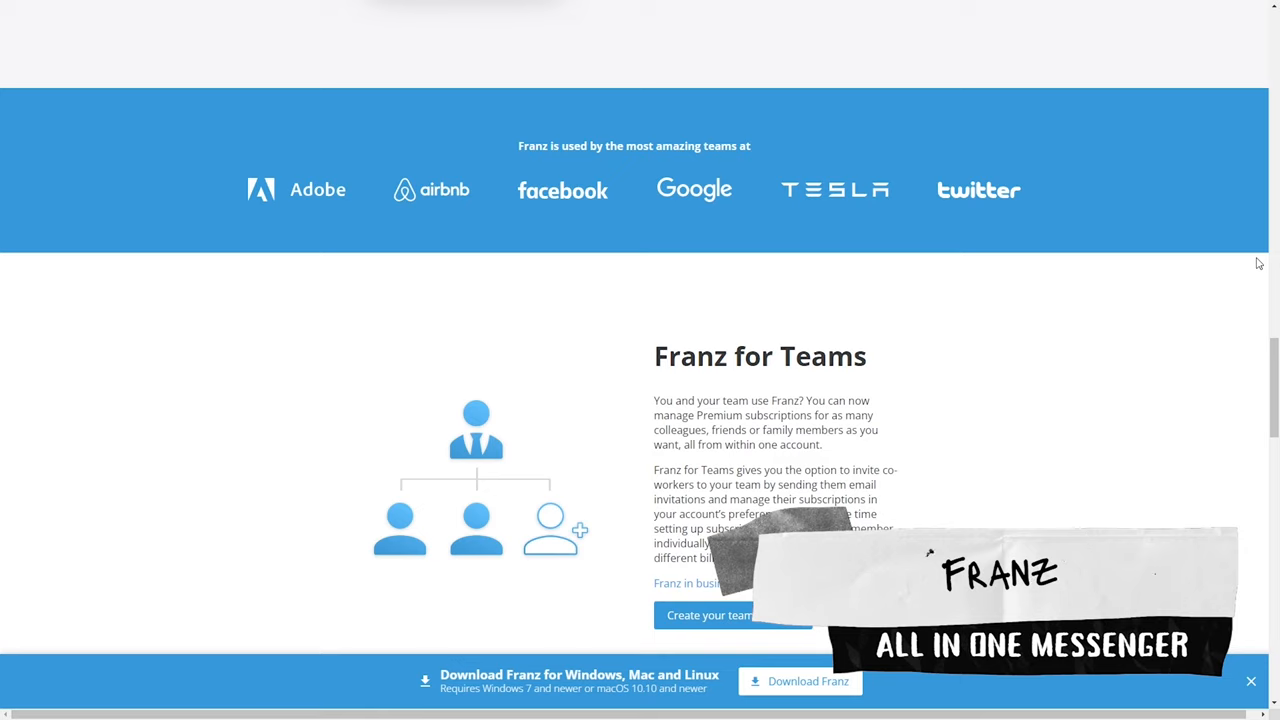
scroll("down", 3)
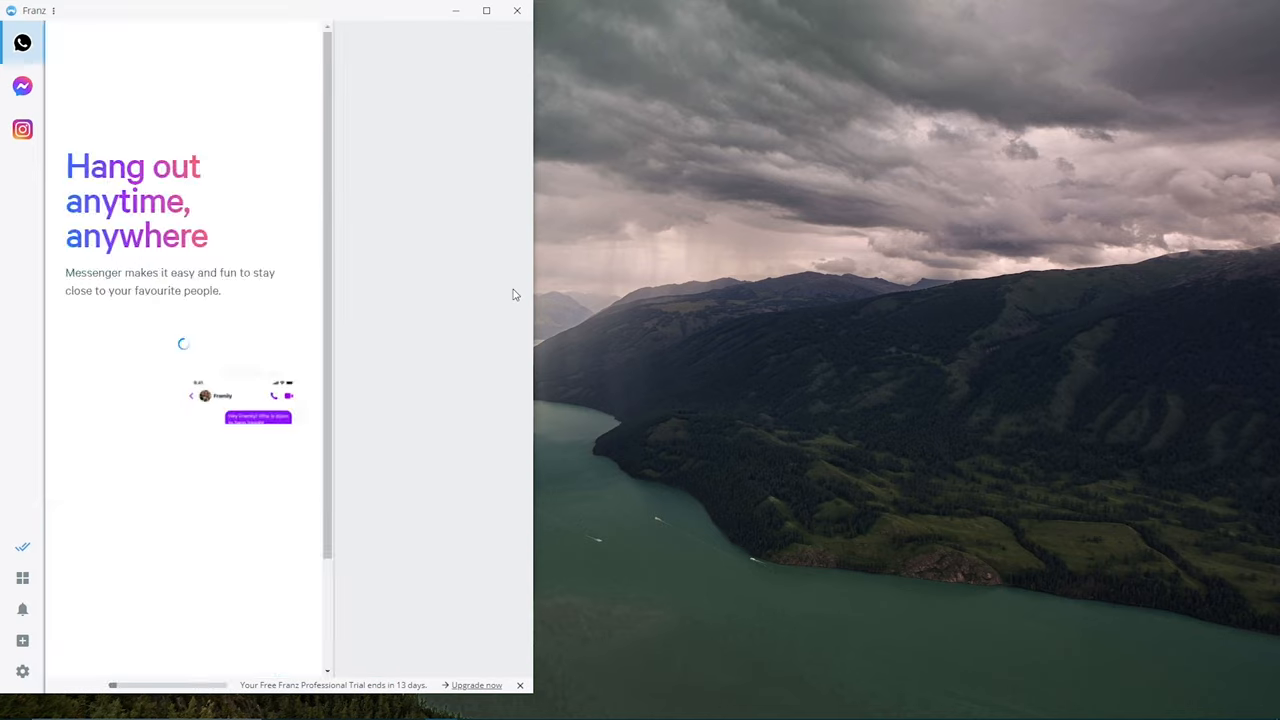
View the Messenger and Instagram services, then open the add-service catalog.
left_click(22, 86)
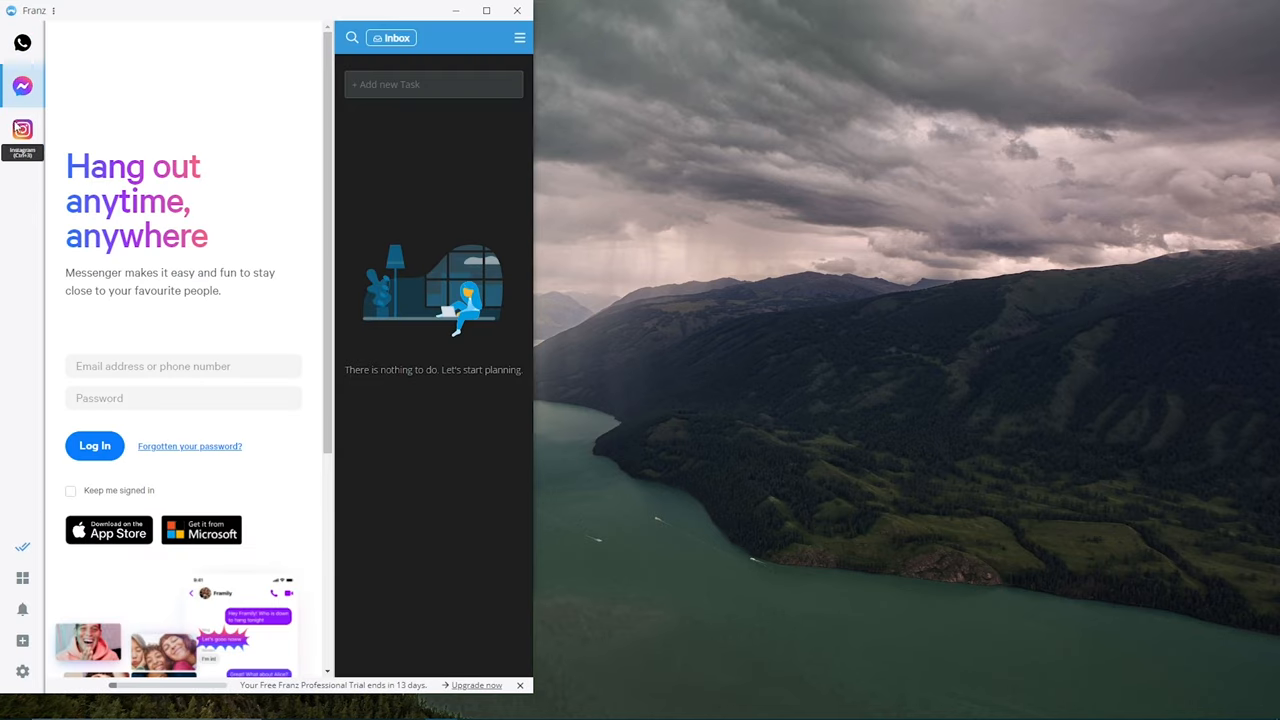
left_click(22, 128)
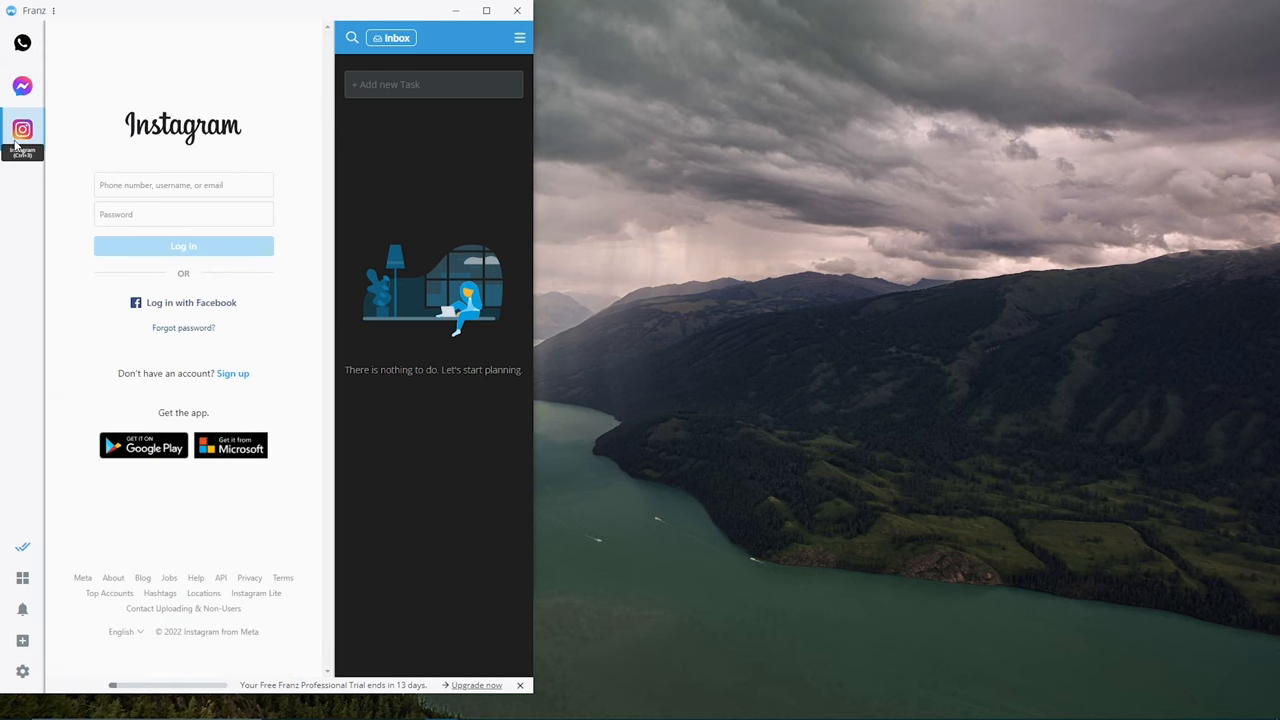
left_click(22, 641)
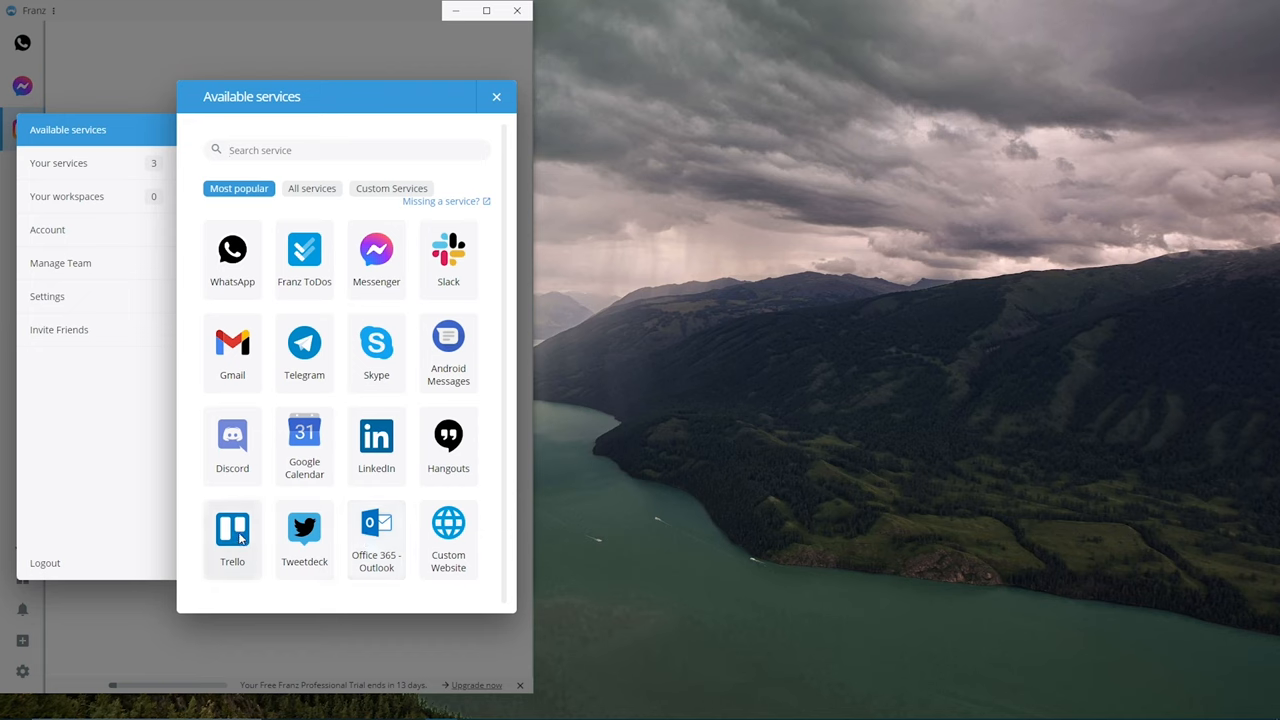
Add and save Discord as a service, then open its login page's email field.
left_click(232, 440)
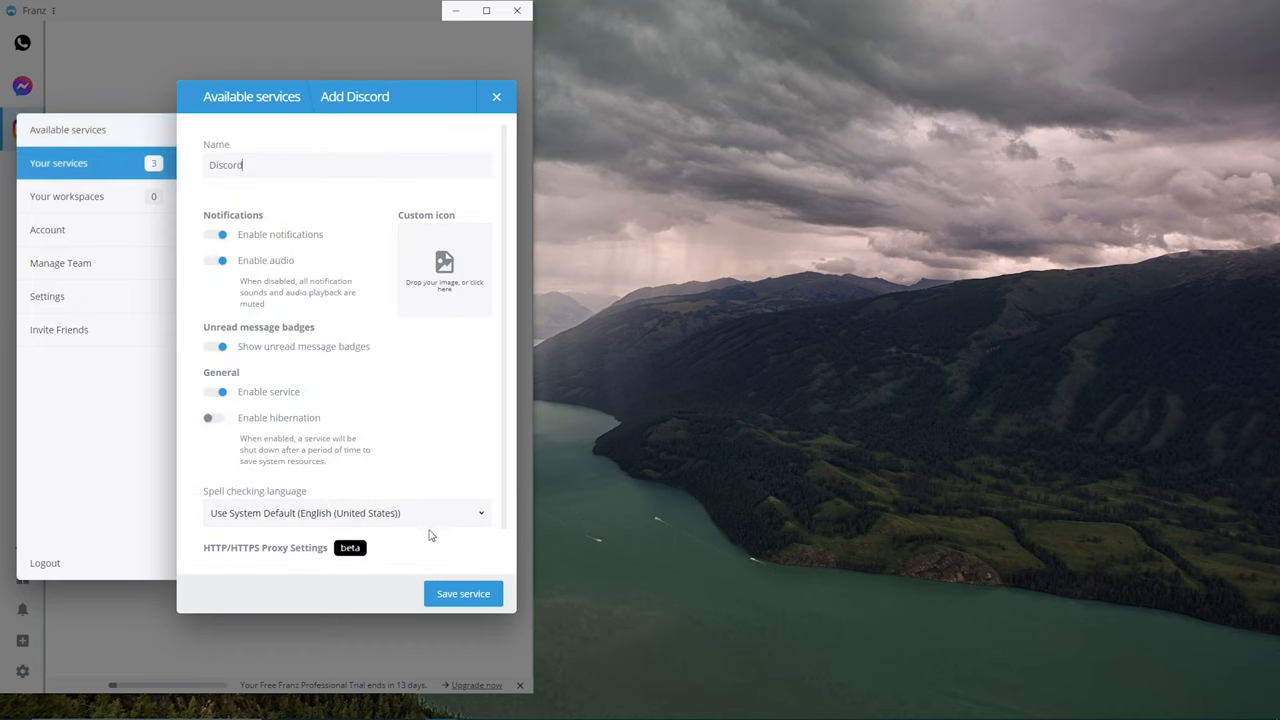
left_click(462, 593)
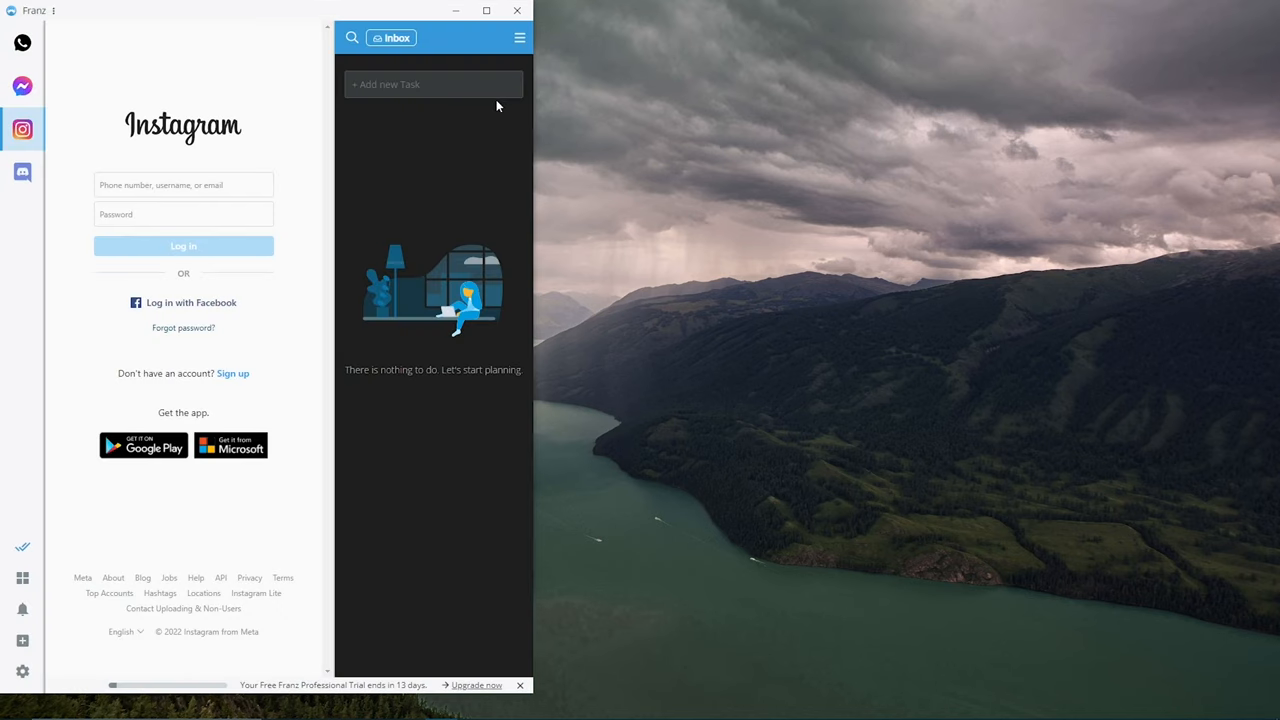
left_click(22, 172)
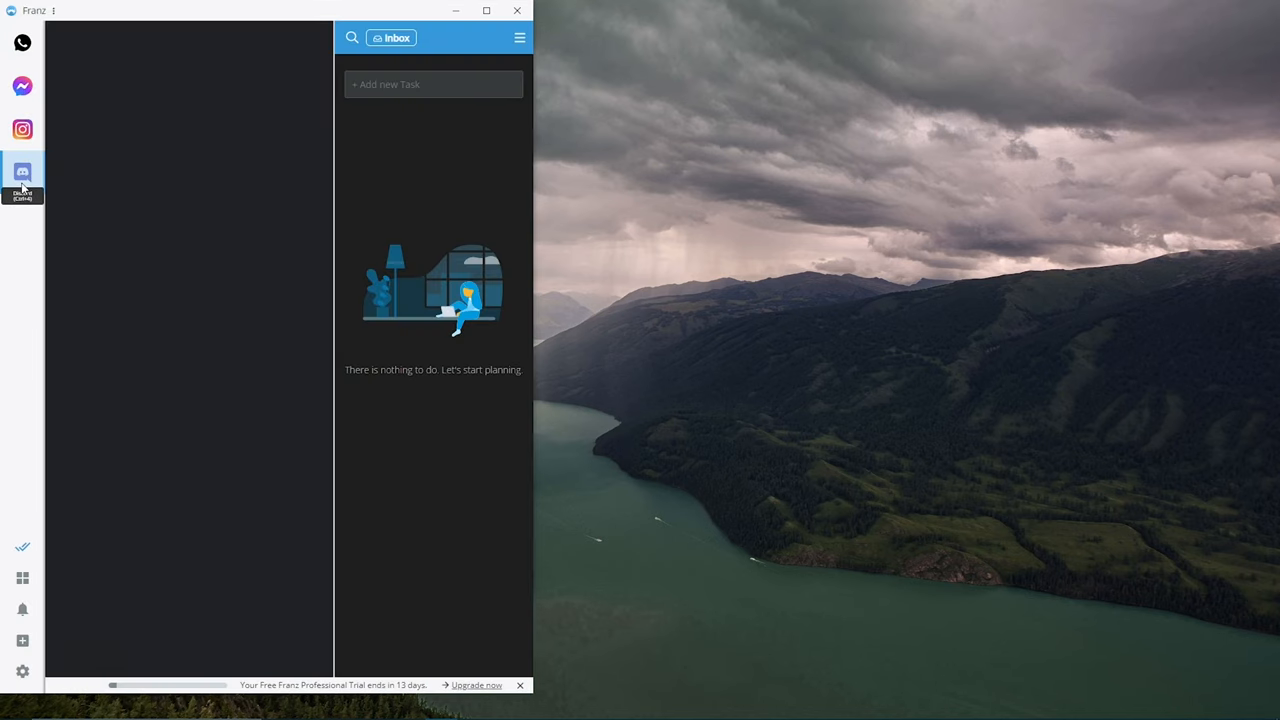
left_click(22, 172)
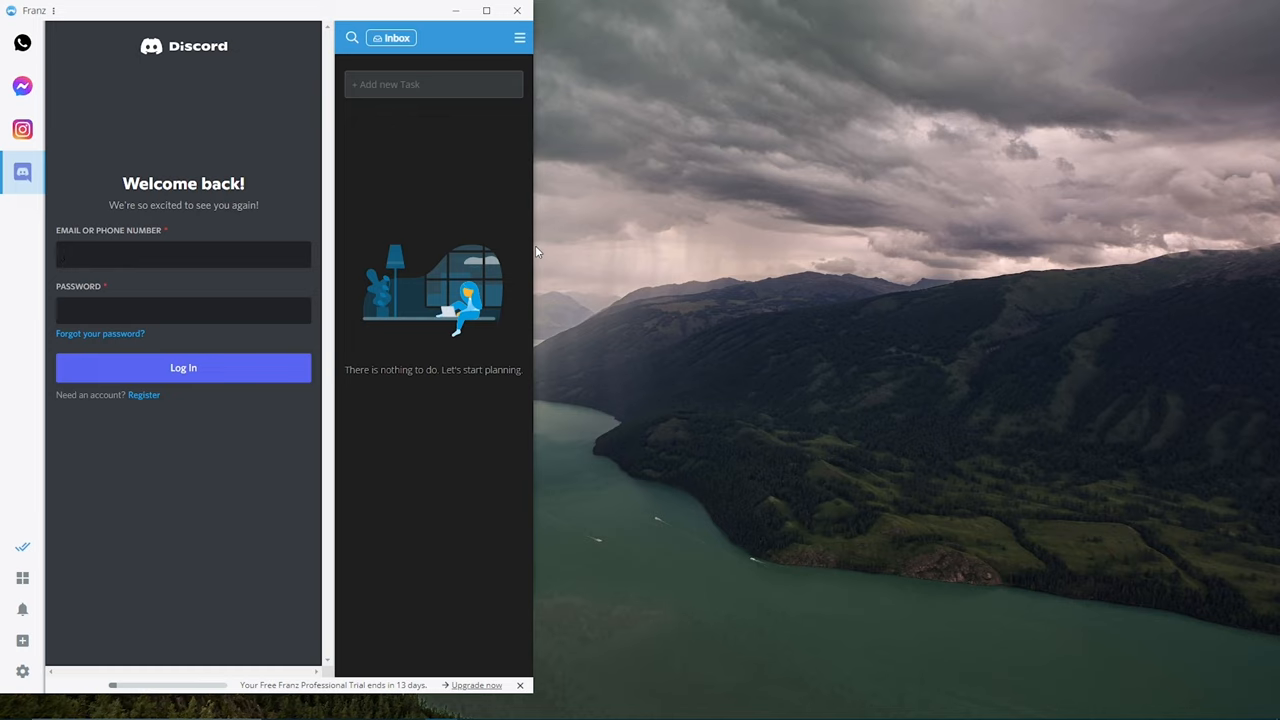
mouse_move(528, 258)
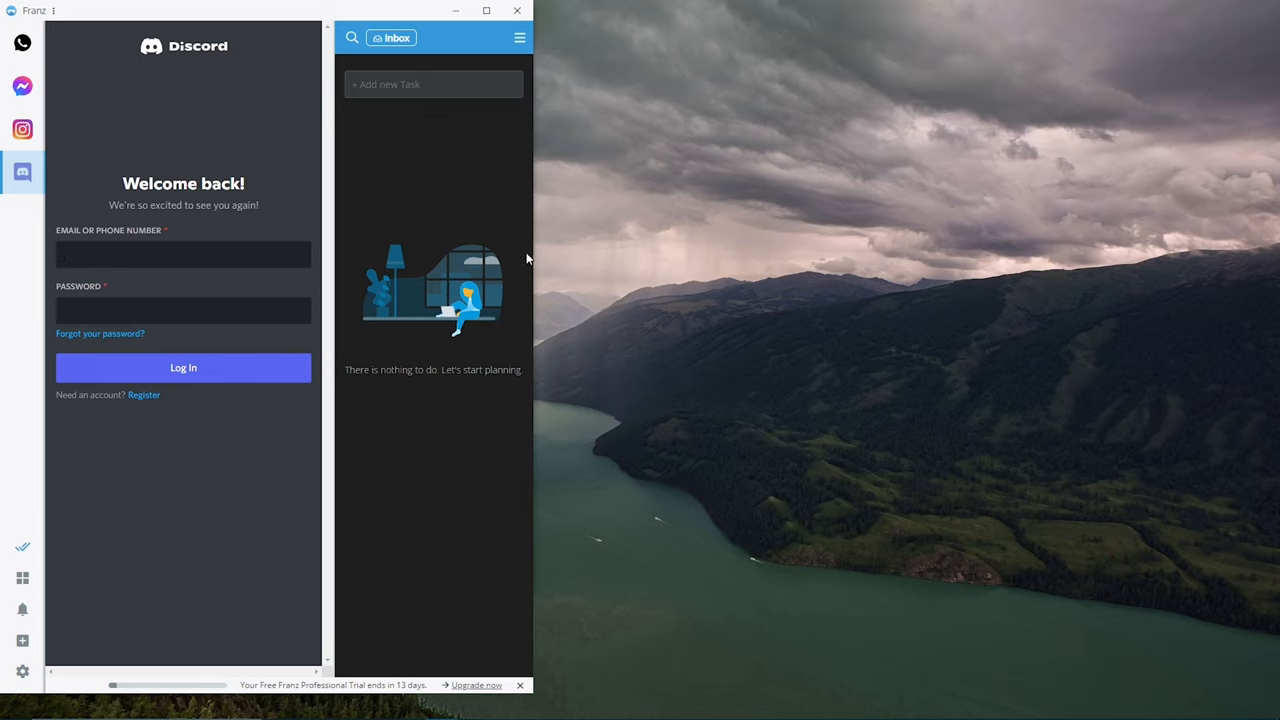
left_click(183, 254)
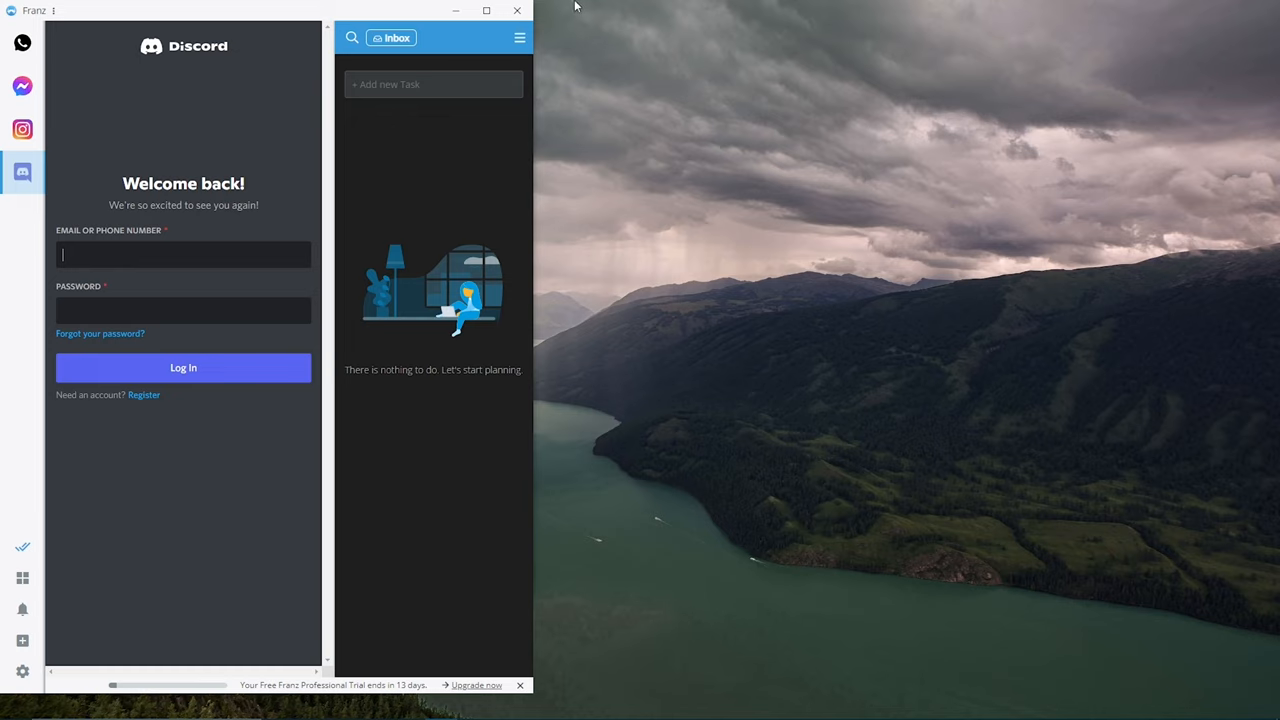
mouse_move(17, 697)
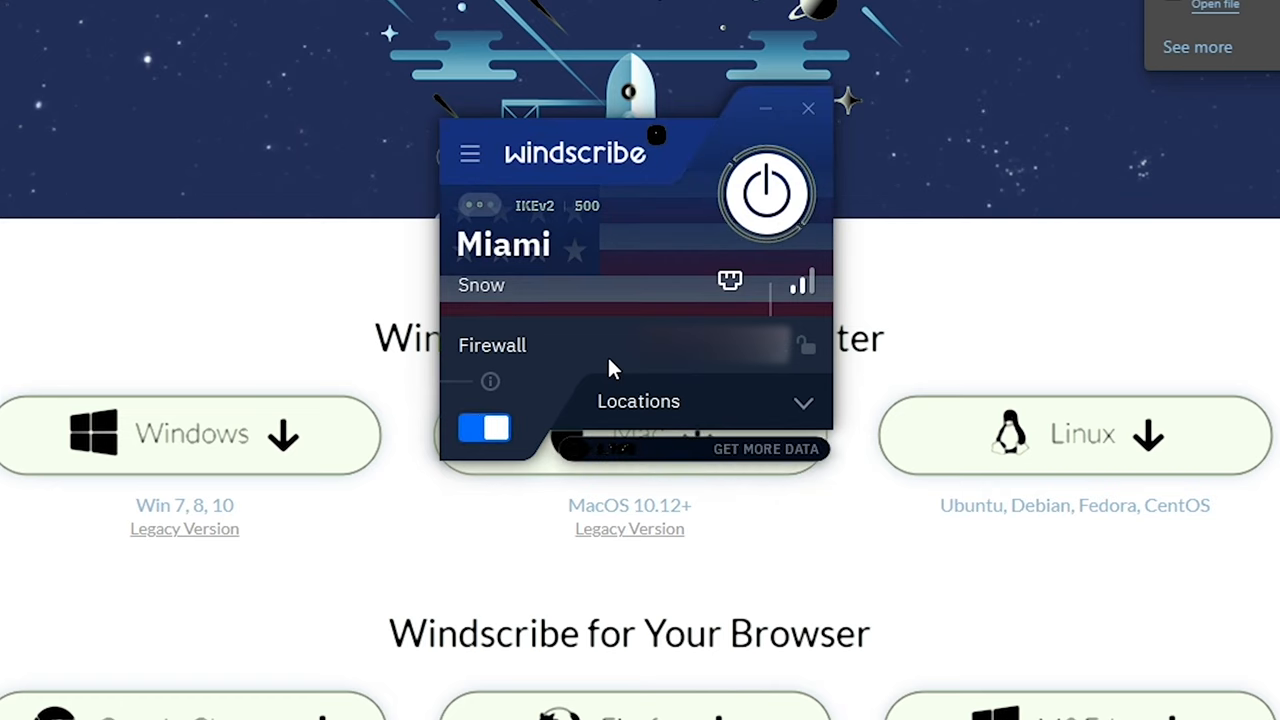
Connect Windscribe through Miami, then view the Account and Connection settings.
left_click(765, 192)
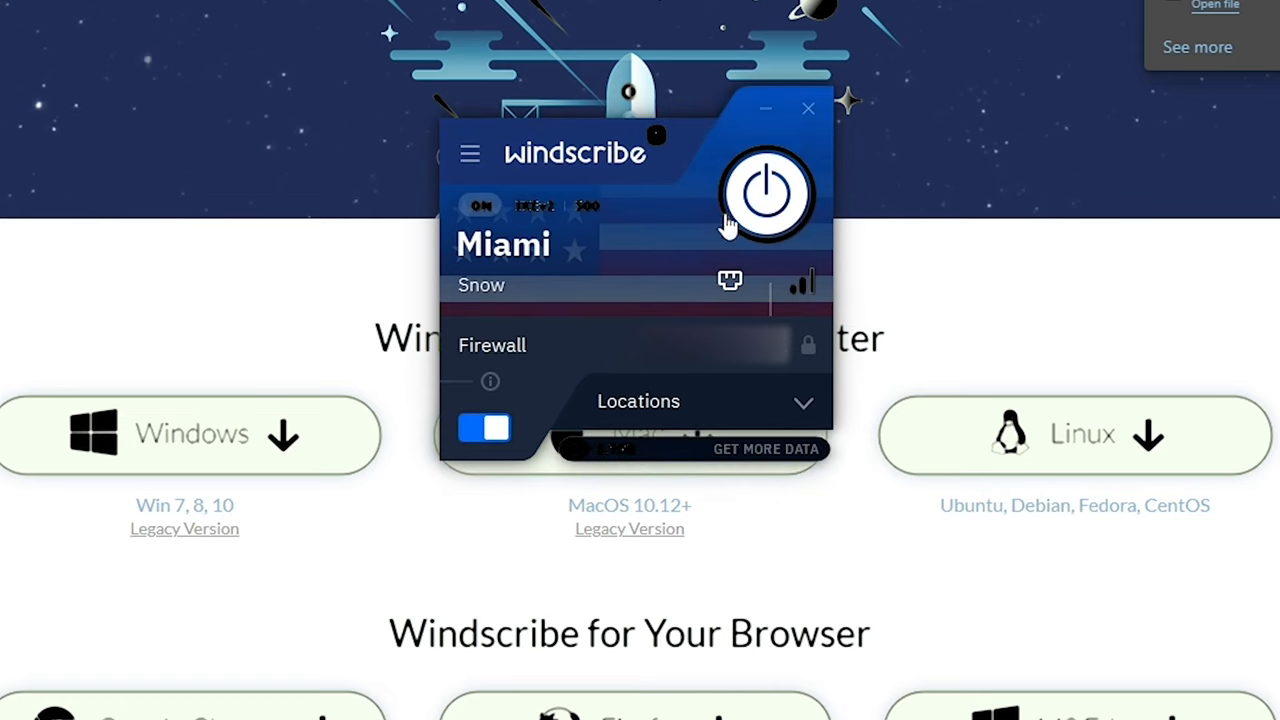
mouse_move(750, 372)
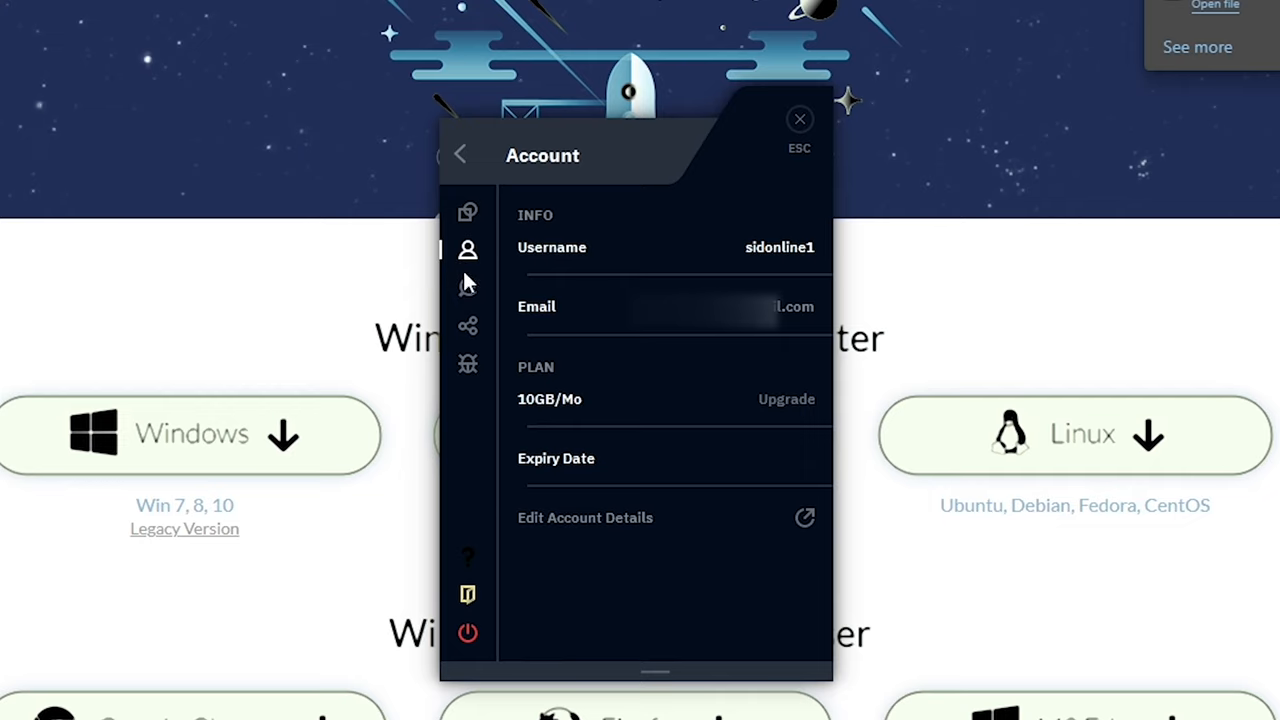
left_click(467, 287)
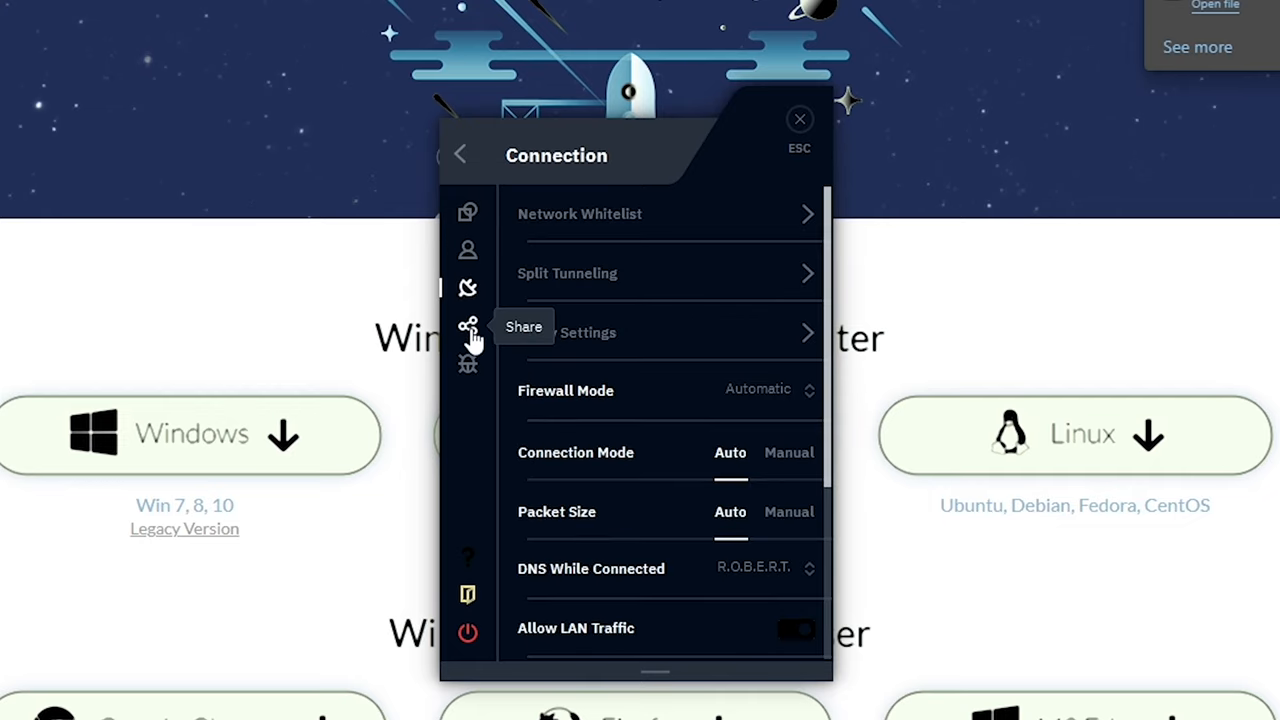
left_click(459, 153)
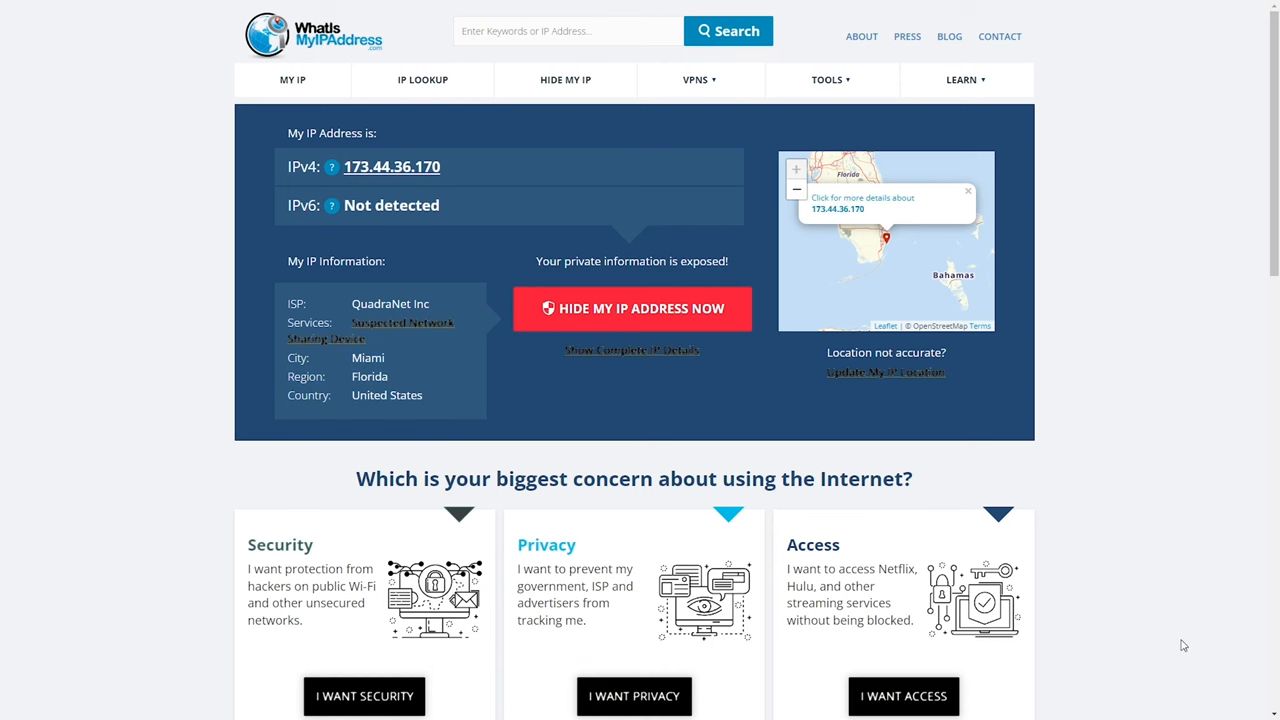
scroll("down", 3)
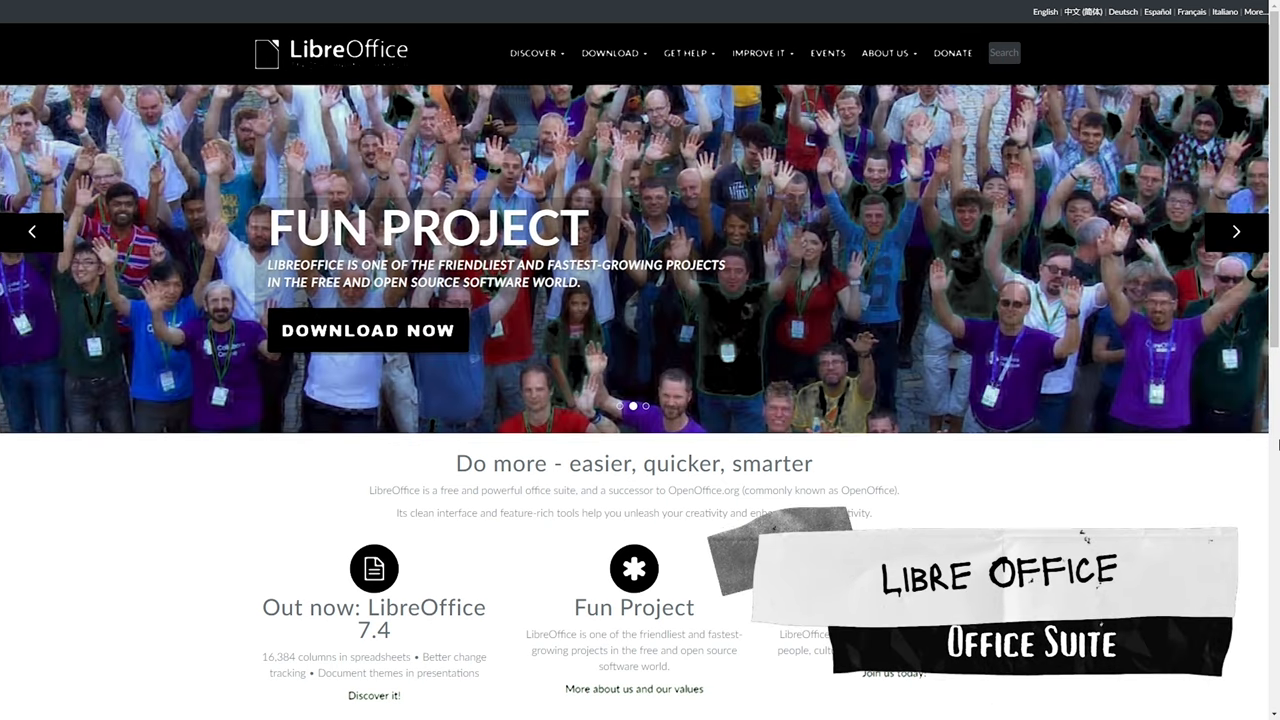
Create a new Writer Document from the LibreOffice Start Center.
scroll("down", 3)
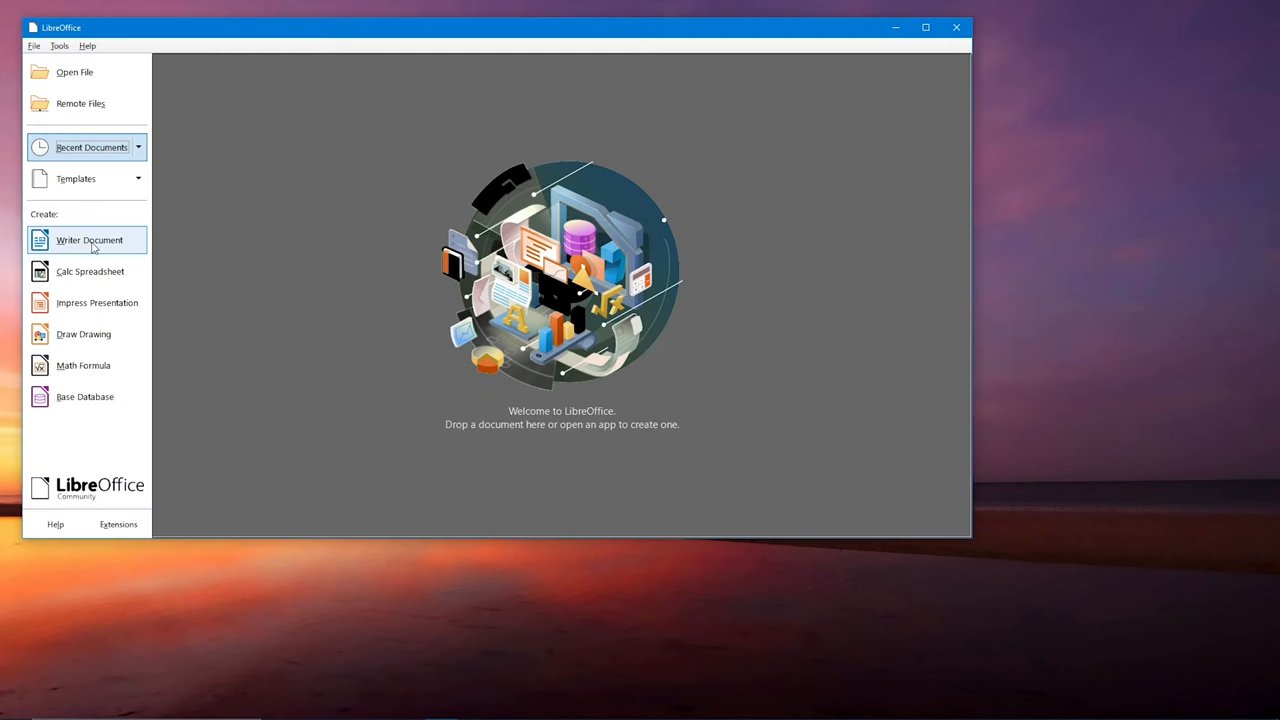
left_click(89, 240)
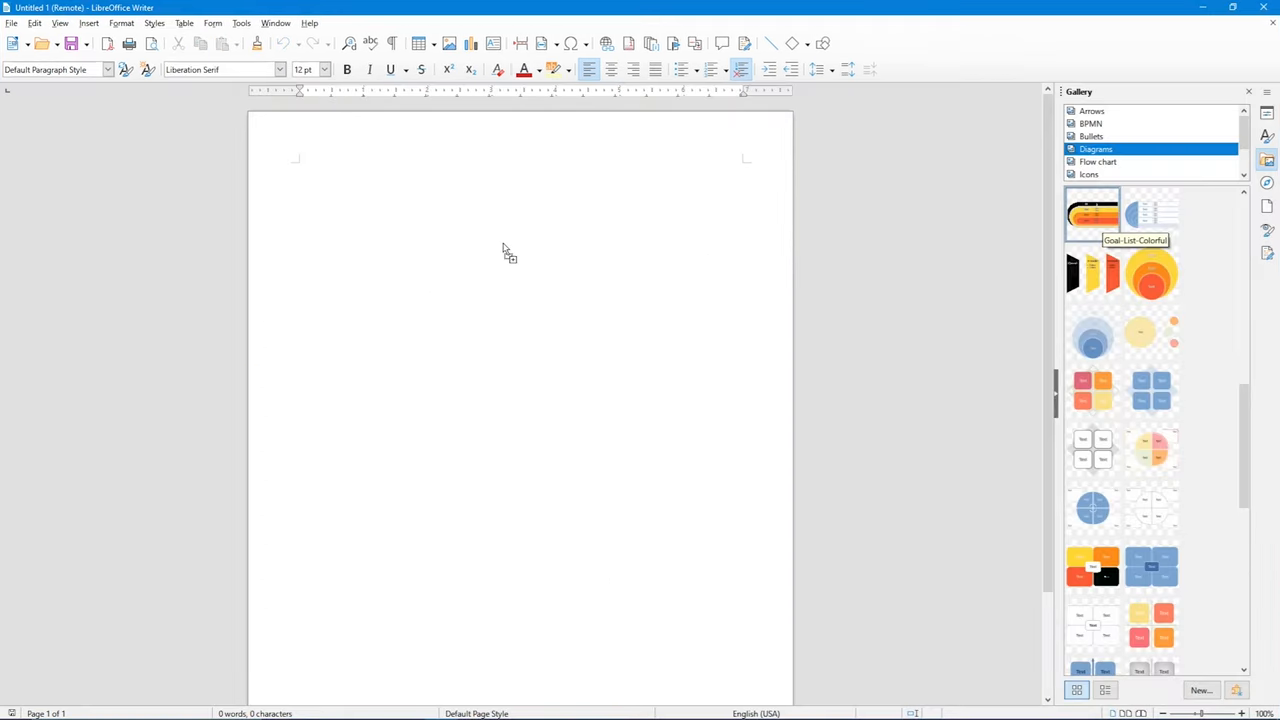
Insert the Goal-List-Colorful diagram and type 'Reach' into a pyramid tier label.
double_click(1093, 213)
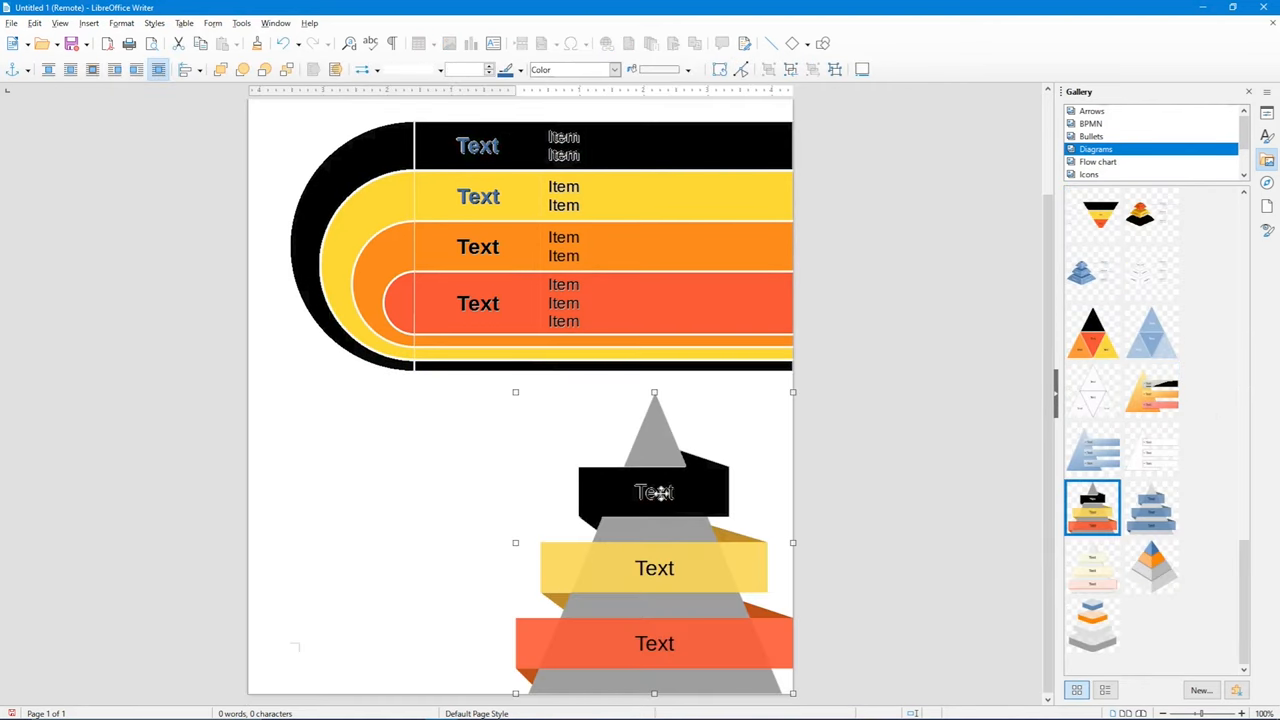
type("Reach")
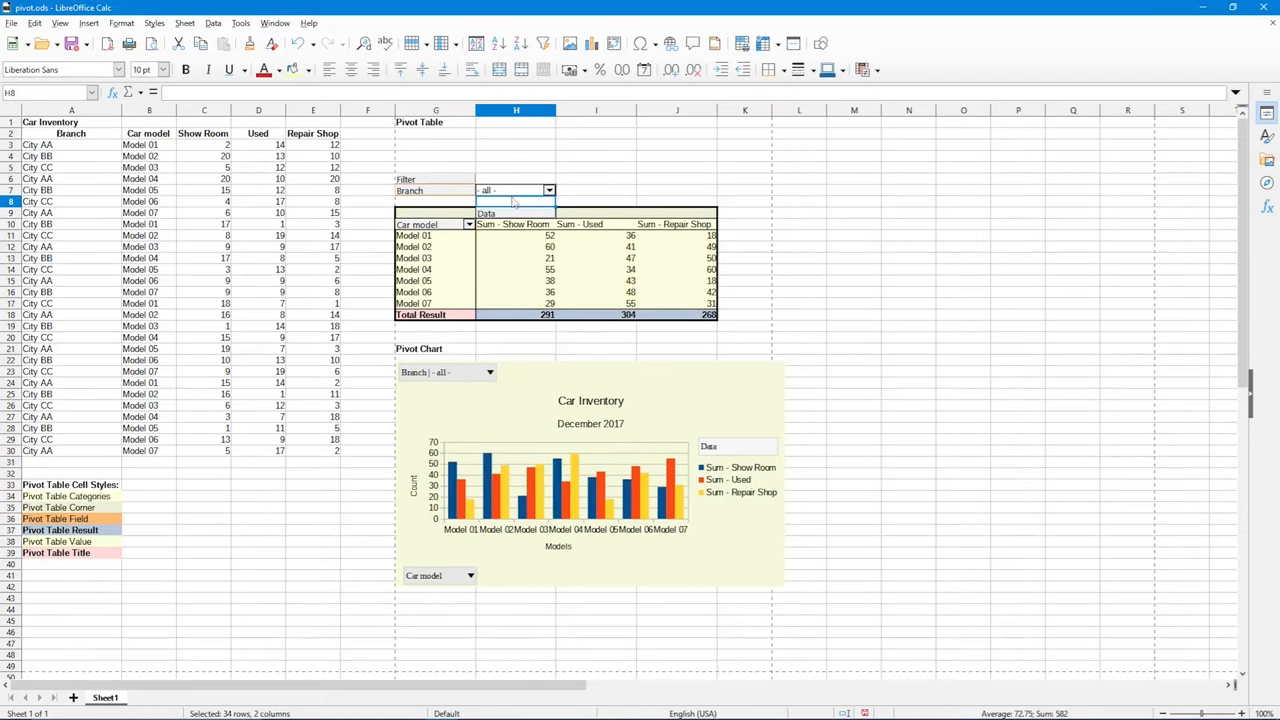
Open the pivot table's Branch filter to show the City AA/BB/CC checklist.
left_click(549, 190)
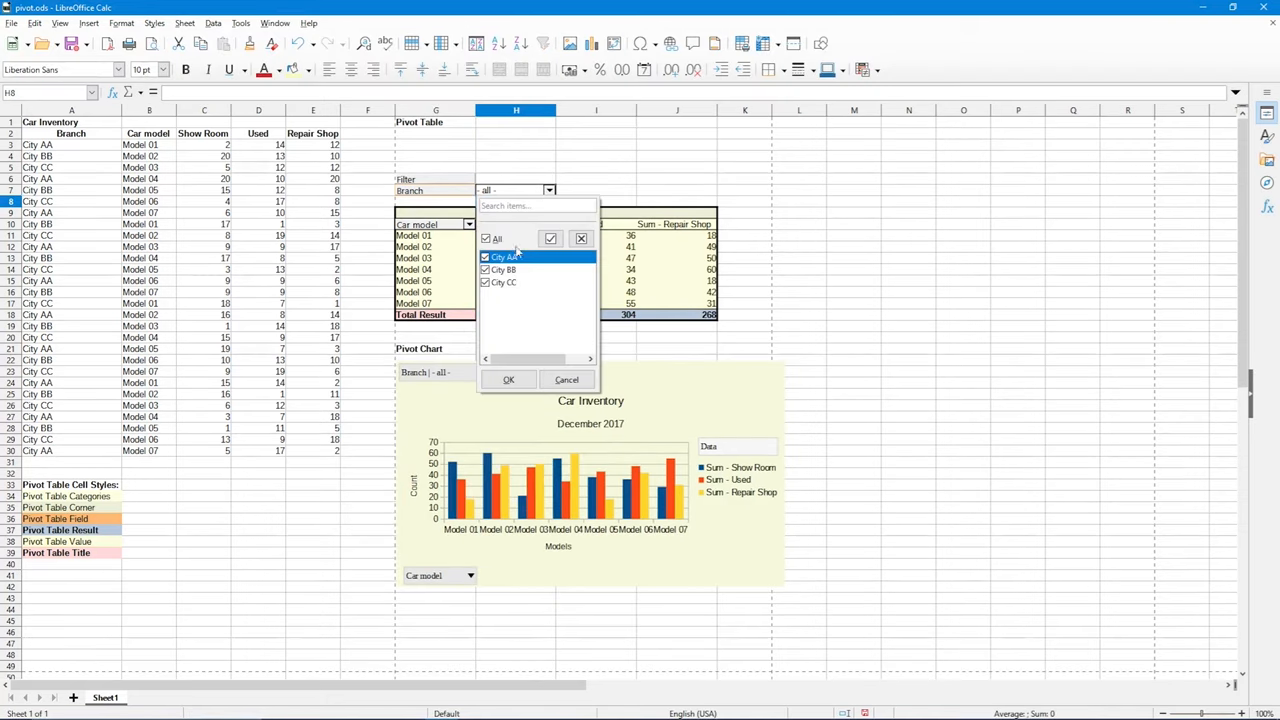
left_click(508, 379)
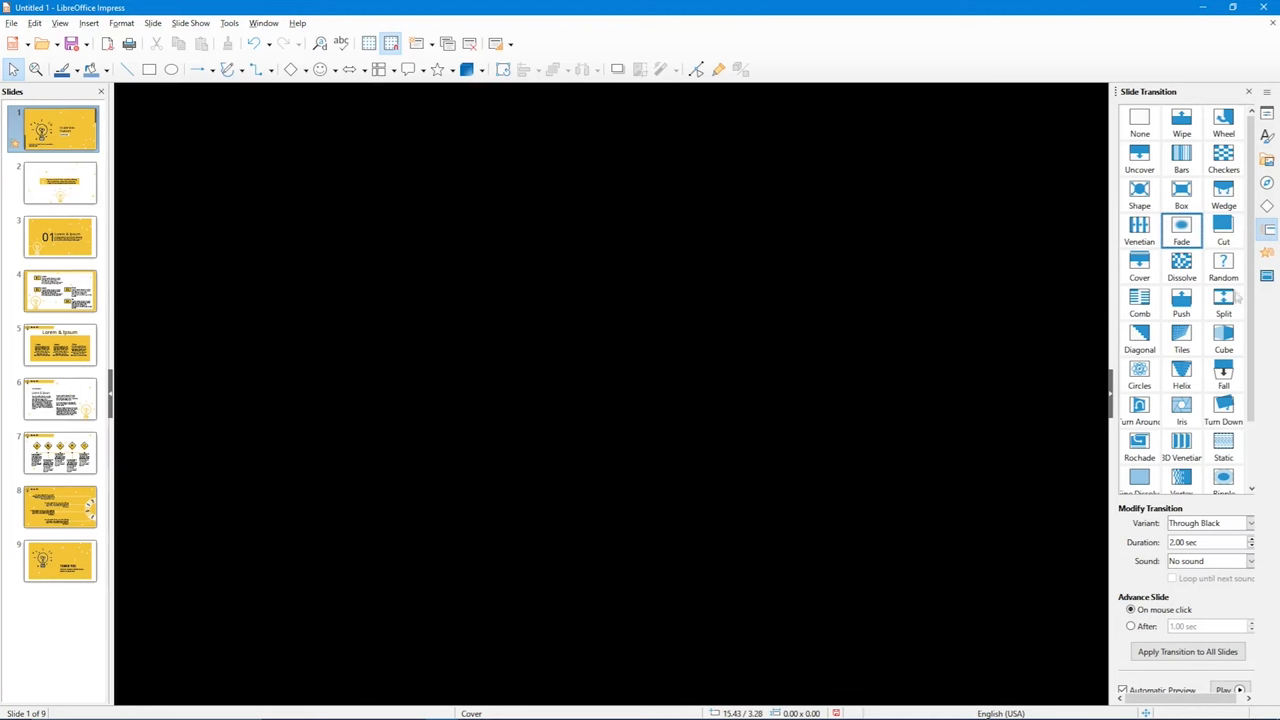
Preview the Cover, Diagonal and another transition on the yellow cover slide.
left_click(1139, 265)
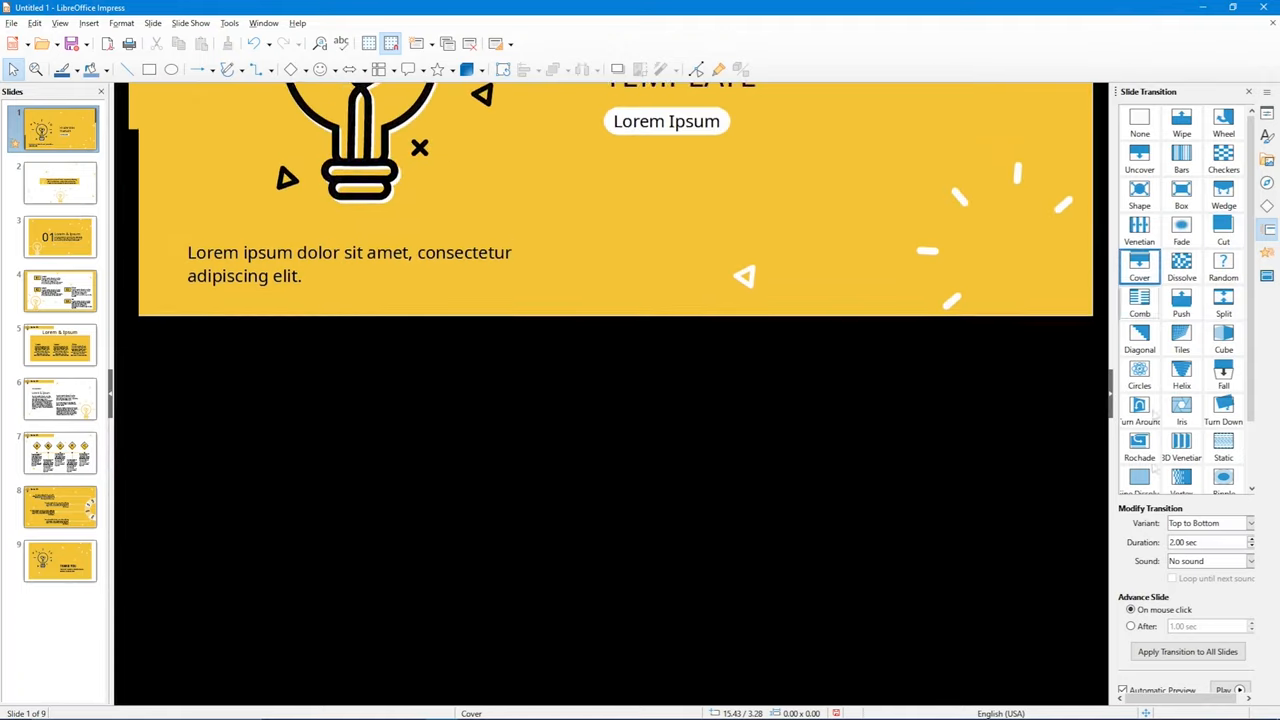
left_click(1139, 337)
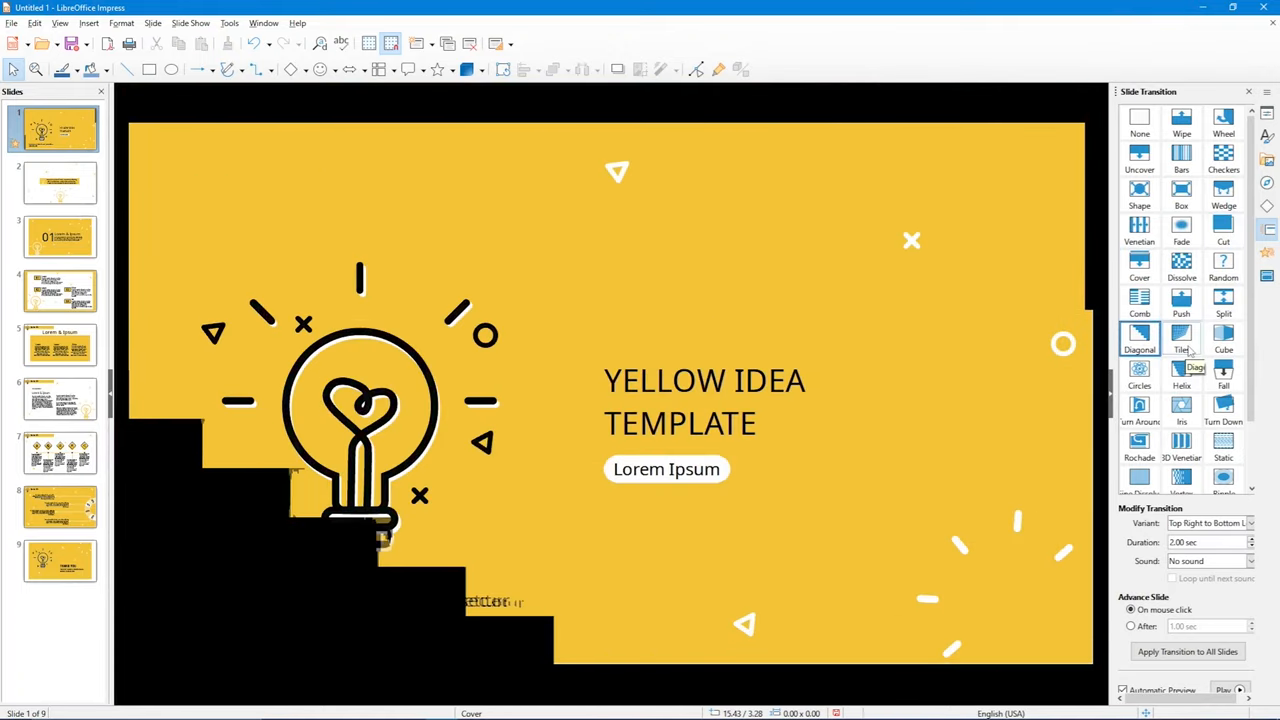
left_click(59, 237)
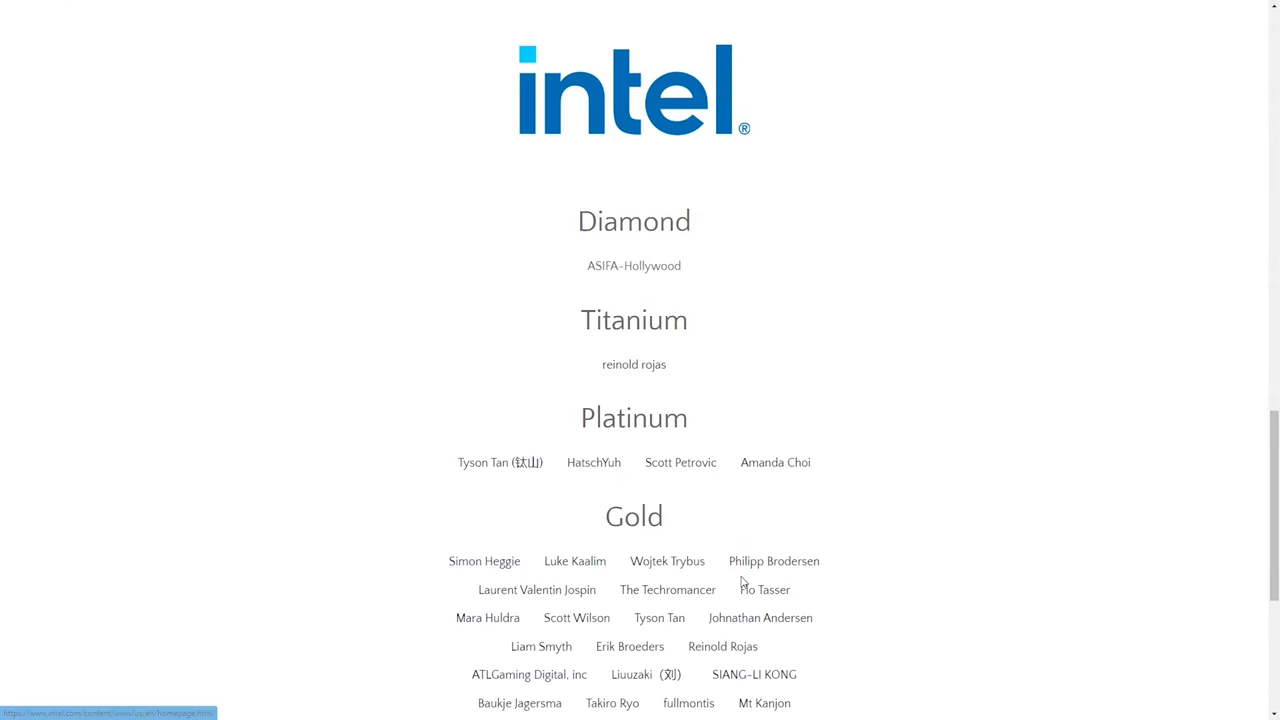
Scroll the Krita website down to the Diamond, Titanium, Platinum and Gold sponsor tiers.
scroll("down", 3)
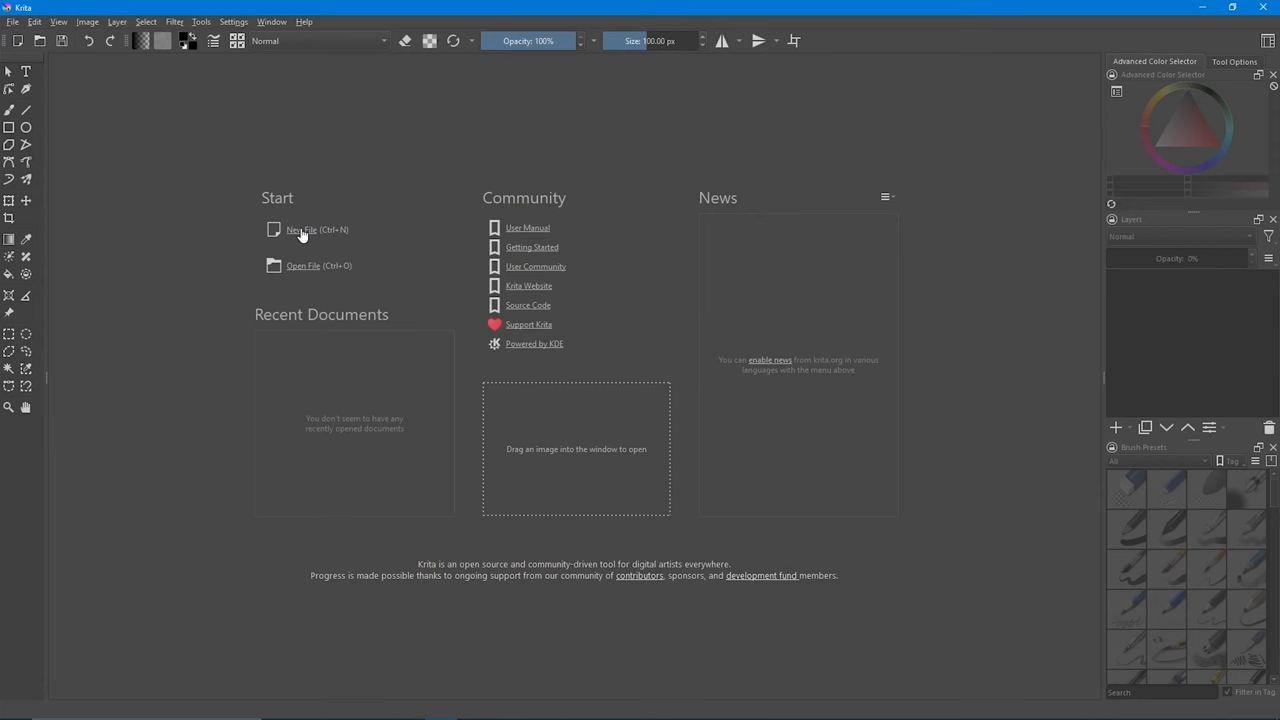
Create a new 2480 x 3508 pixel document from Krita's Welcome screen.
left_click(301, 229)
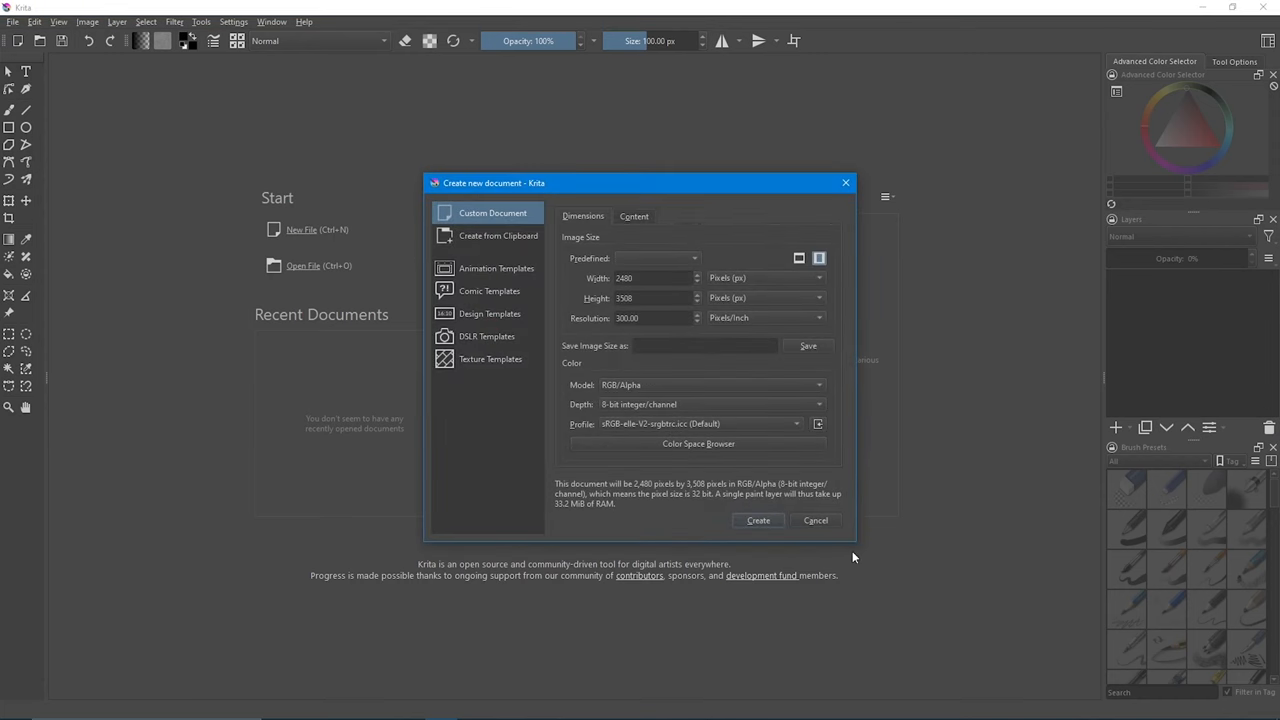
left_click(758, 520)
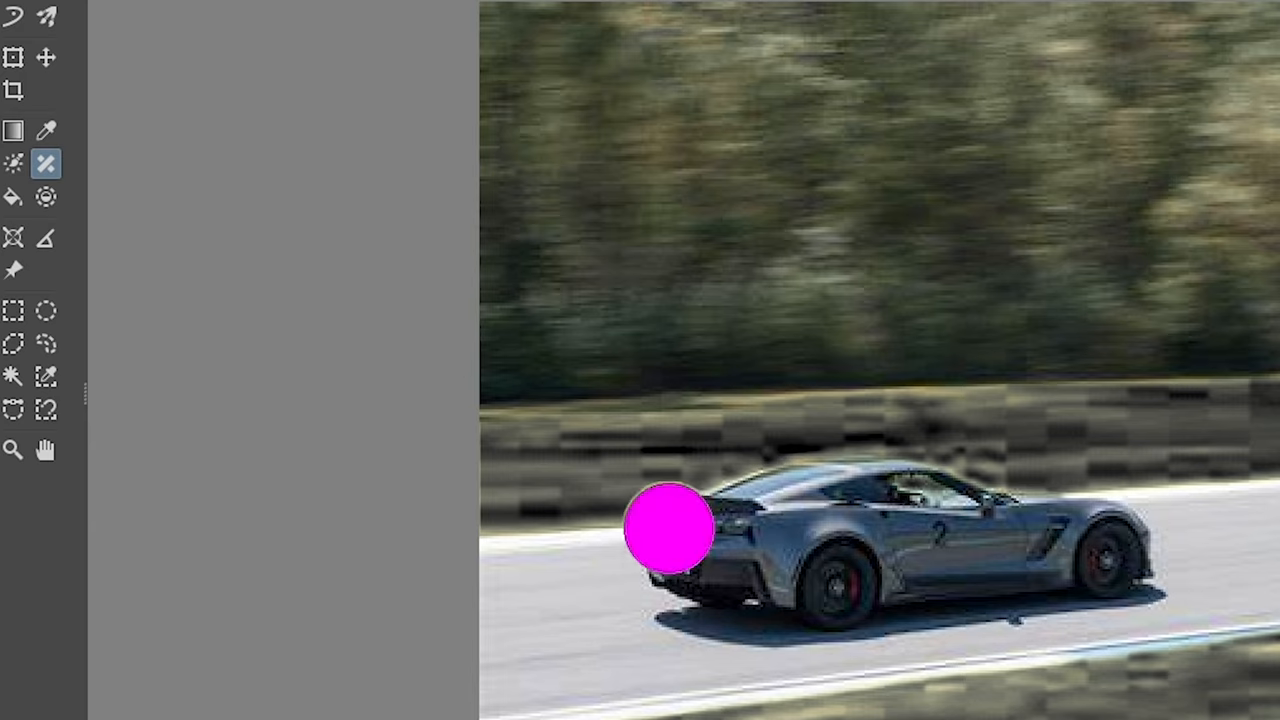
Smart Patch over the rear of the race car in the photo.
left_click_drag(670, 527, 720, 600)
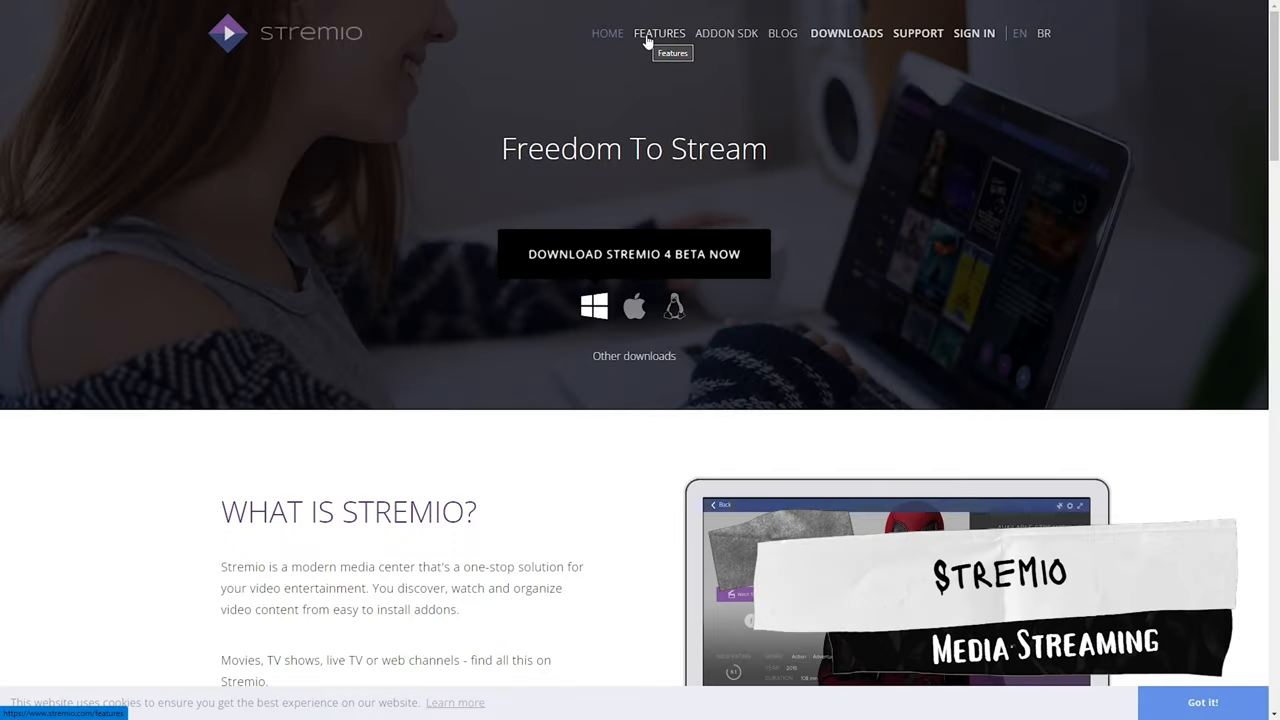
Scroll down the Stremio homepage through to its FAQ.
scroll("down", 3)
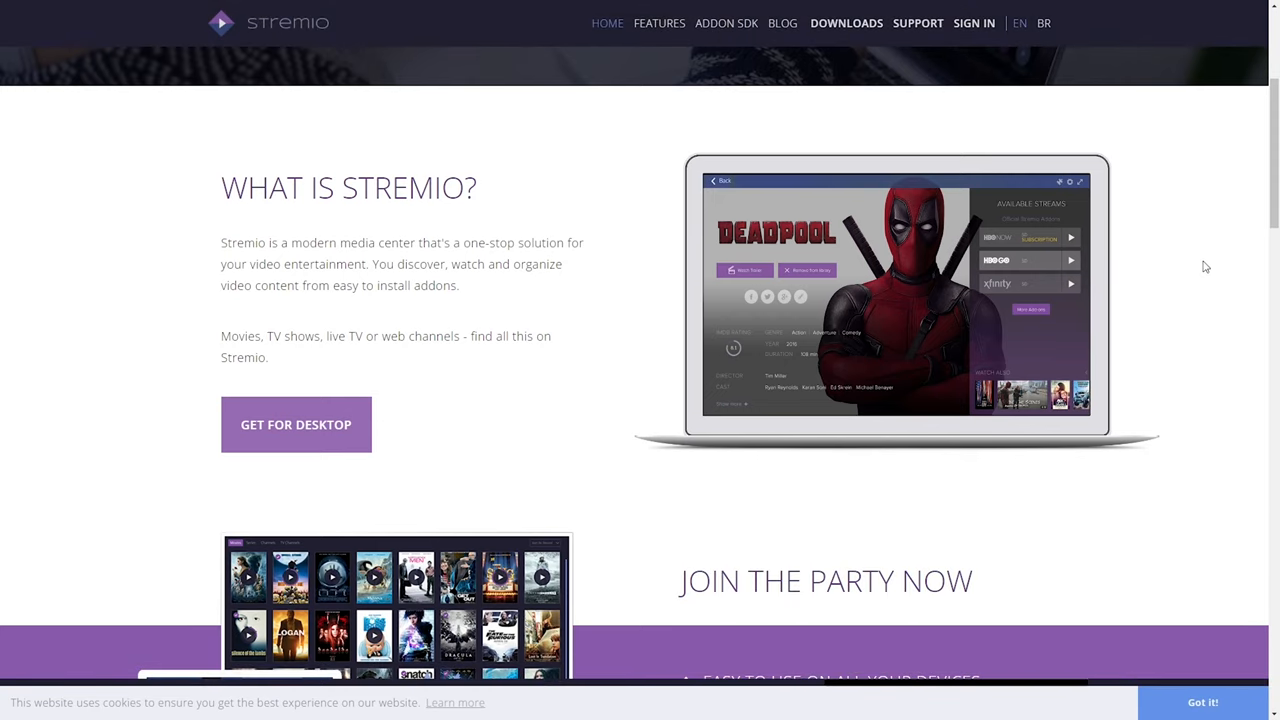
scroll("down", 3)
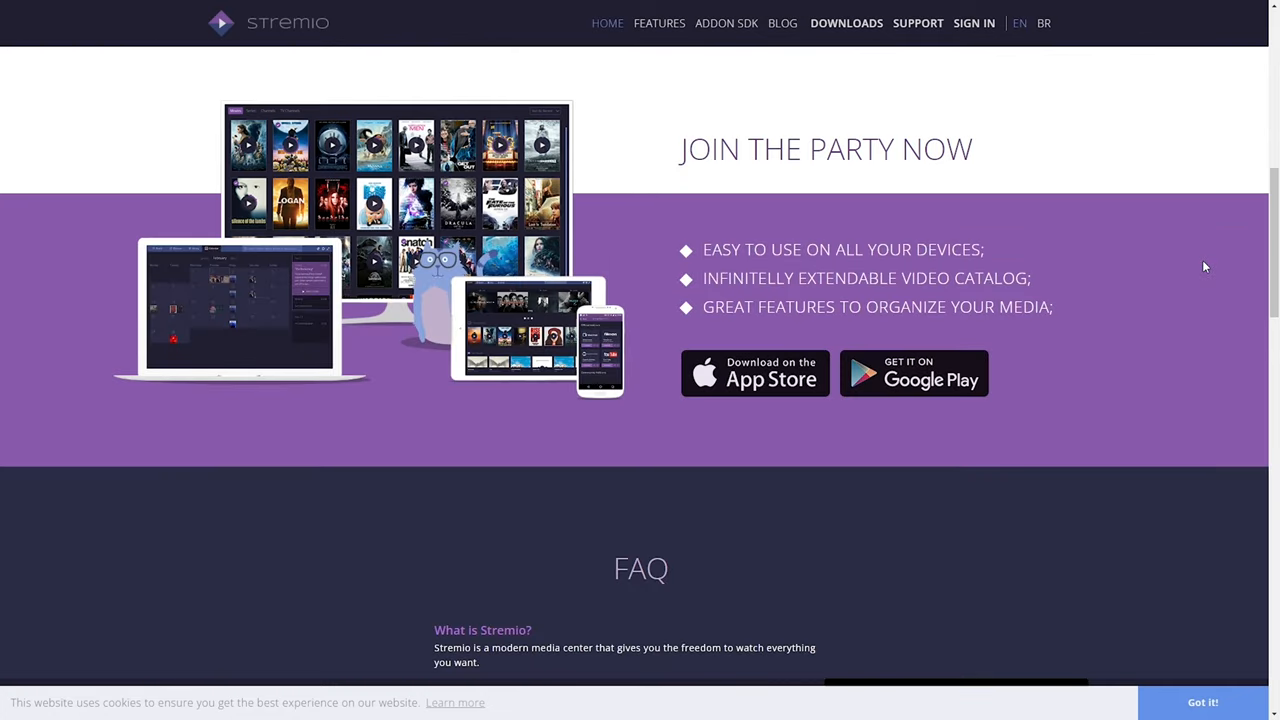
scroll("down", 3)
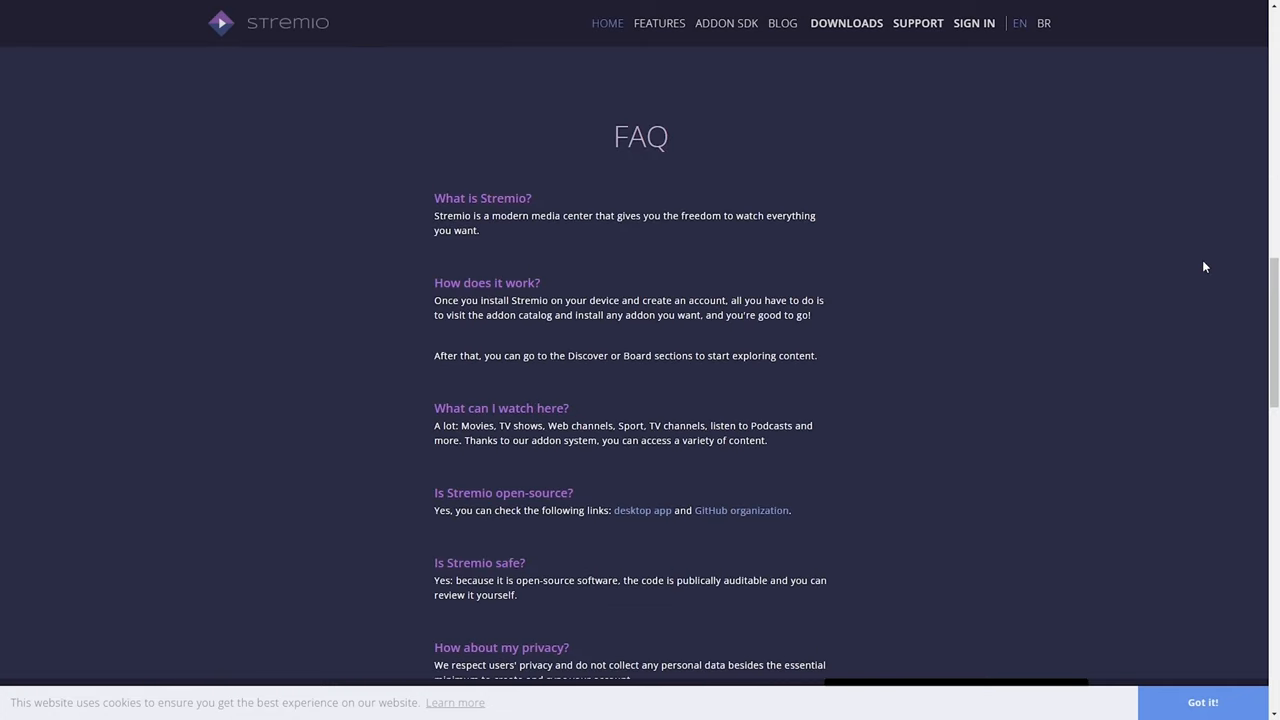
scroll("down", 3)
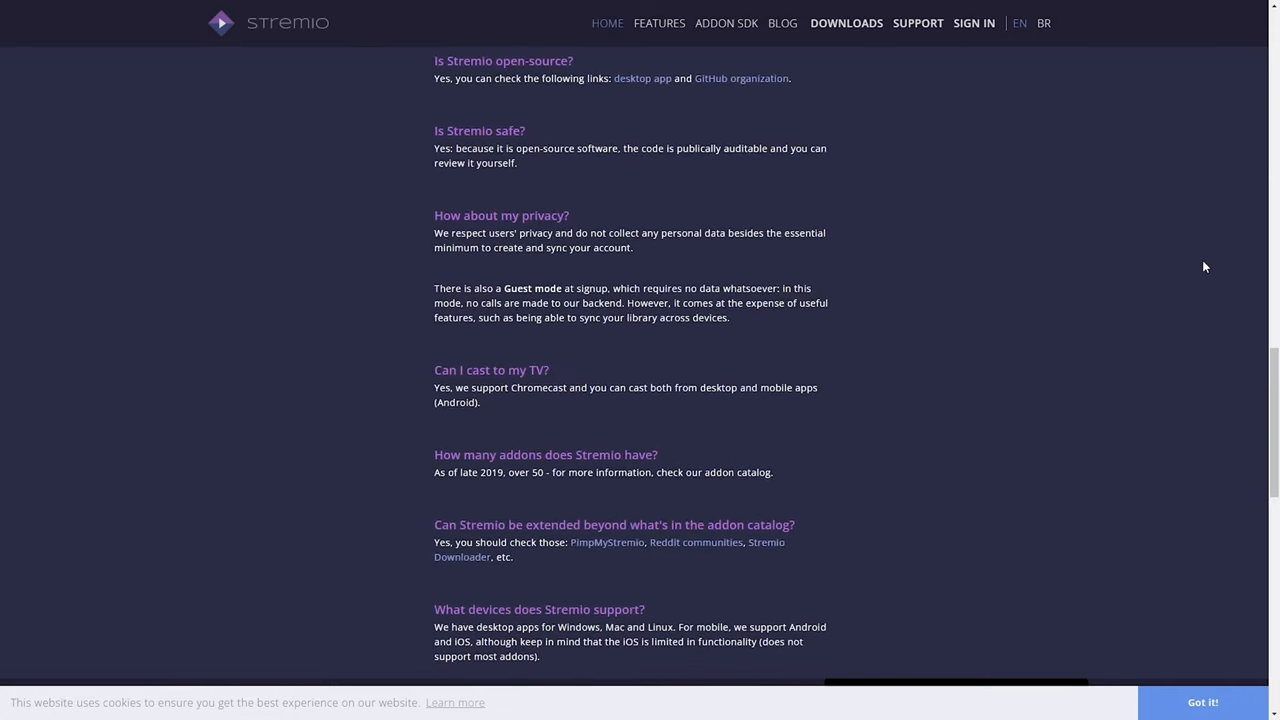
scroll("down", 3)
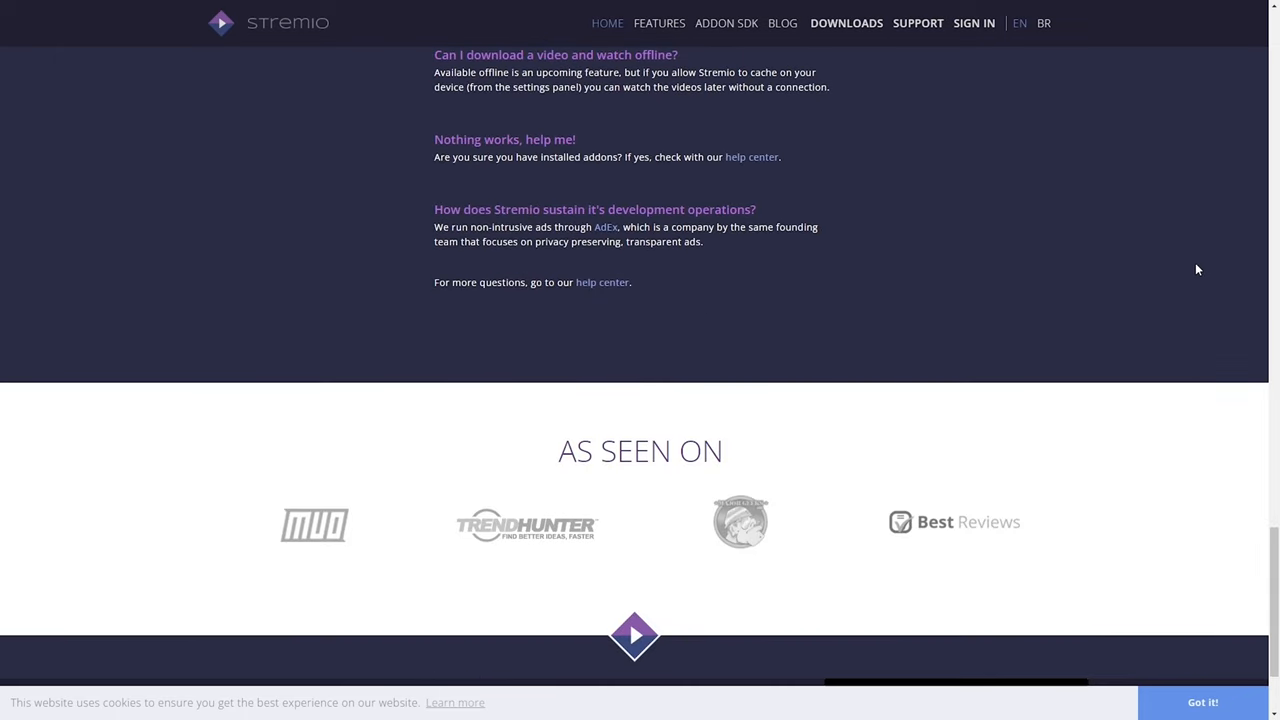
Go to the FEATURES page and scroll through it.
left_click(659, 23)
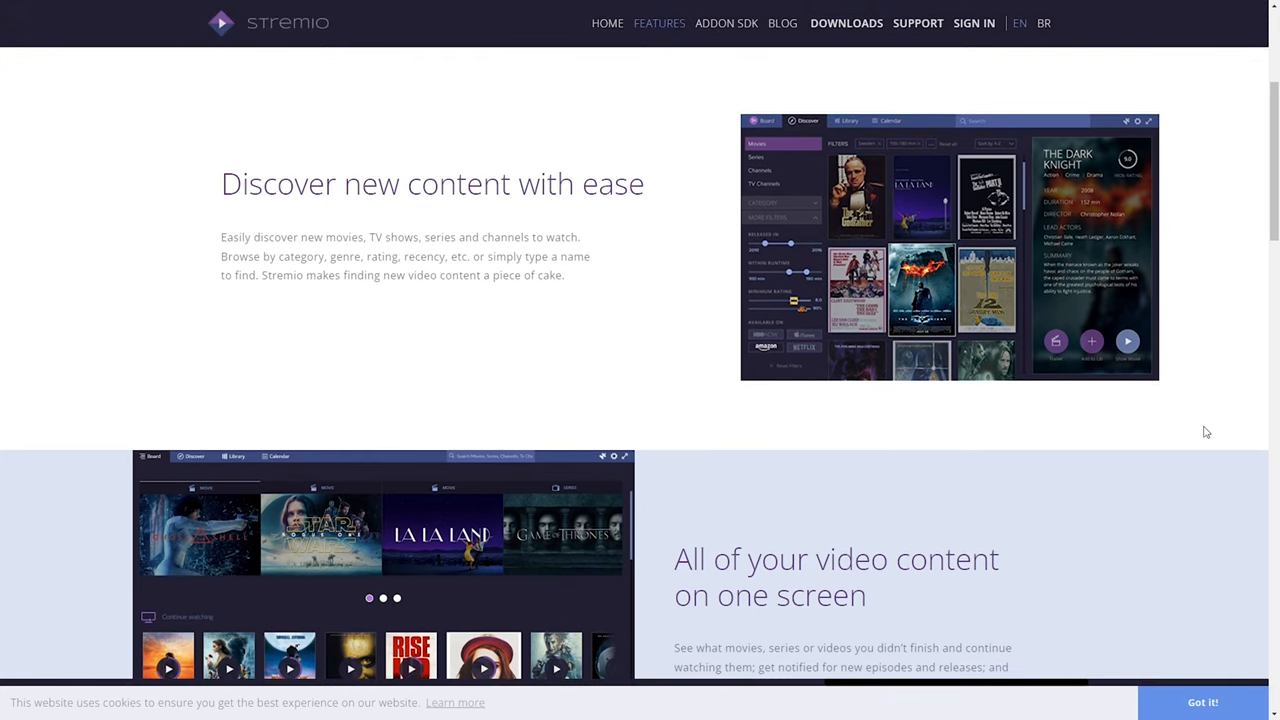
scroll("down", 3)
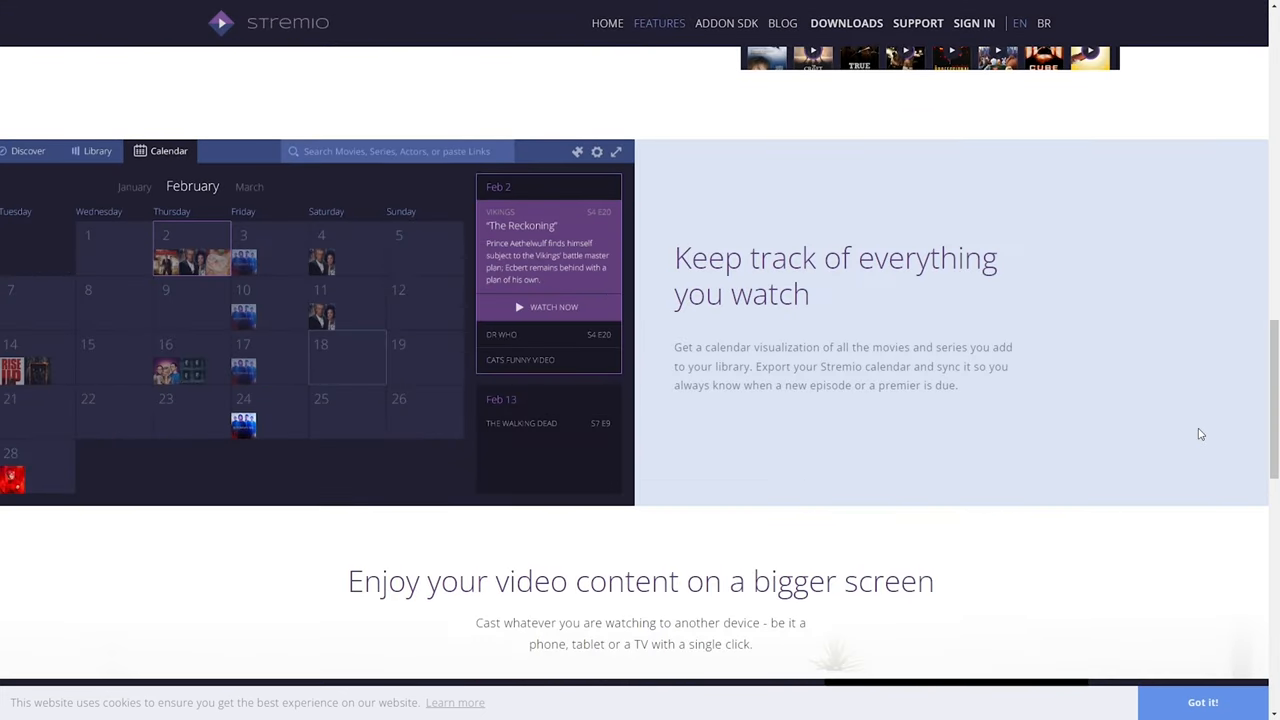
scroll("down", 3)
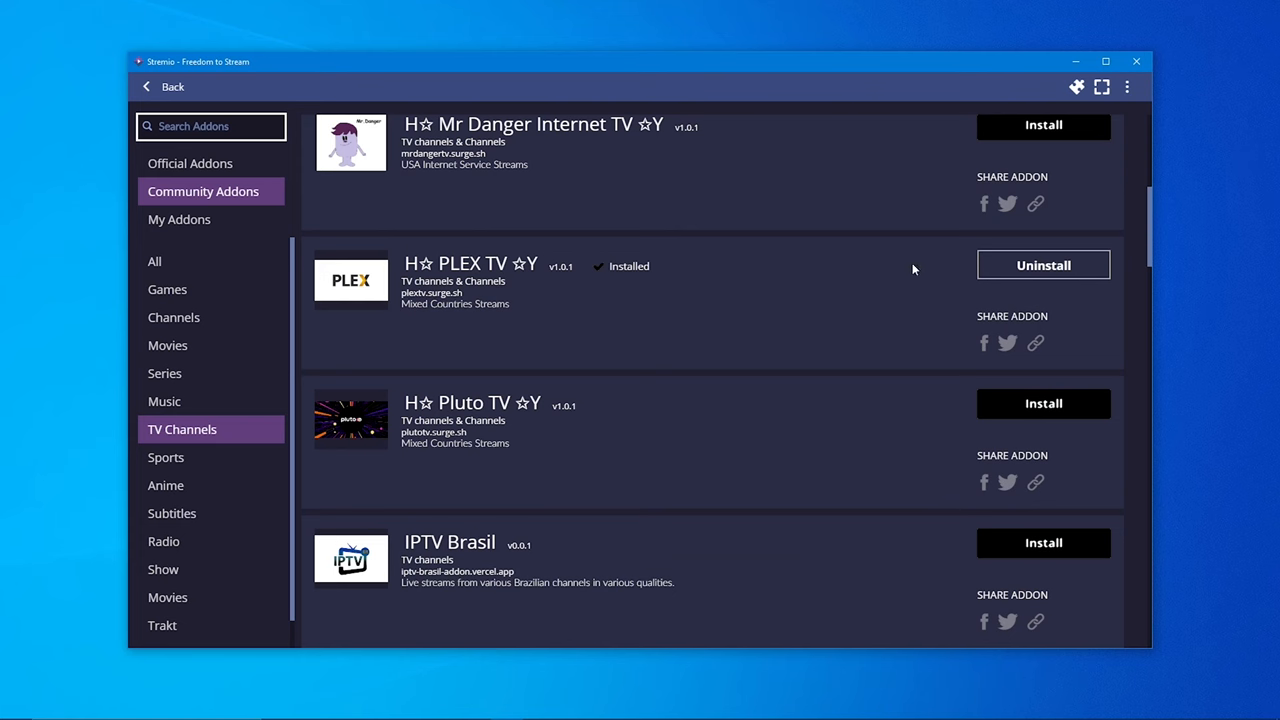
mouse_move(630, 275)
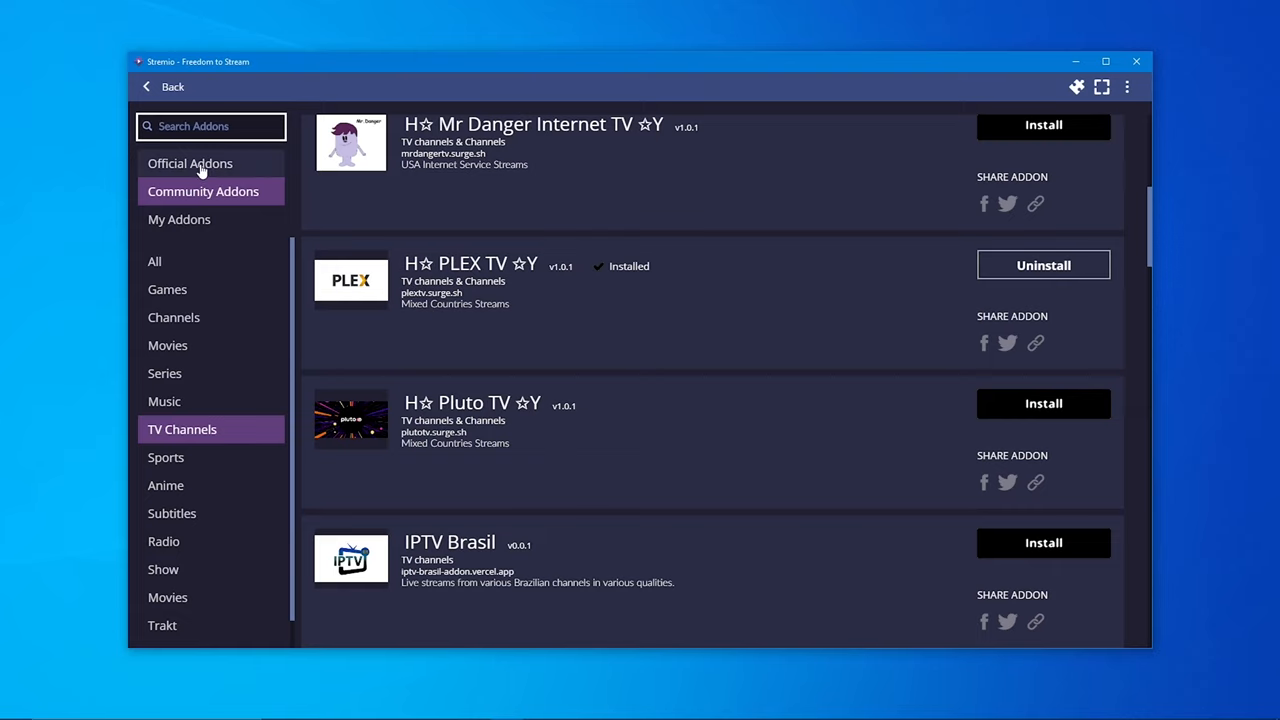
Switch the addon catalog to Official Addons and scroll through the list.
left_click(190, 163)
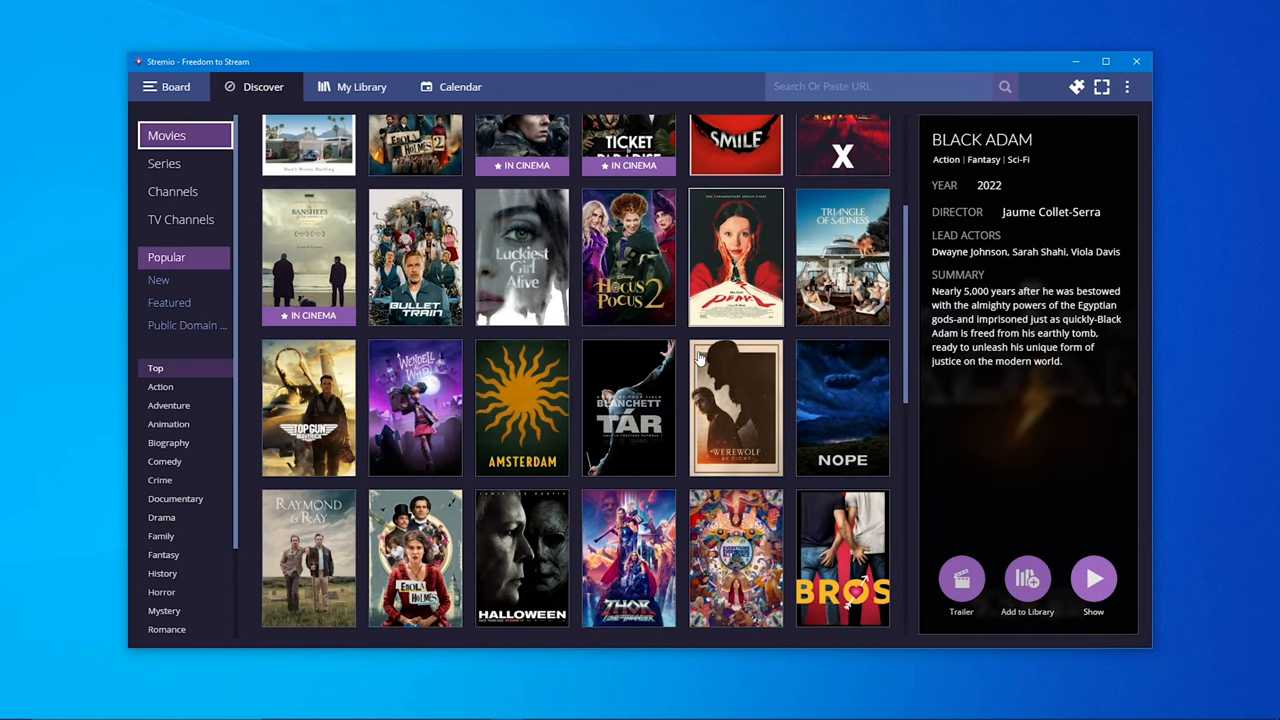
scroll("down", 3)
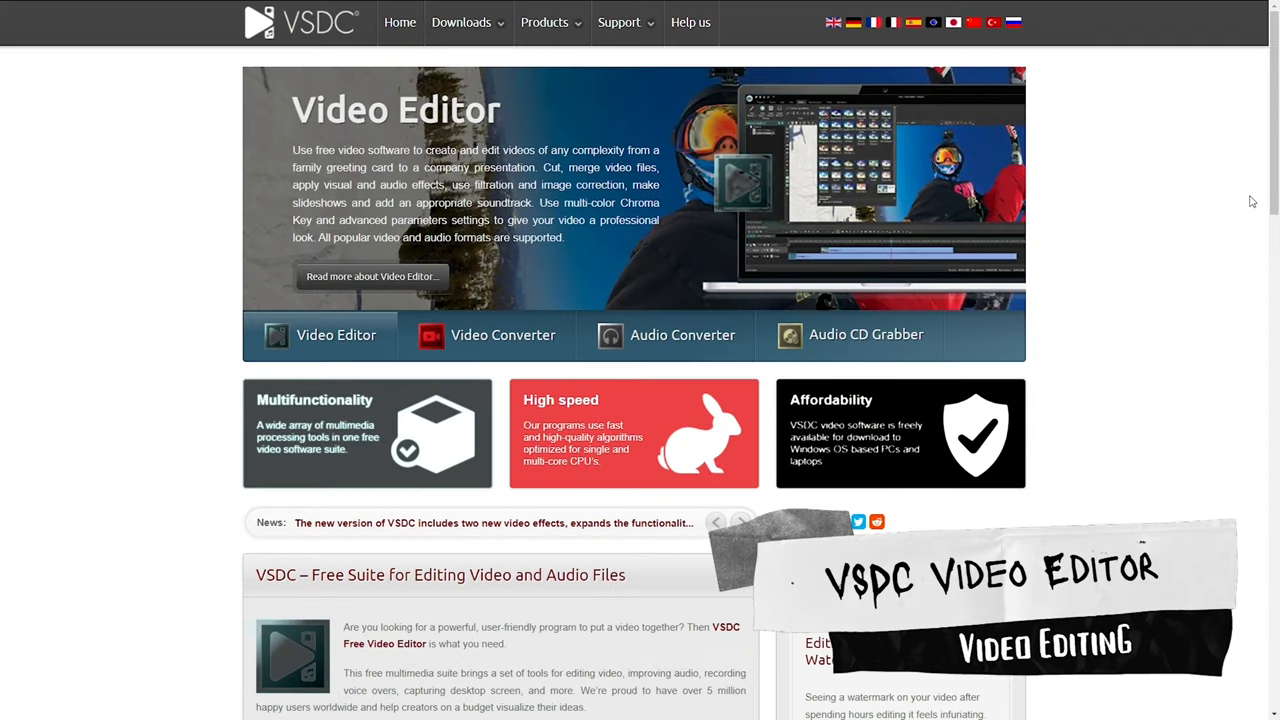
Scroll the VSDC homepage past the Video Editor description to Screen Recorder and Video Capture.
scroll("down", 3)
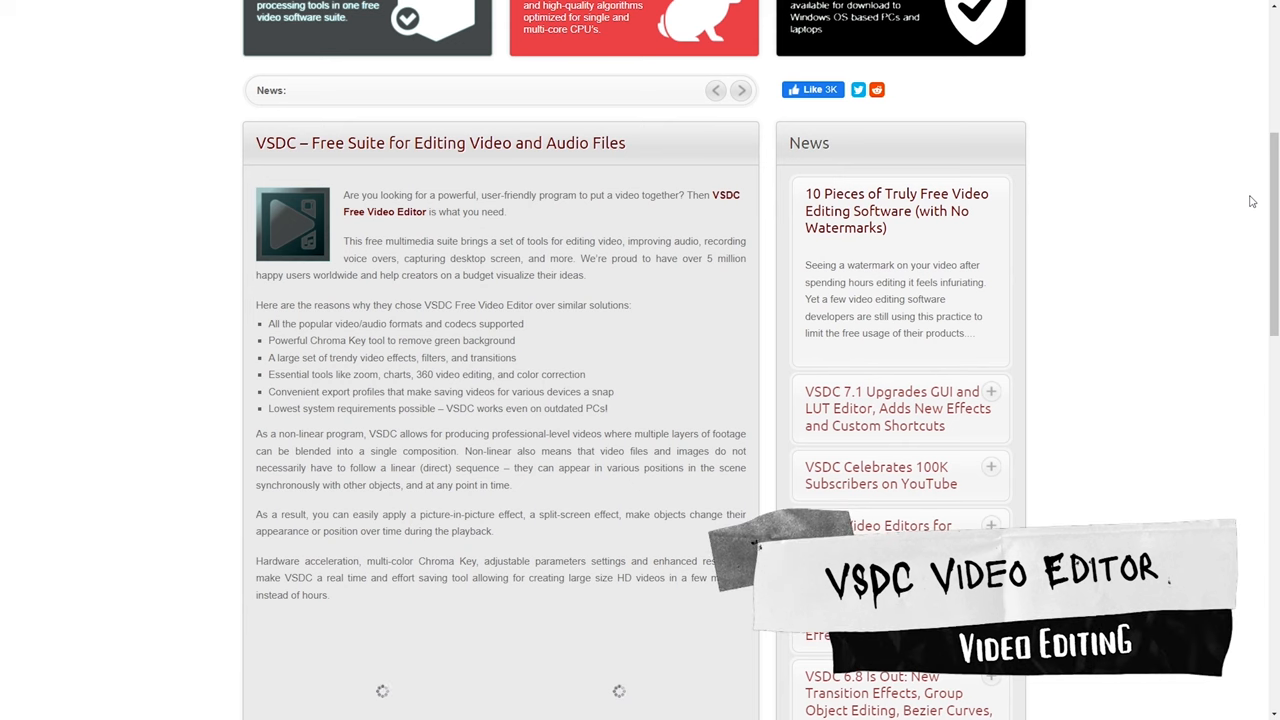
scroll("down", 3)
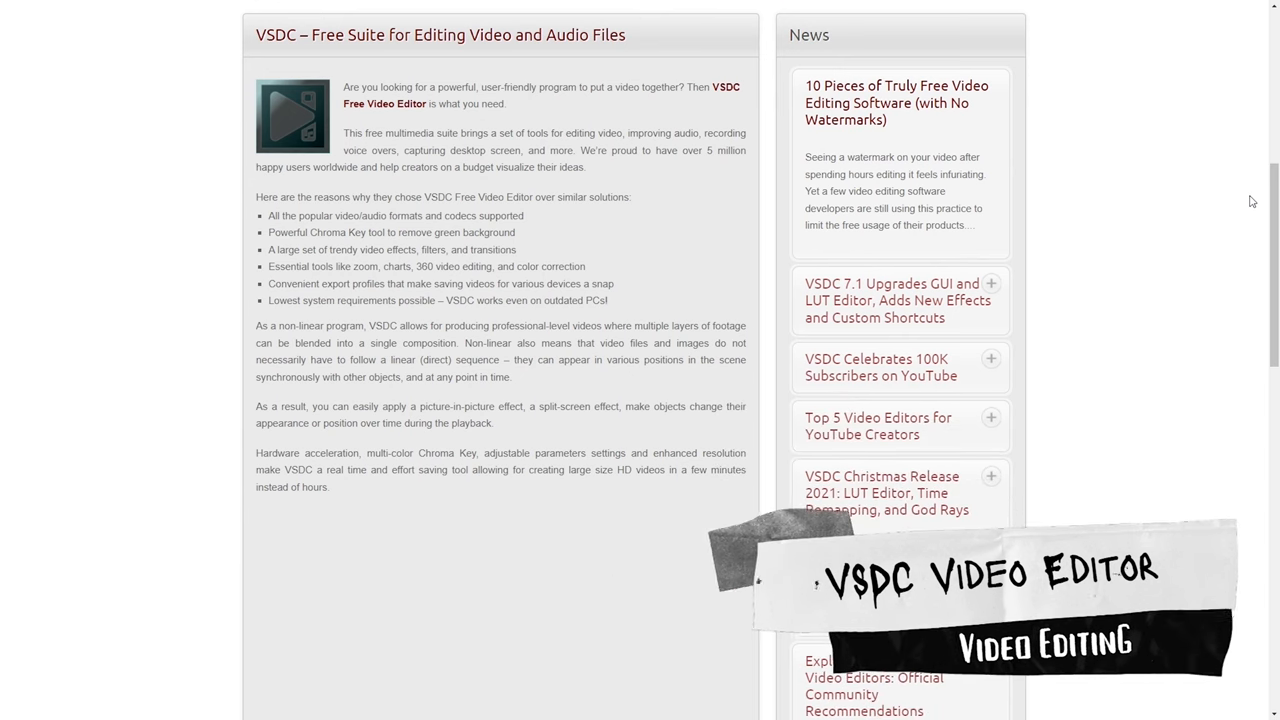
scroll("down", 3)
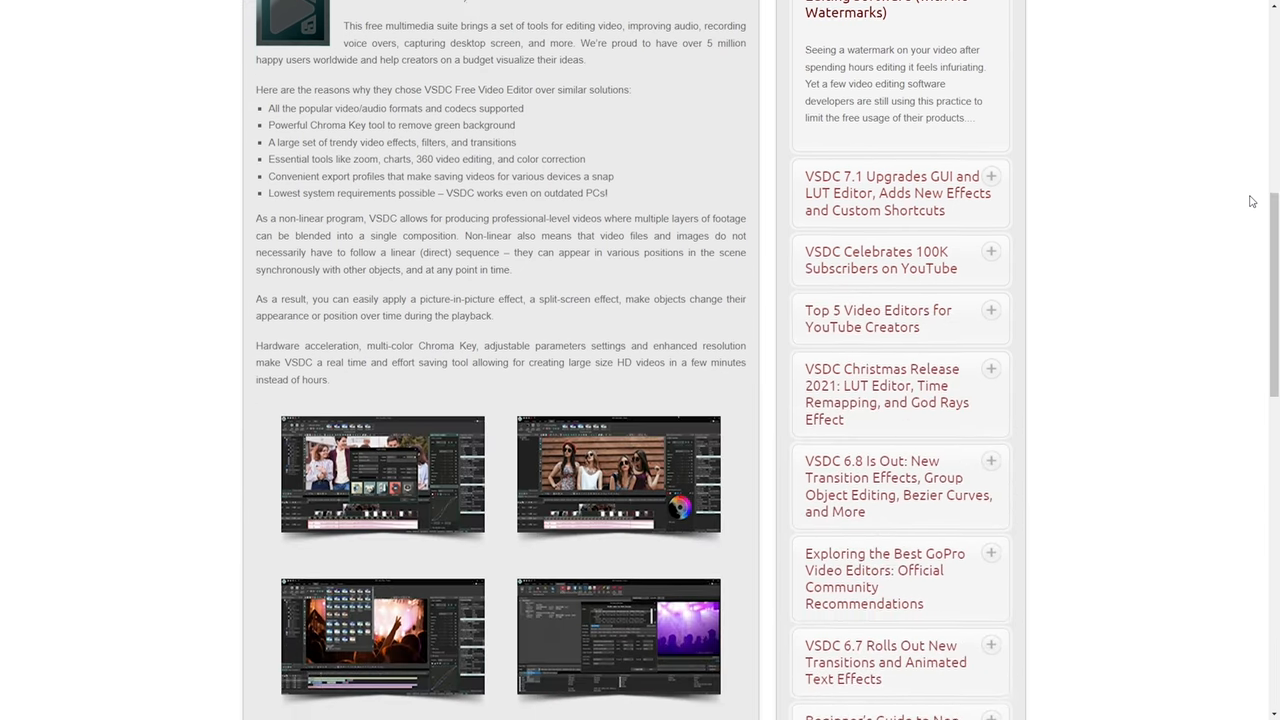
scroll("down", 3)
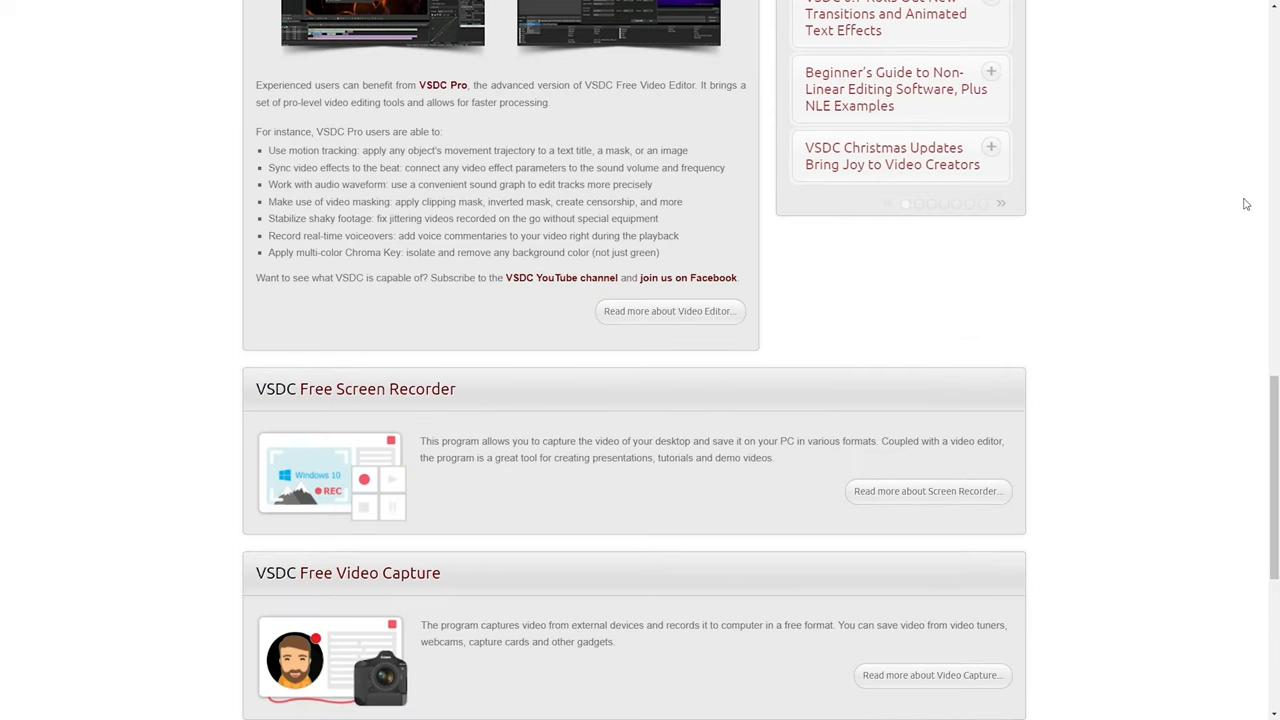
scroll("down", 3)
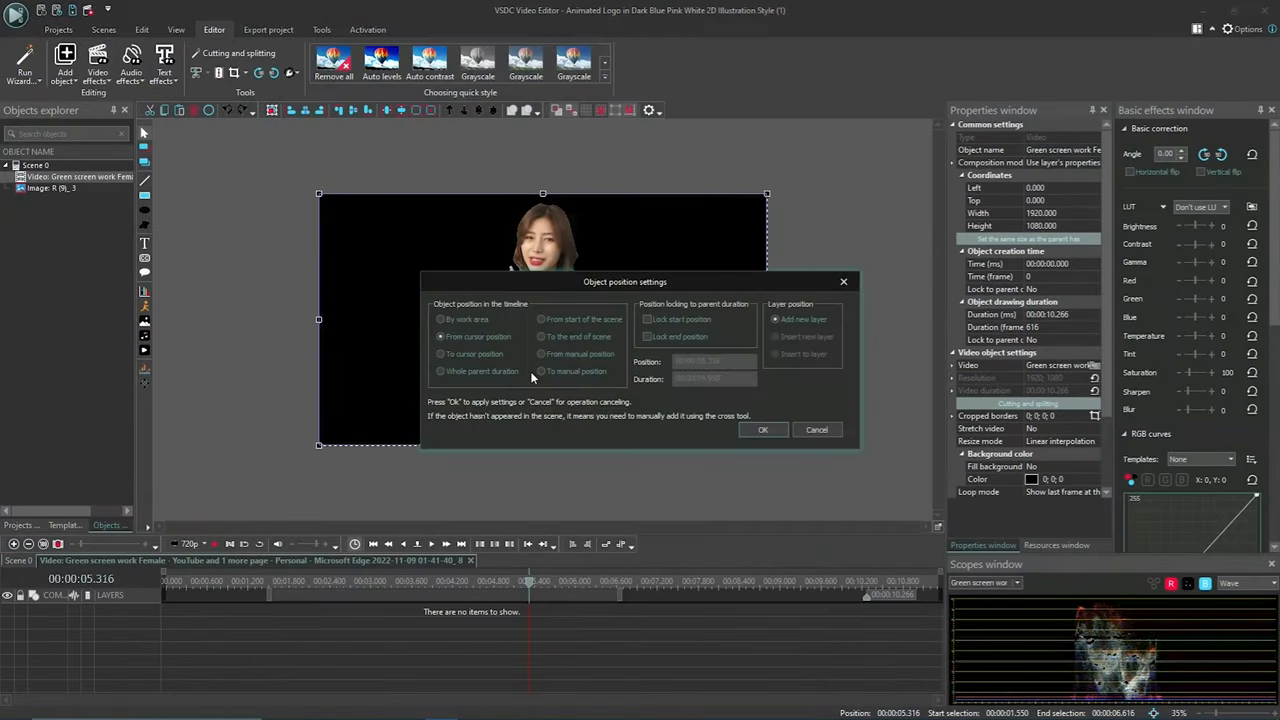
Confirm the video's object position, then add a Transitions effect and confirm its position.
left_click(763, 429)
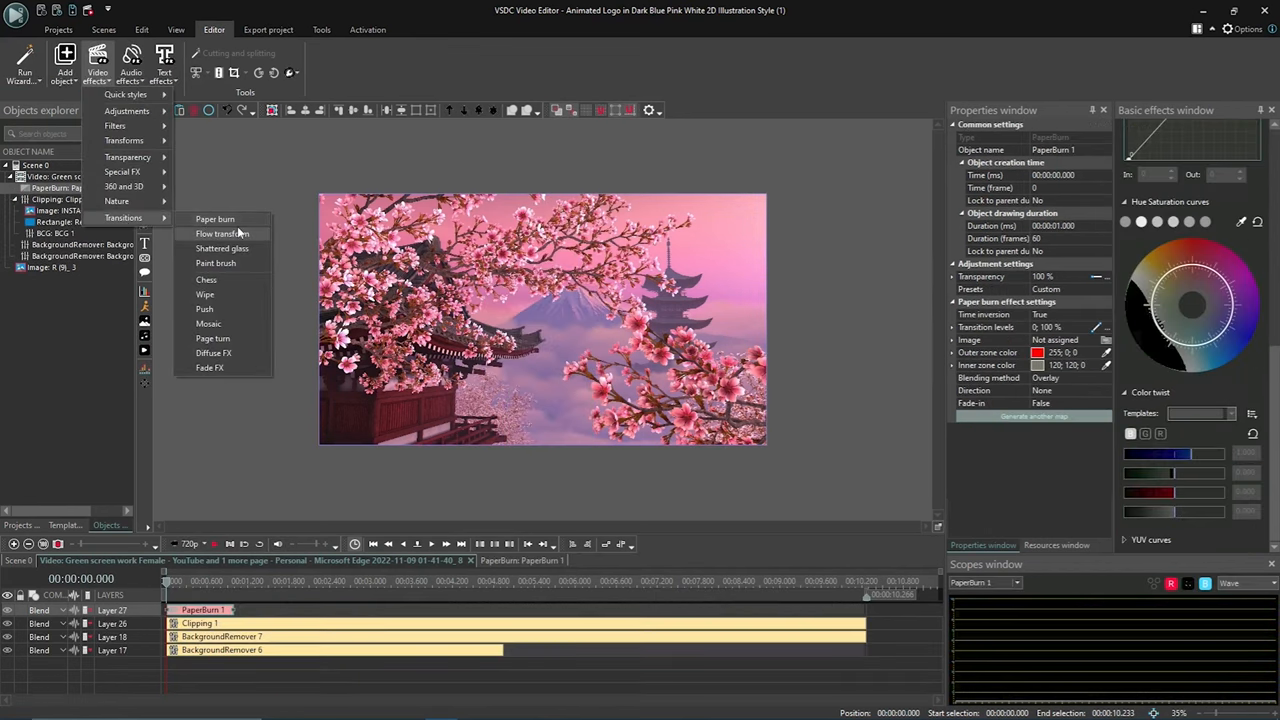
left_click(222, 233)
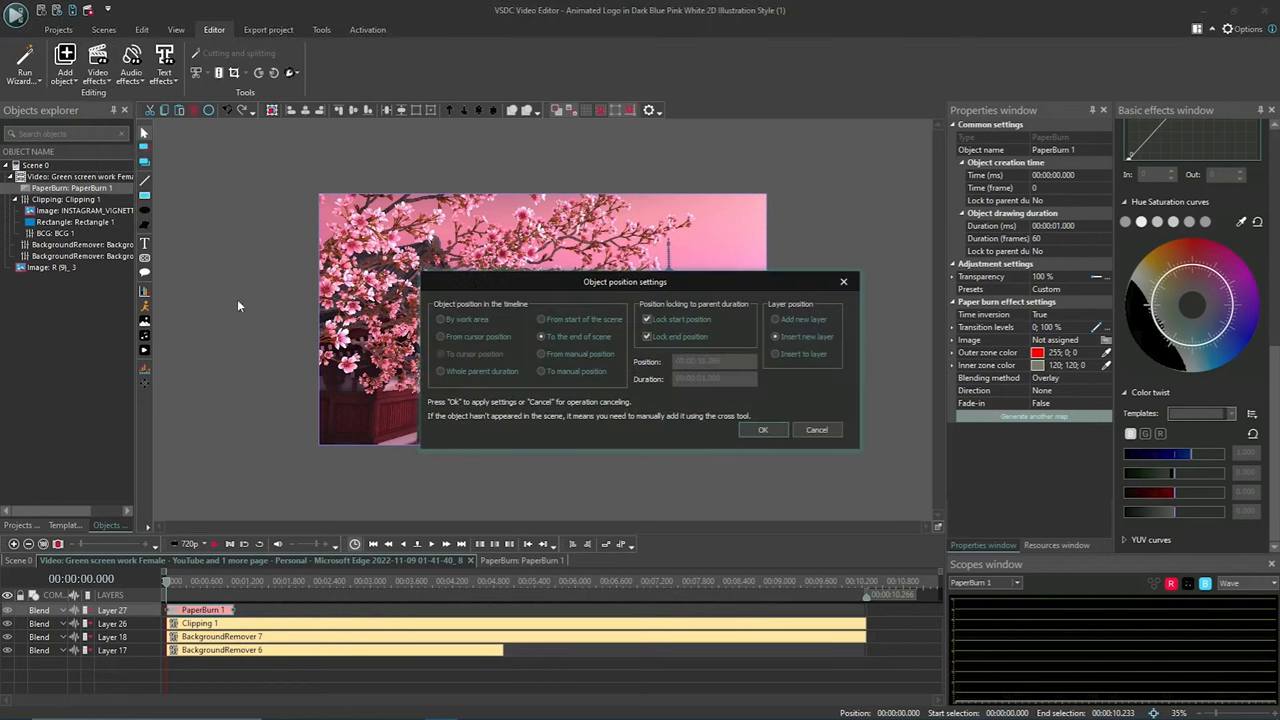
left_click(762, 429)
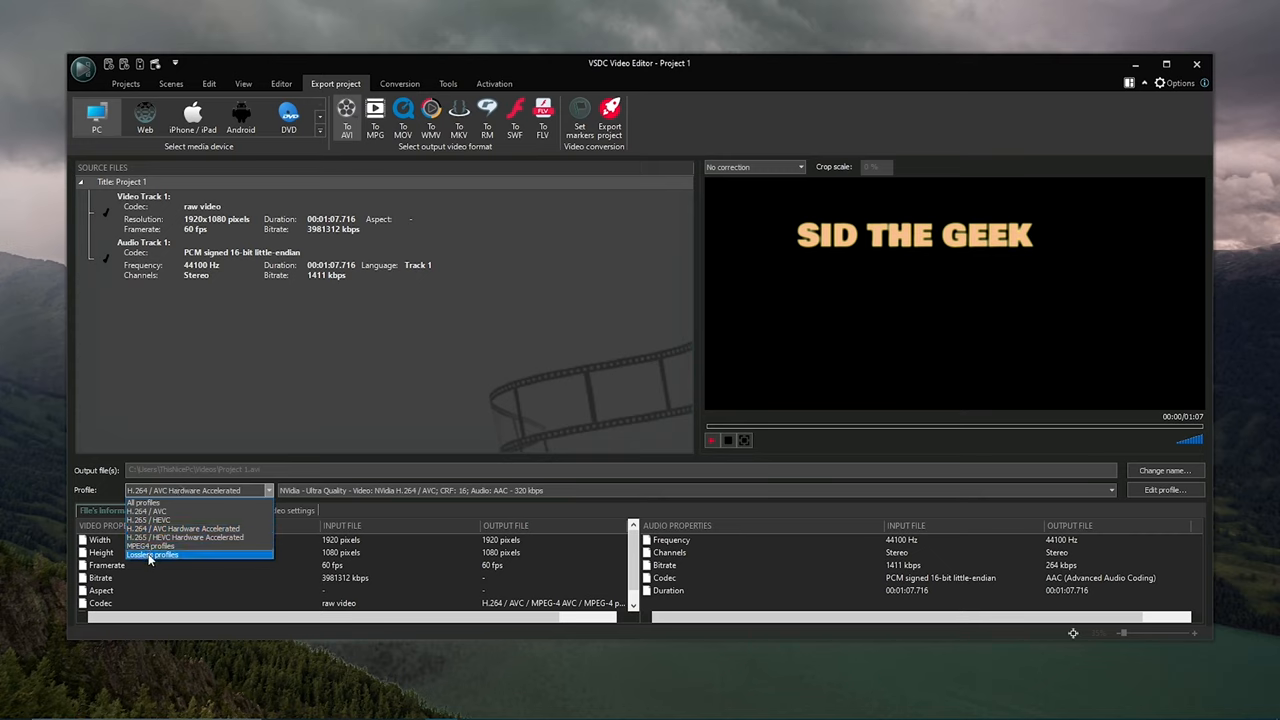
mouse_move(165, 528)
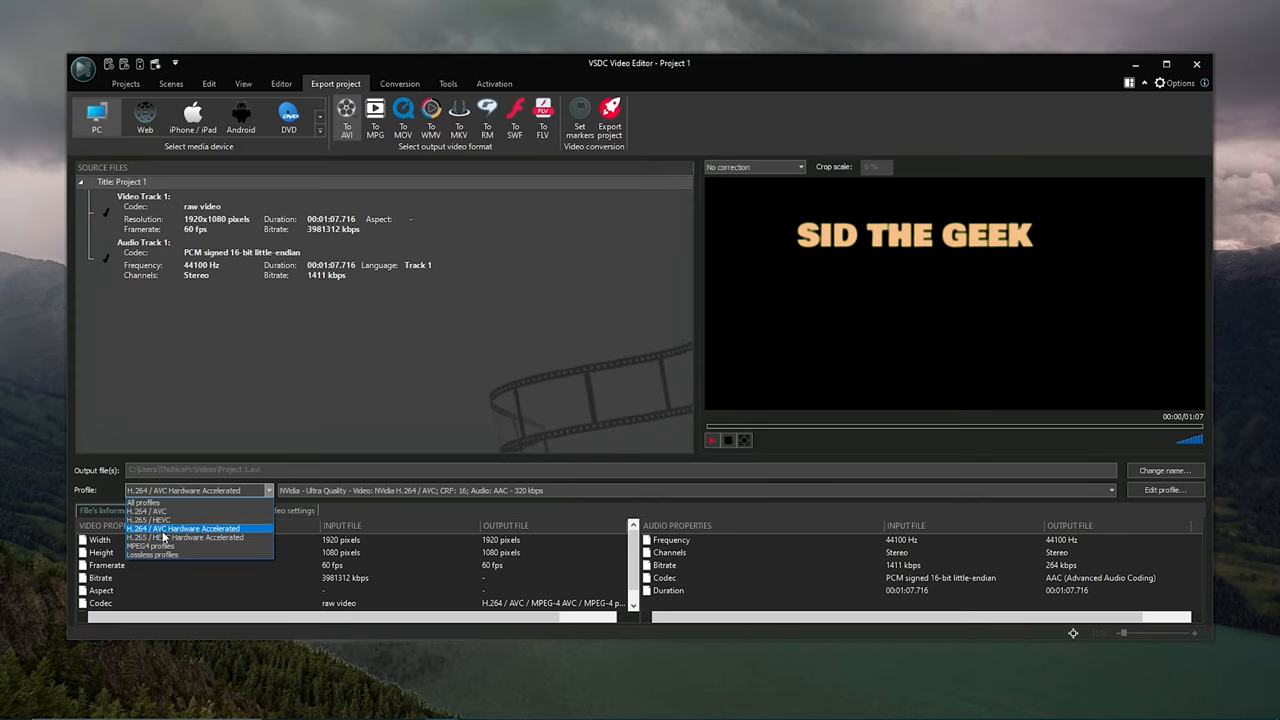